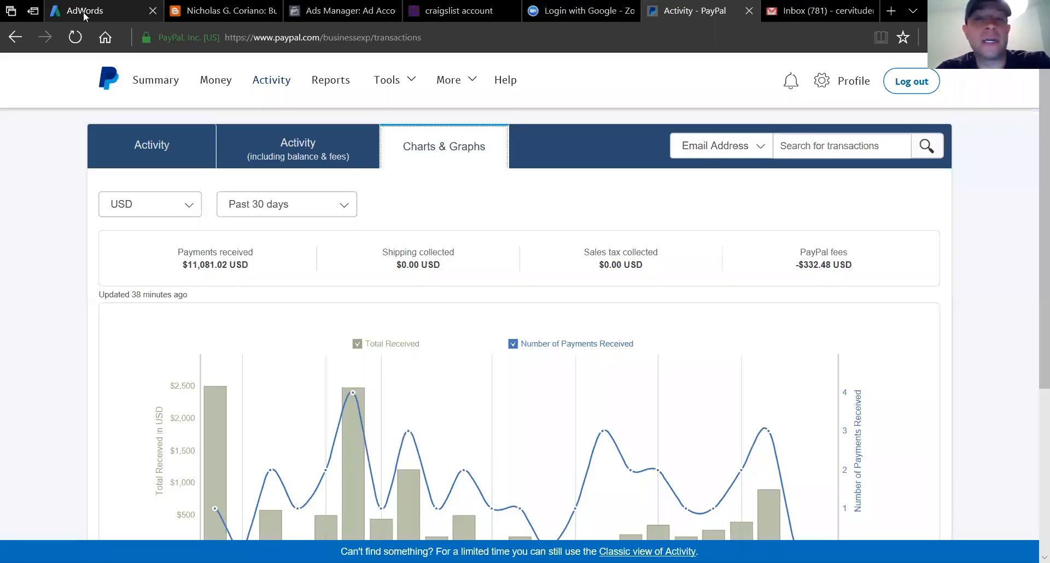
Step: Switch to the AdWords all-campaigns overview for April 1–30, 2018 showing $462 total cost
left_click(94, 11)
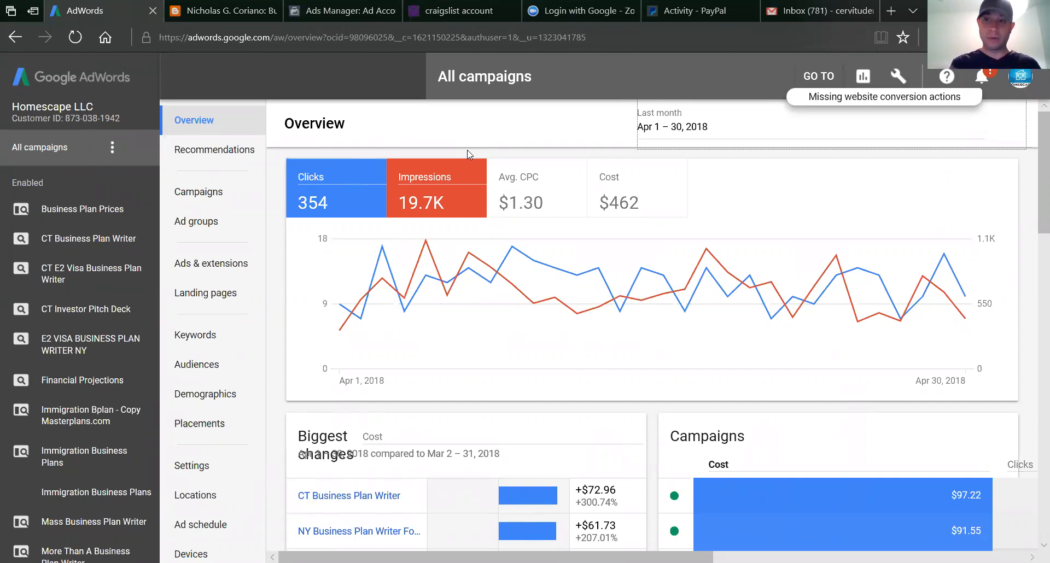
mouse_move(474, 135)
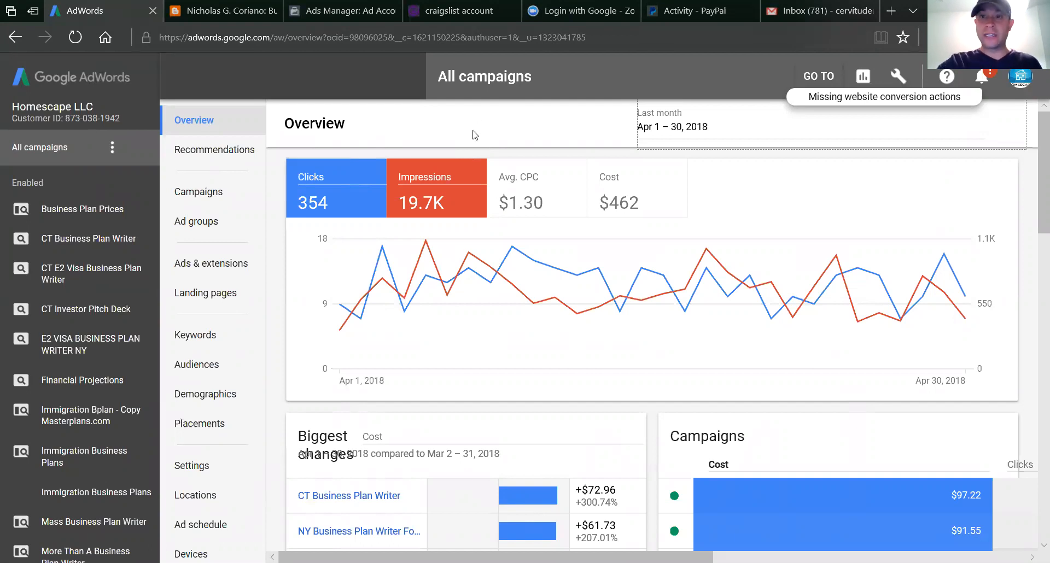
mouse_move(709, 6)
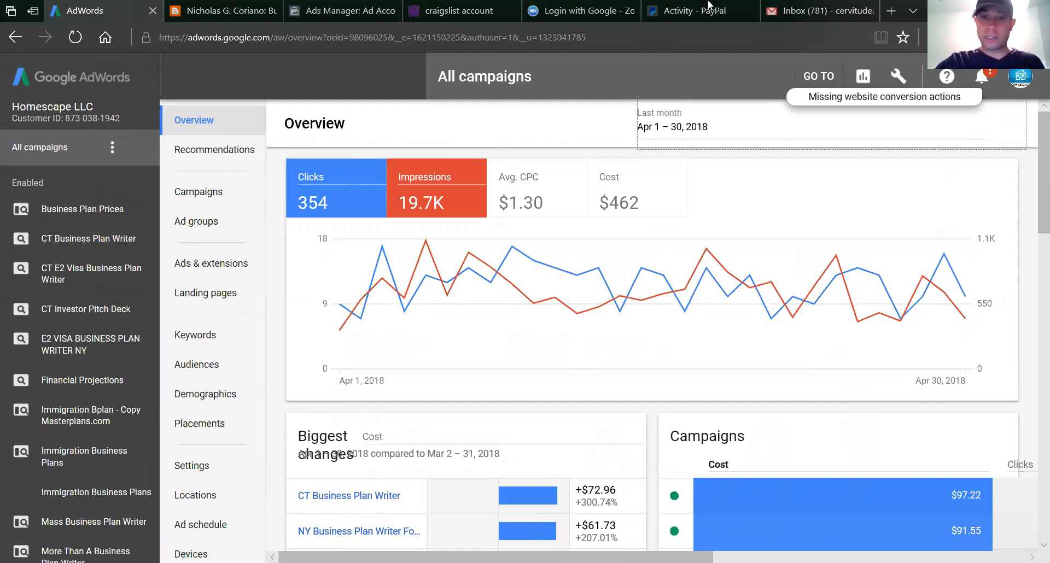
mouse_move(678, 177)
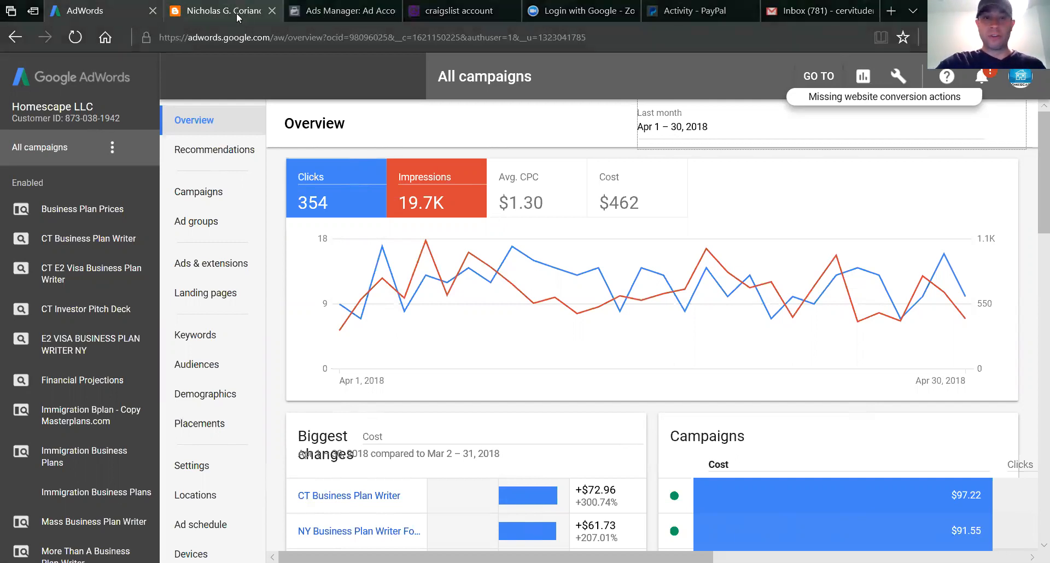
Step: Check the $802.02 April spend in Facebook Ads Manager, then bring up the craigslist account's 507 postings
left_click(214, 11)
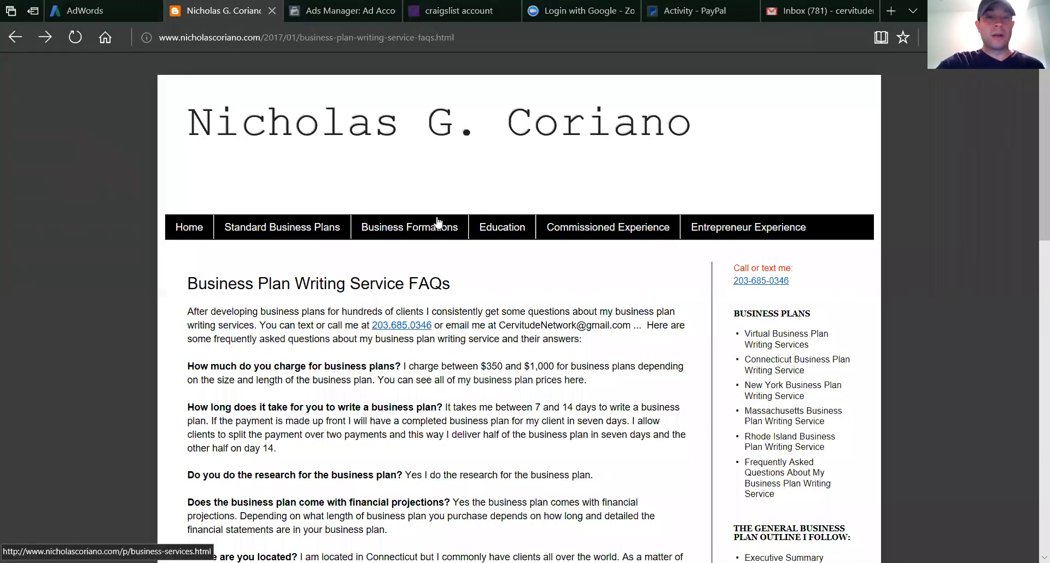
mouse_move(473, 253)
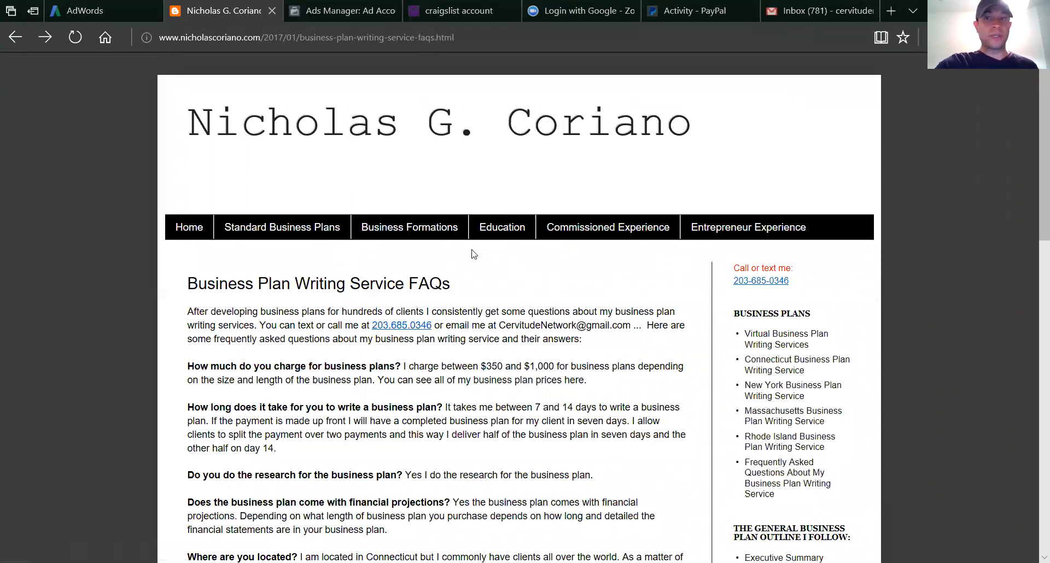
mouse_move(288, 72)
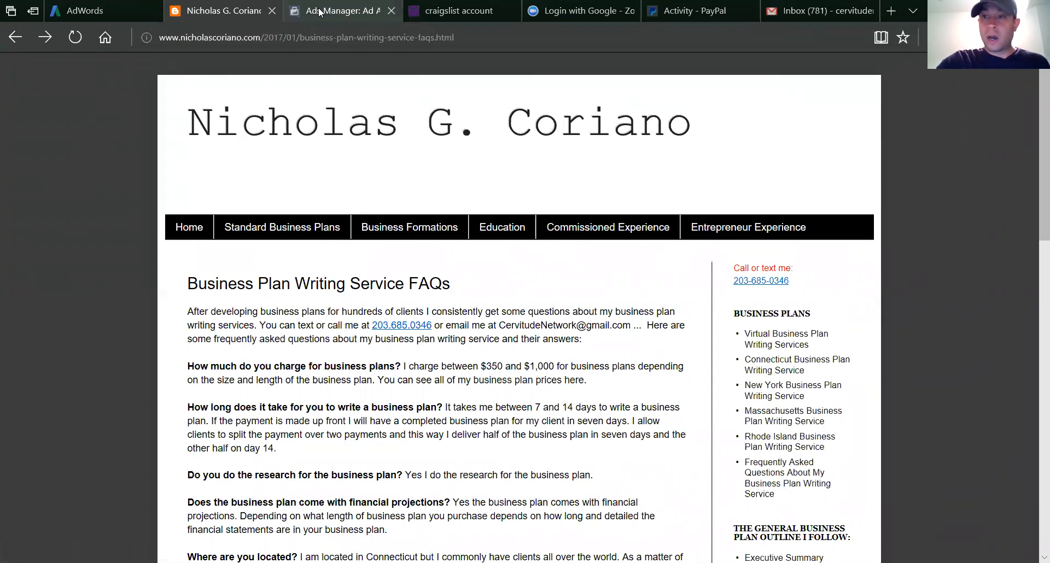
left_click(335, 11)
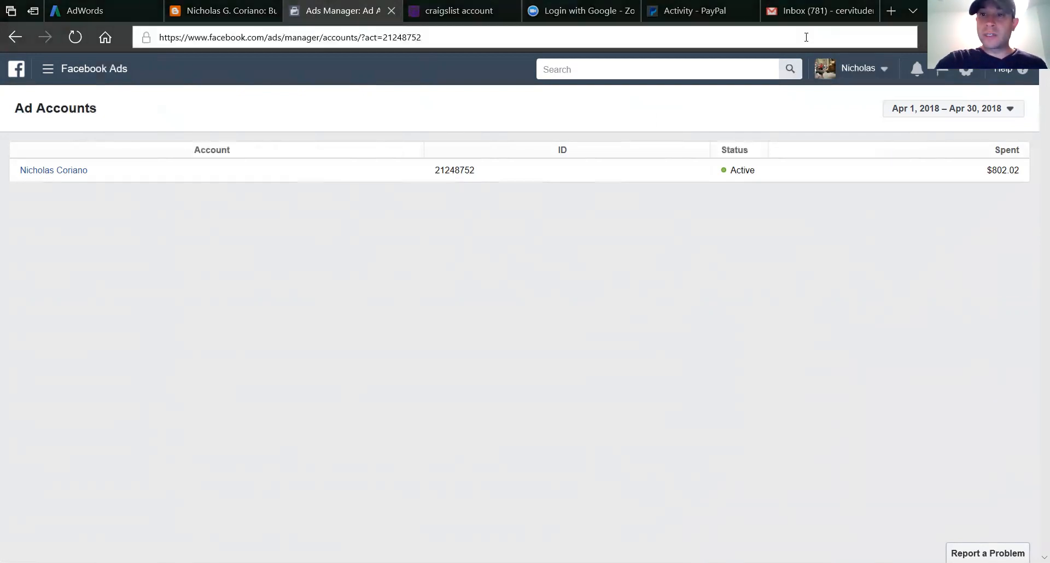
left_click(460, 11)
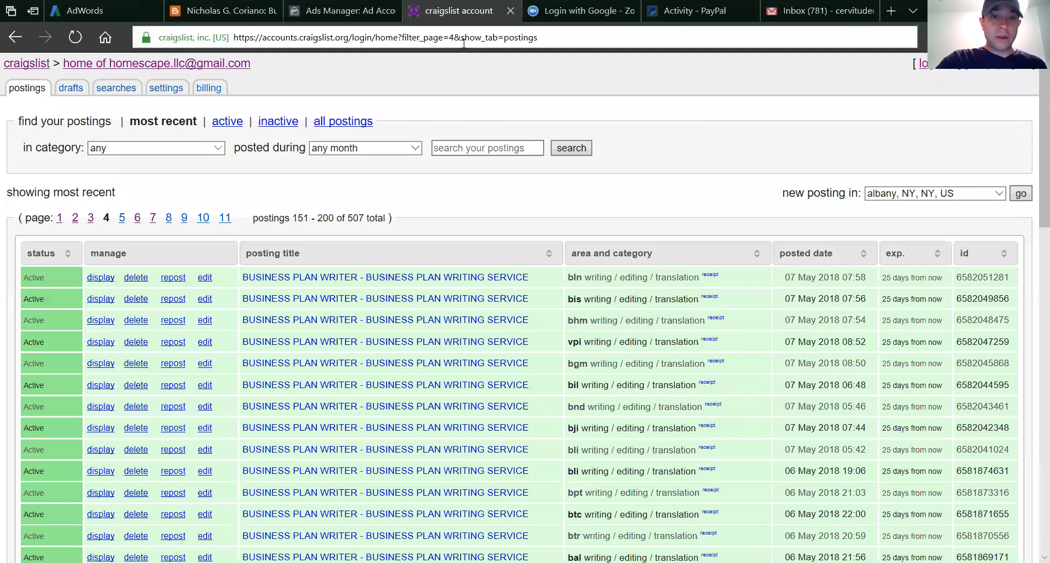
scroll("down", 3)
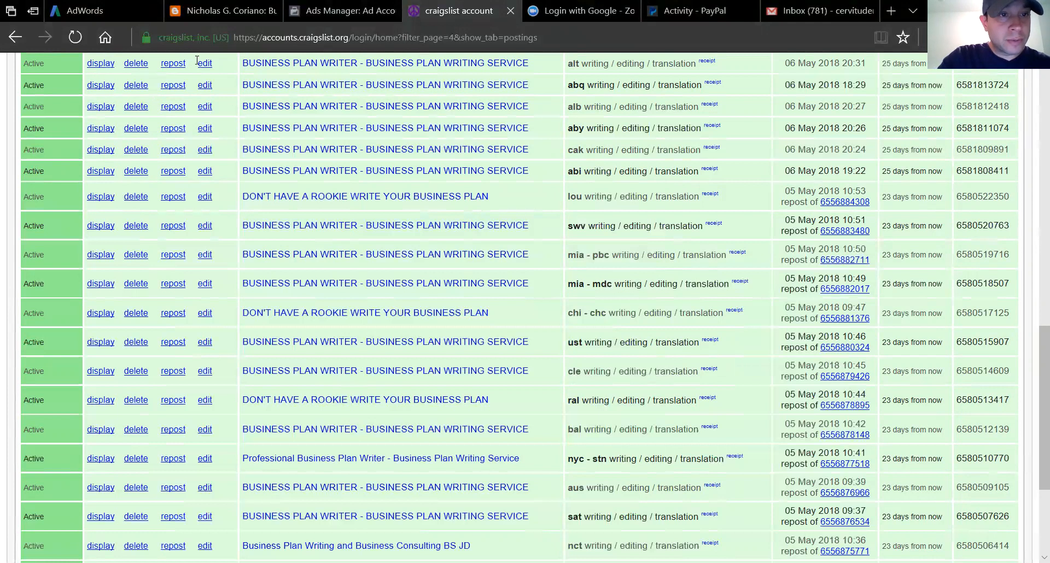
mouse_move(130, 160)
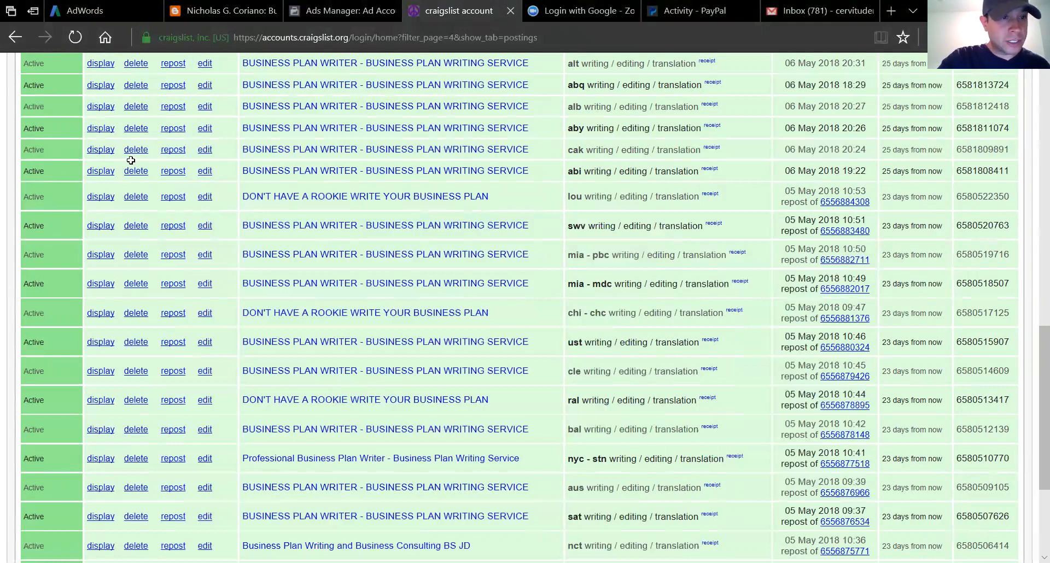
mouse_move(113, 129)
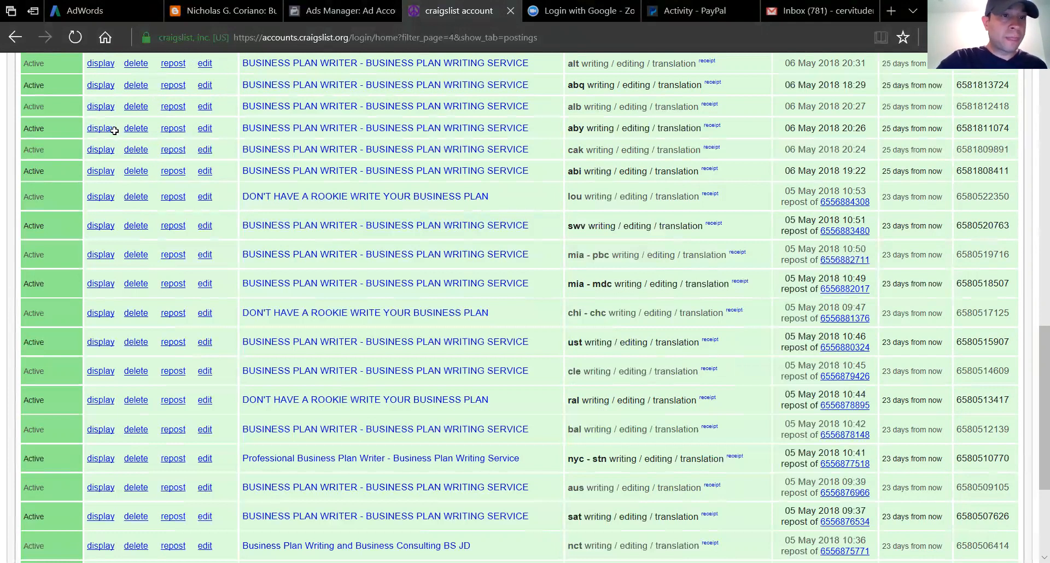
mouse_move(114, 36)
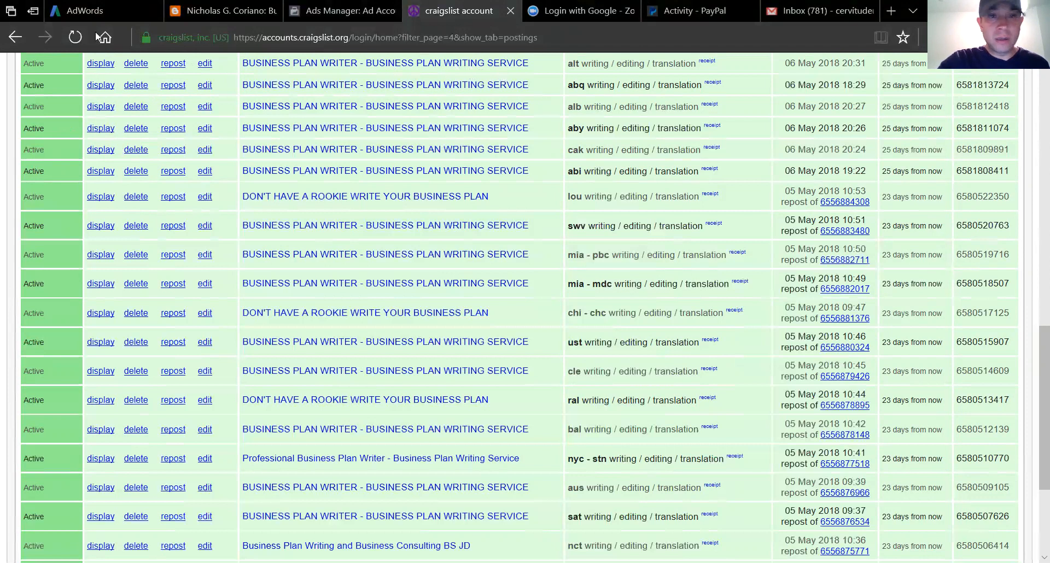
mouse_move(483, 88)
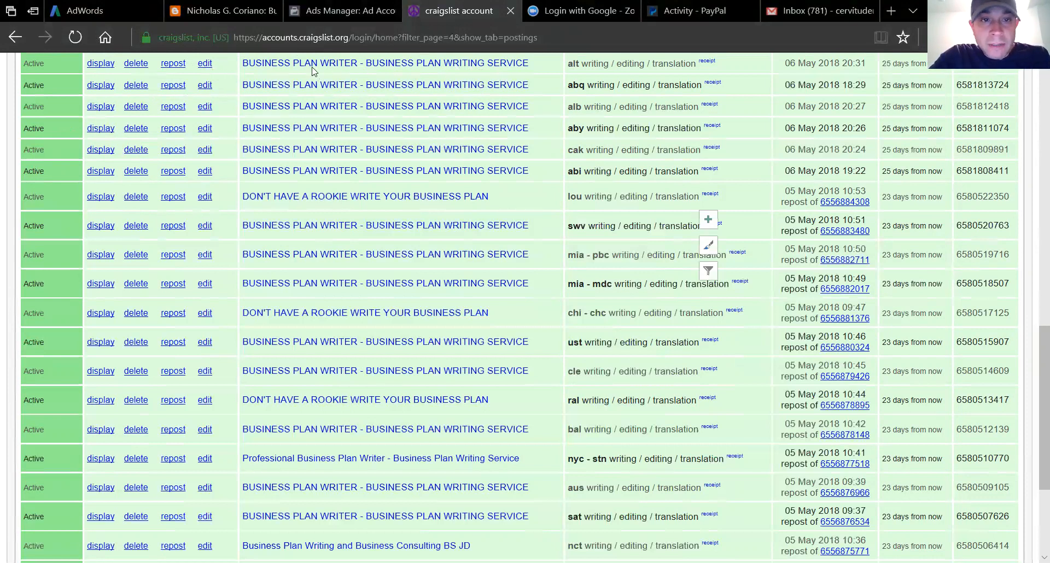
mouse_move(353, 319)
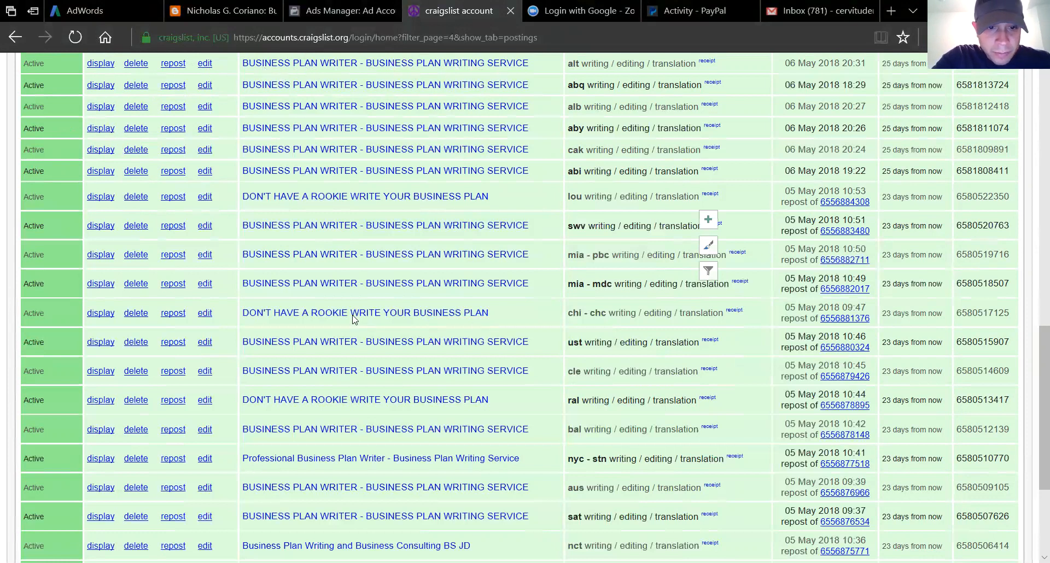
mouse_move(486, 268)
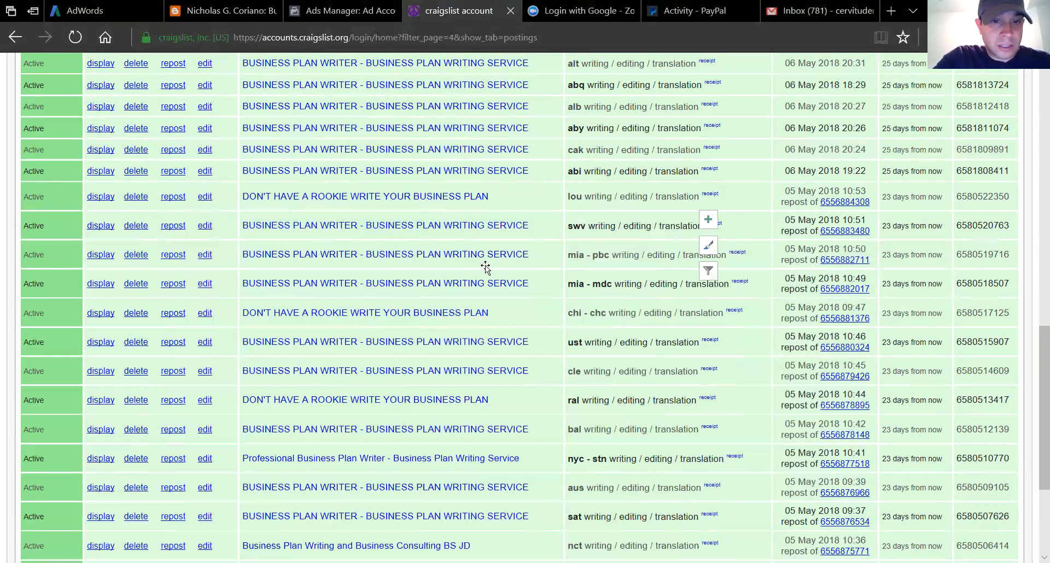
mouse_move(230, 170)
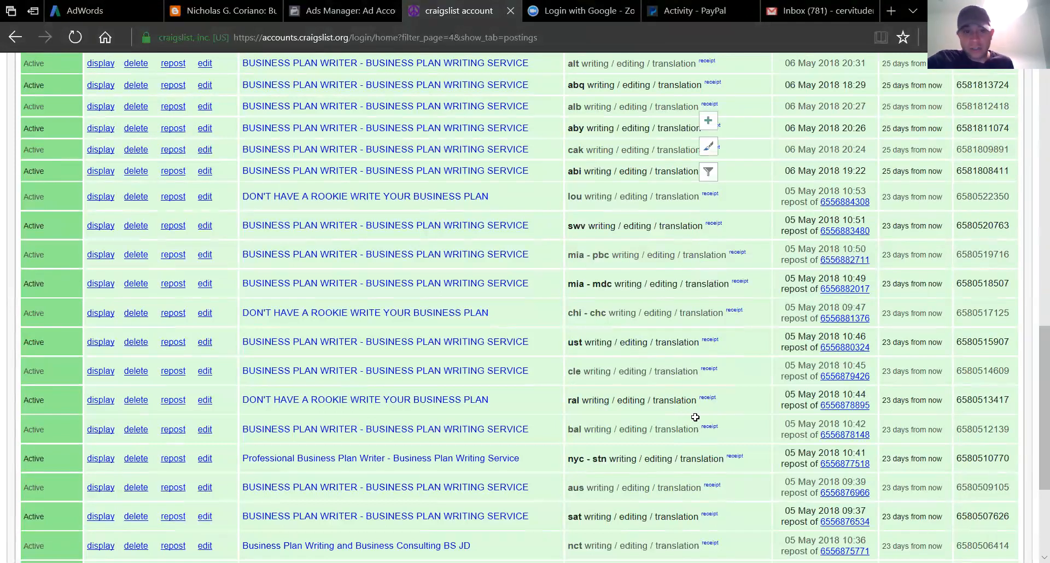
mouse_move(691, 407)
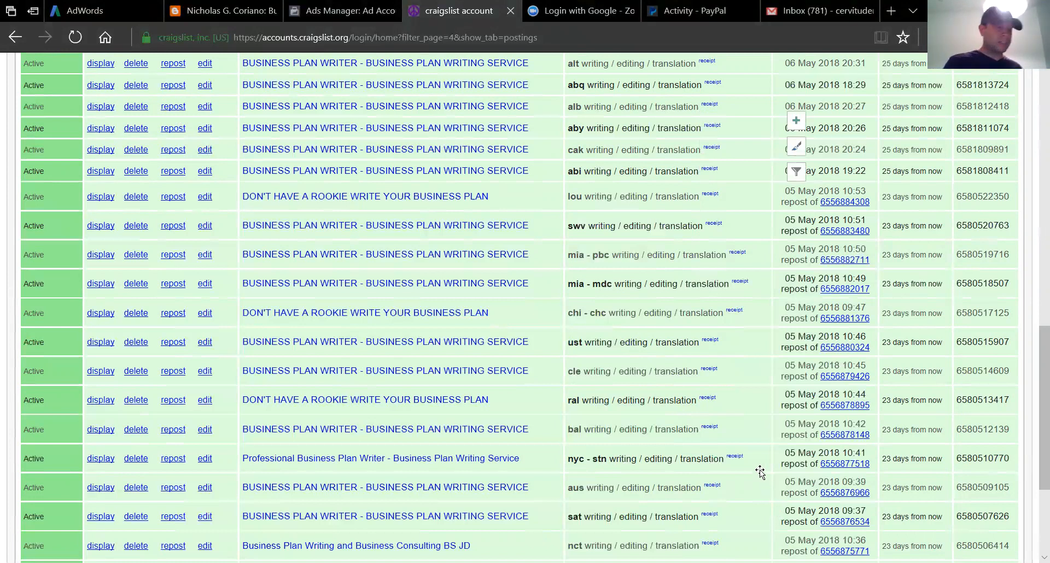
mouse_move(363, 299)
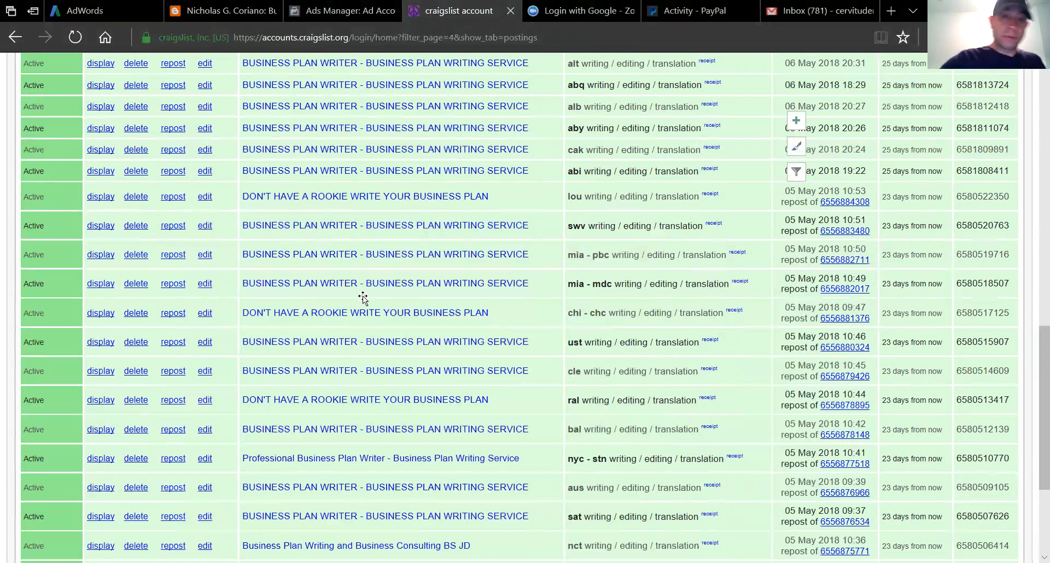
mouse_move(571, 304)
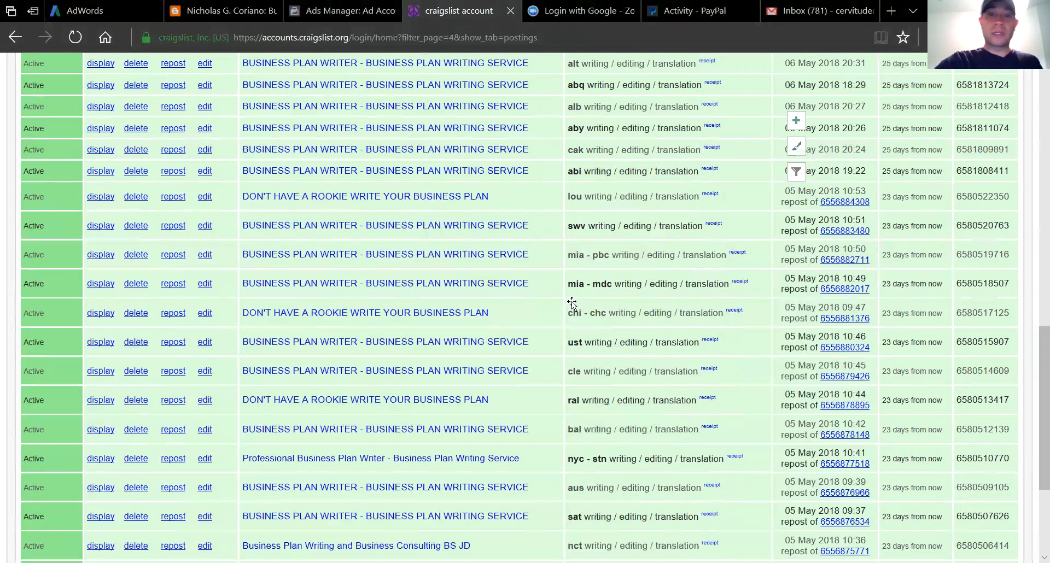
mouse_move(578, 324)
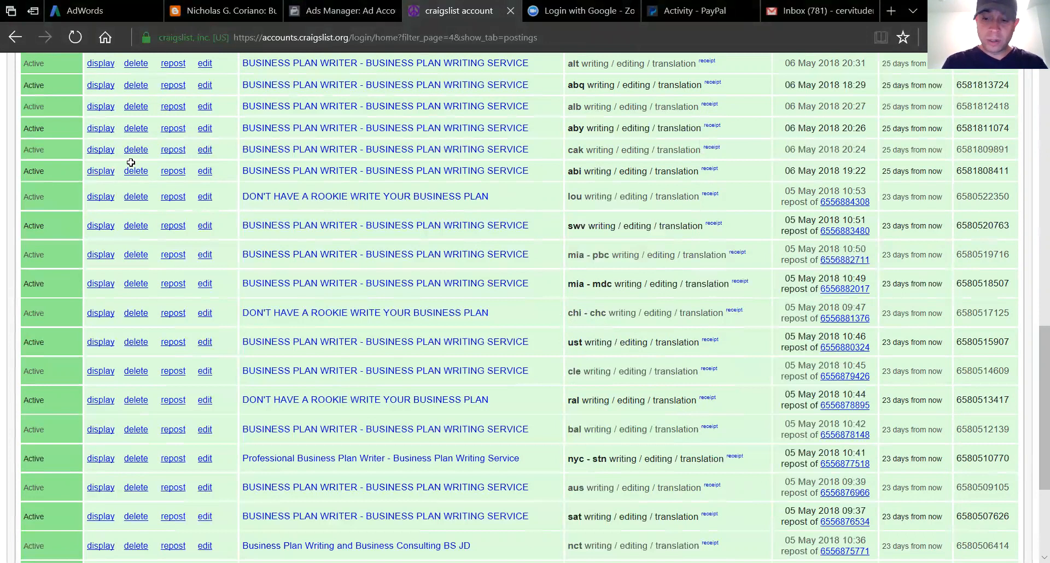
mouse_move(154, 149)
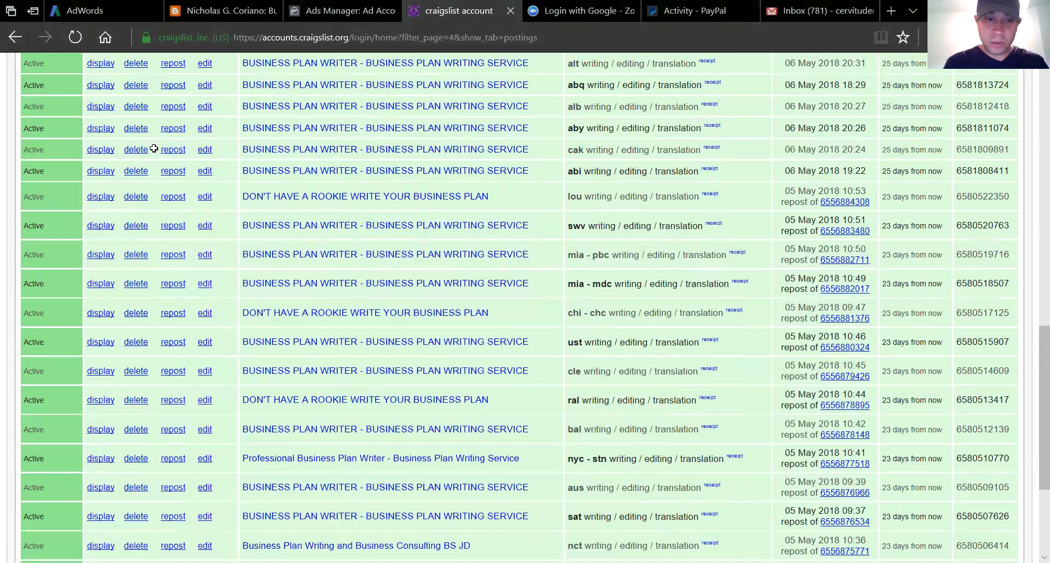
mouse_move(104, 138)
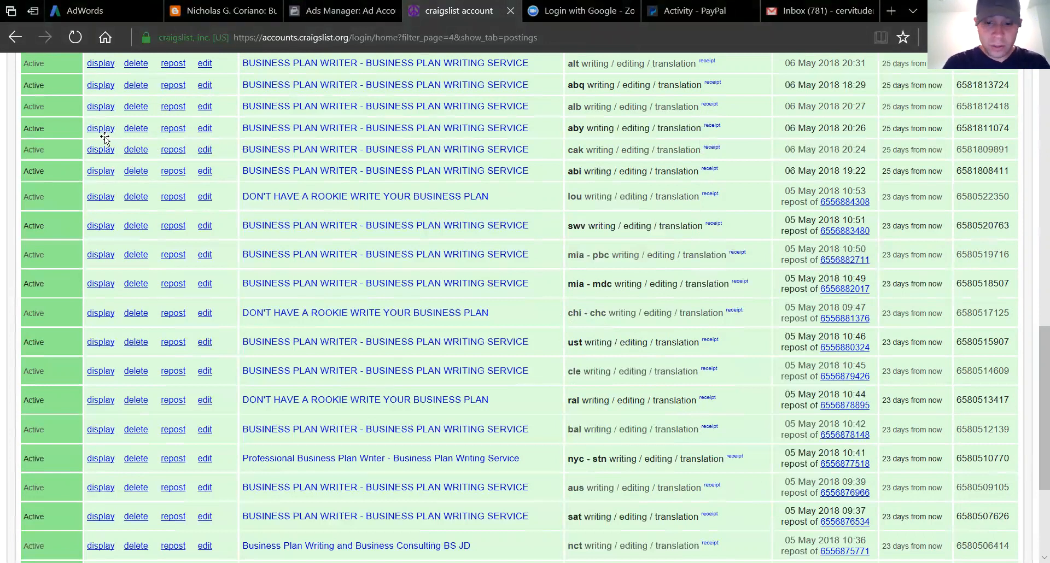
mouse_move(105, 143)
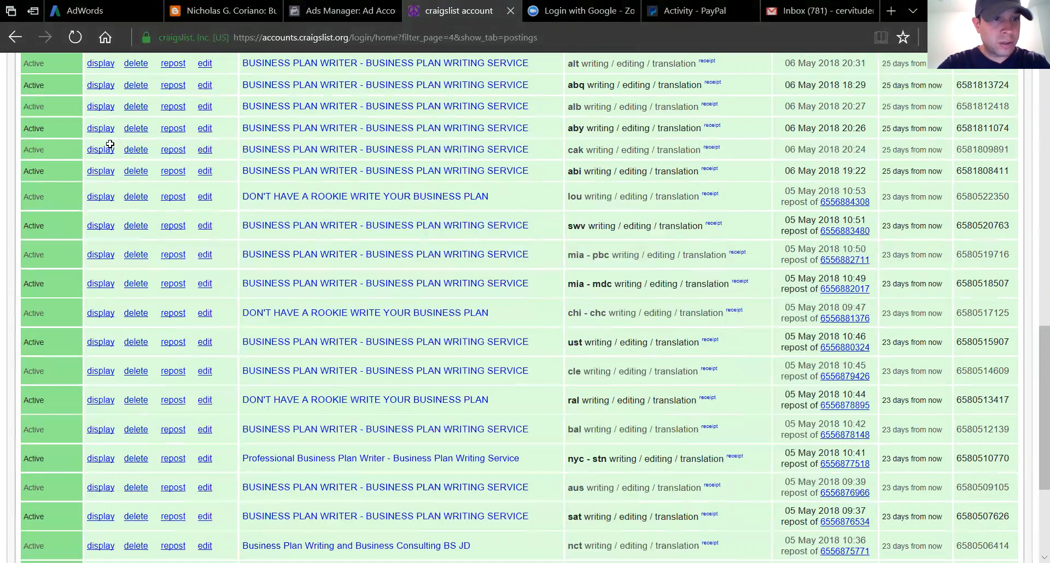
mouse_move(112, 154)
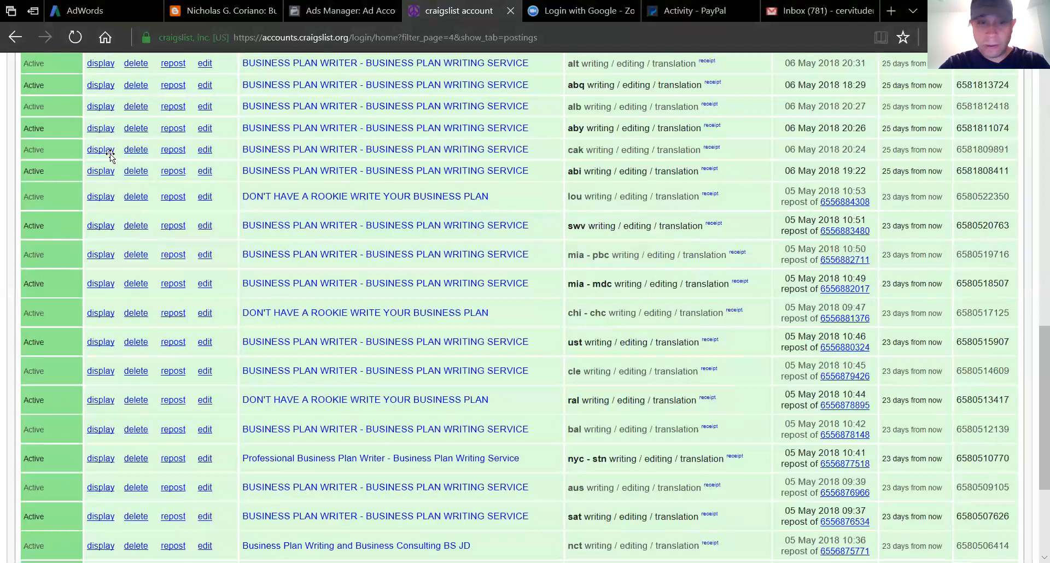
mouse_move(127, 173)
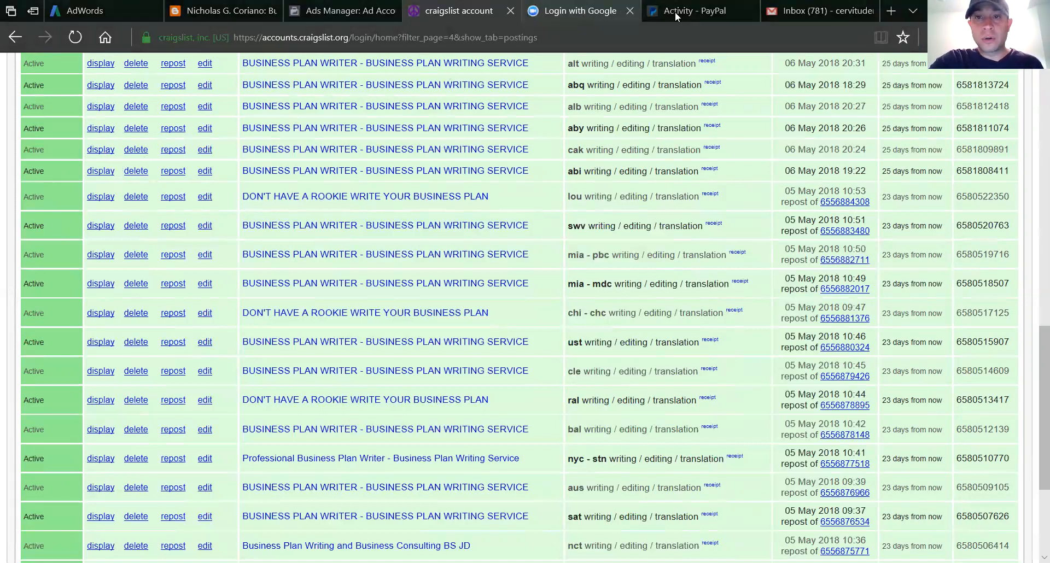
Step: Show PayPal Charts & Graphs for 4/1/18–4/30/18 with $11,347.08 received and $335.52 in fees
left_click(699, 11)
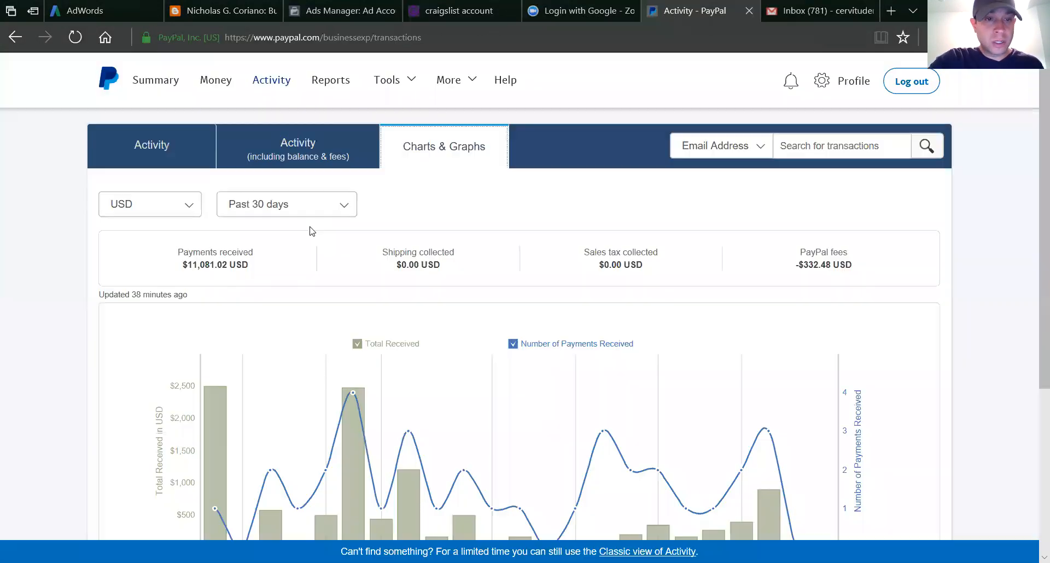
left_click(285, 205)
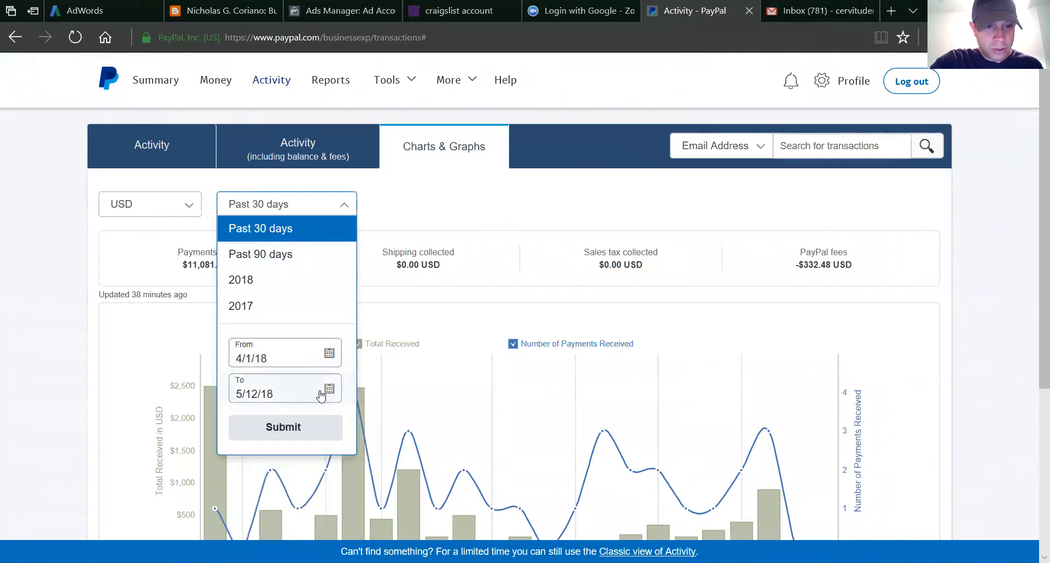
left_click(328, 388)
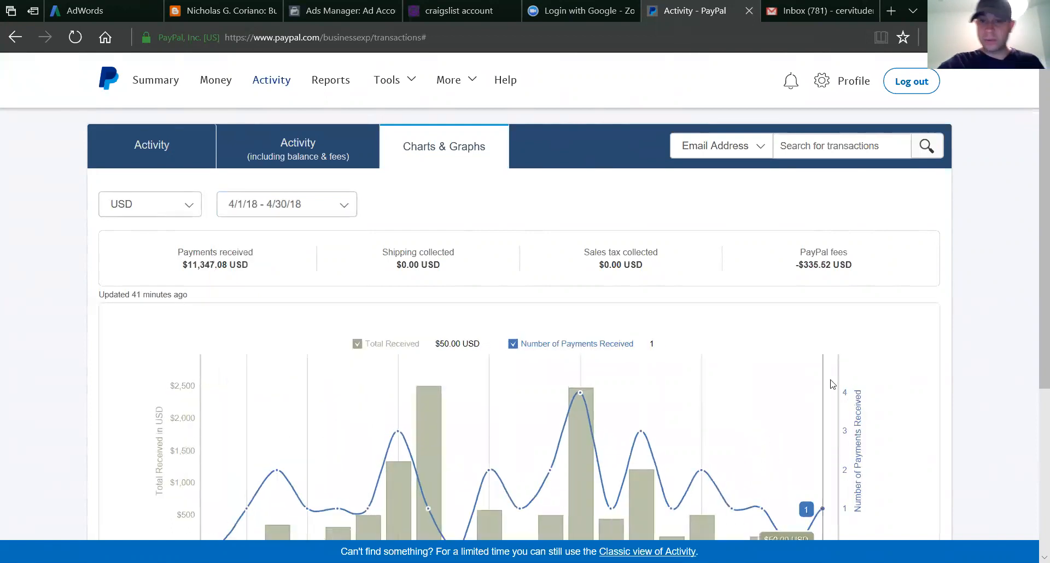
scroll("down", 3)
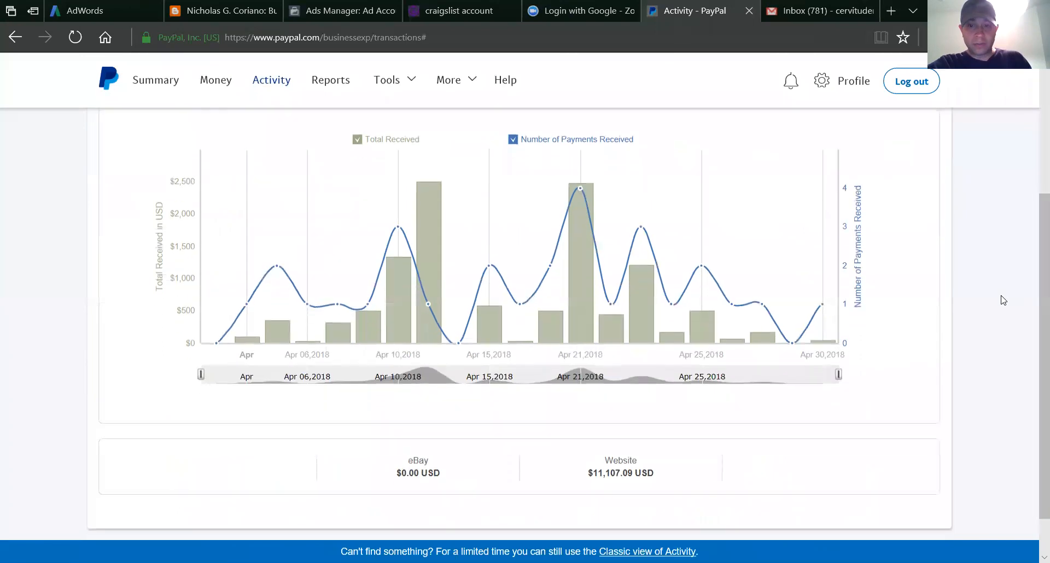
scroll("up", 3)
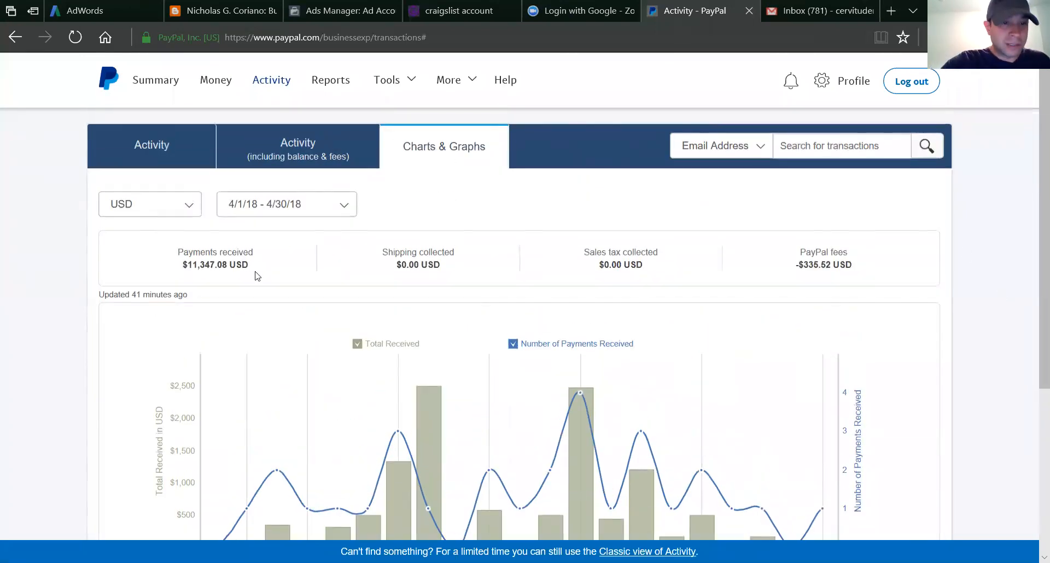
Step: Select and copy the $11,347.08 April payments-received amount from the PayPal summary
double_click(206, 265)
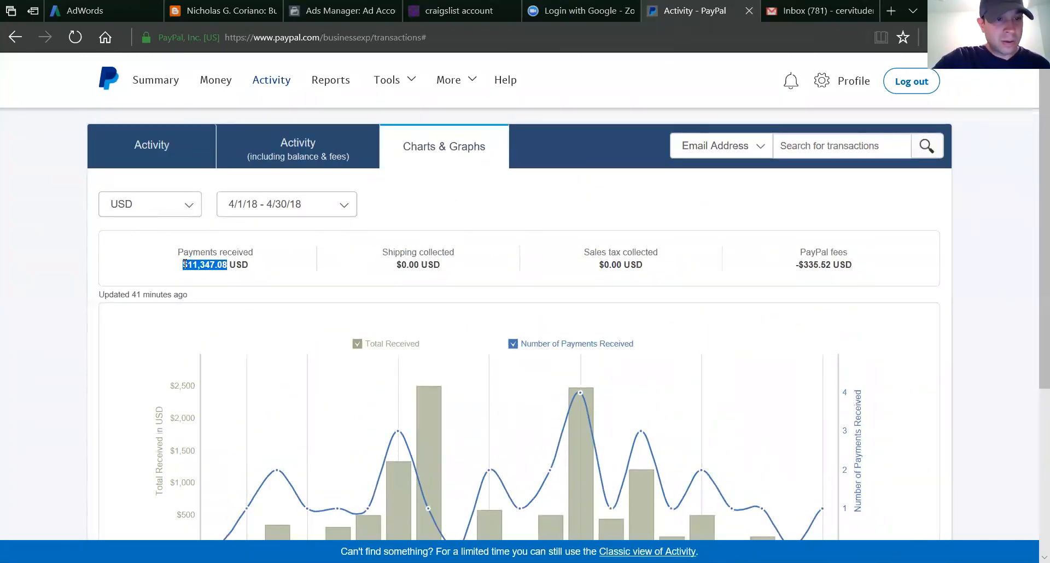
right_click(205, 264)
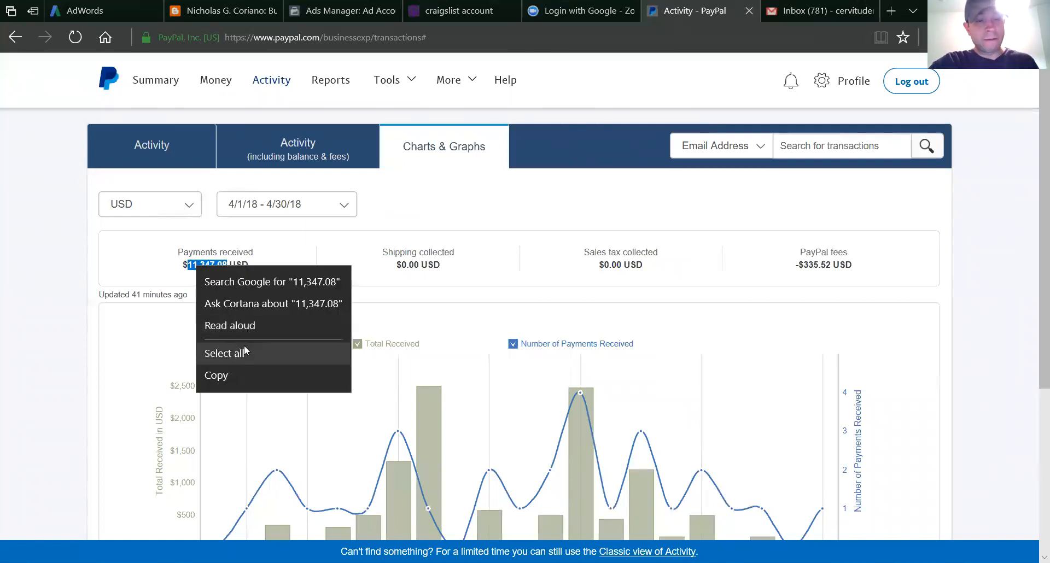
left_click(761, 240)
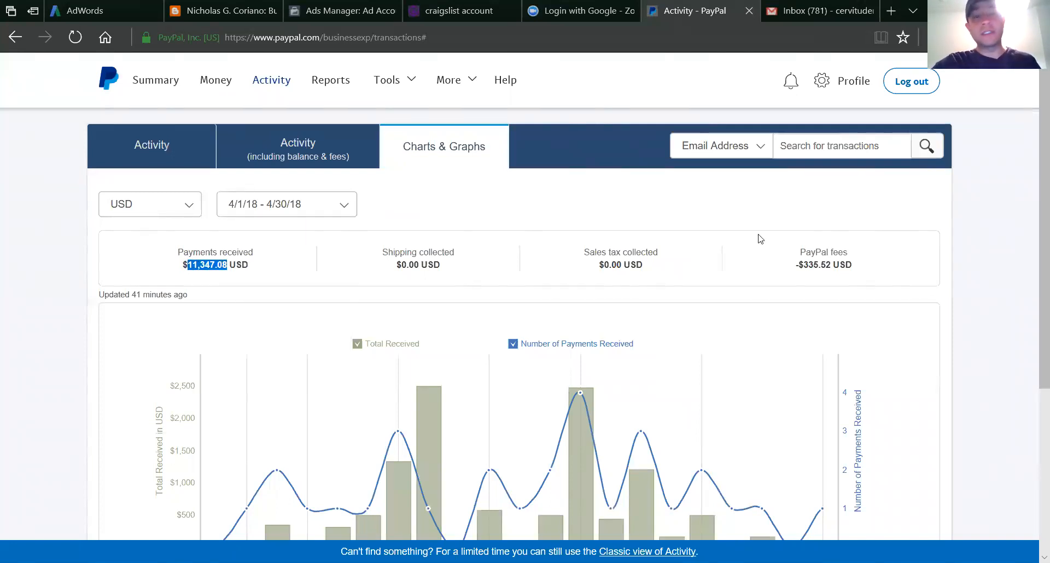
mouse_move(744, 155)
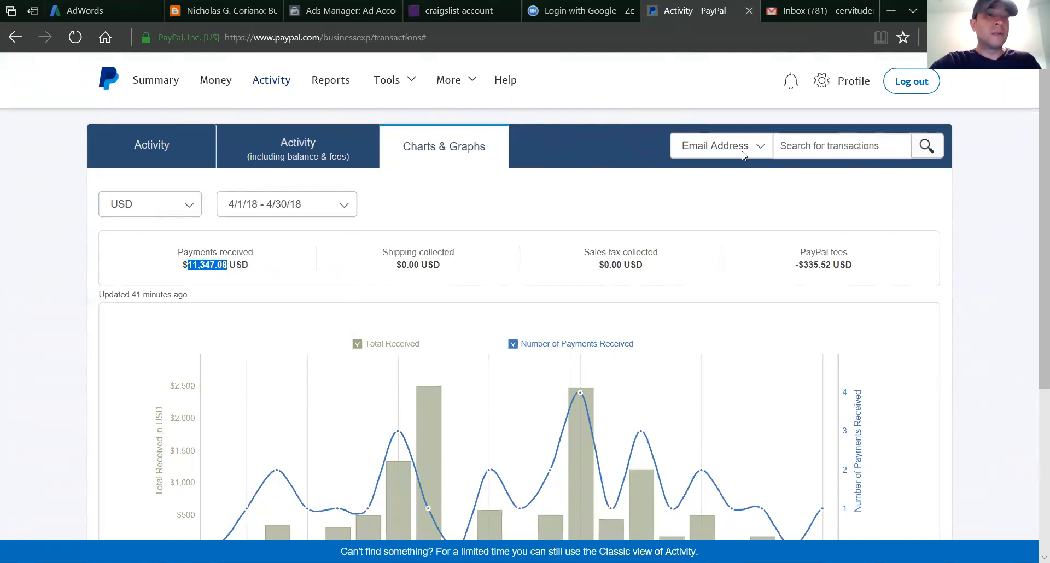
mouse_move(112, 206)
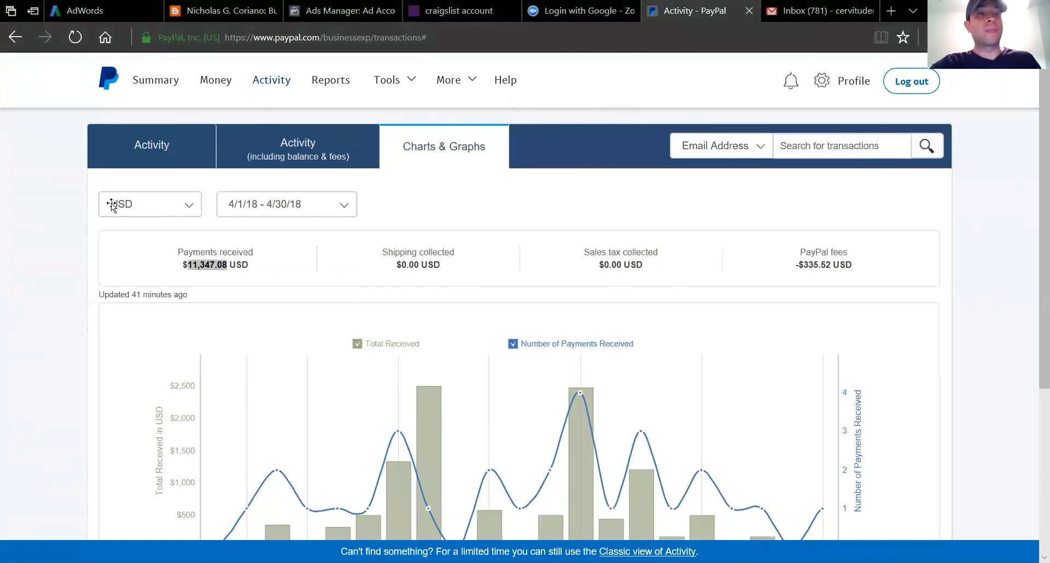
mouse_move(108, 186)
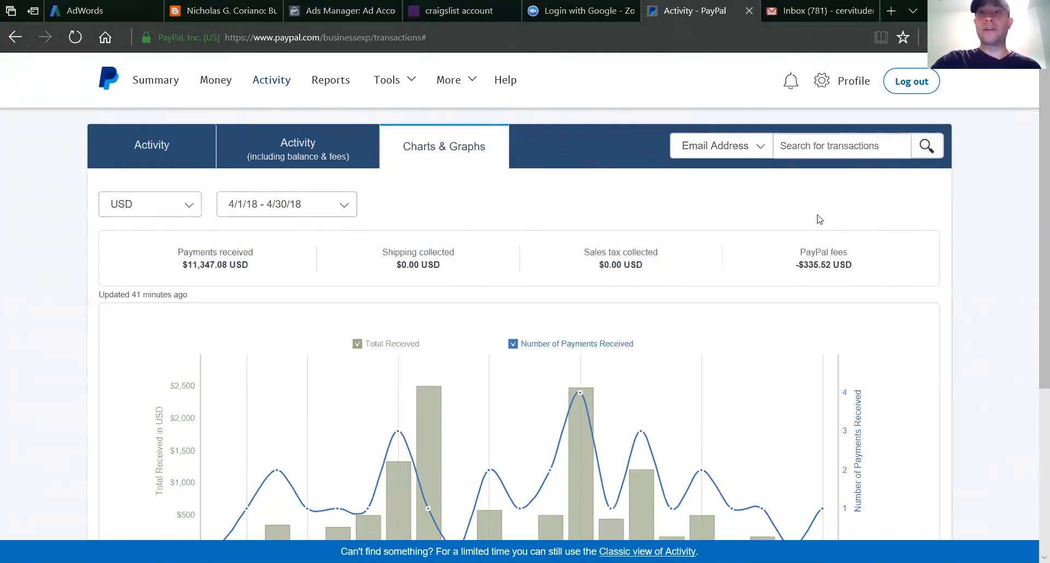
mouse_move(301, 108)
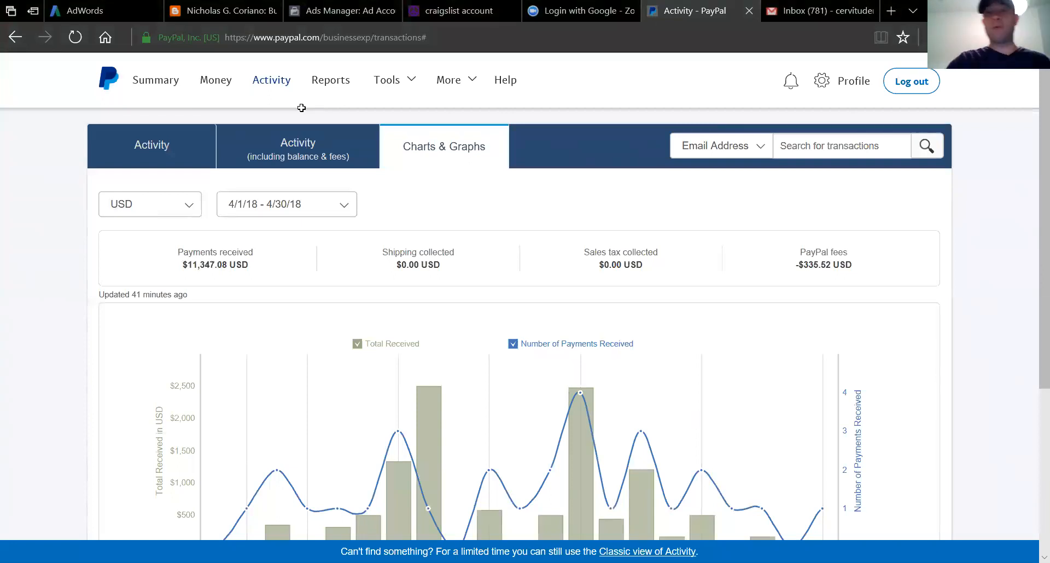
mouse_move(785, 72)
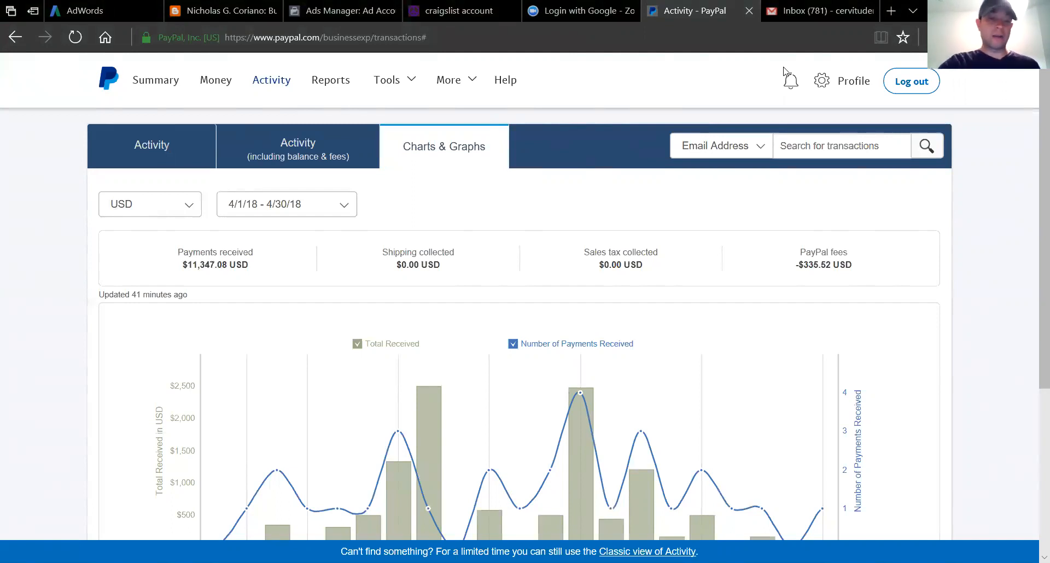
mouse_move(706, 219)
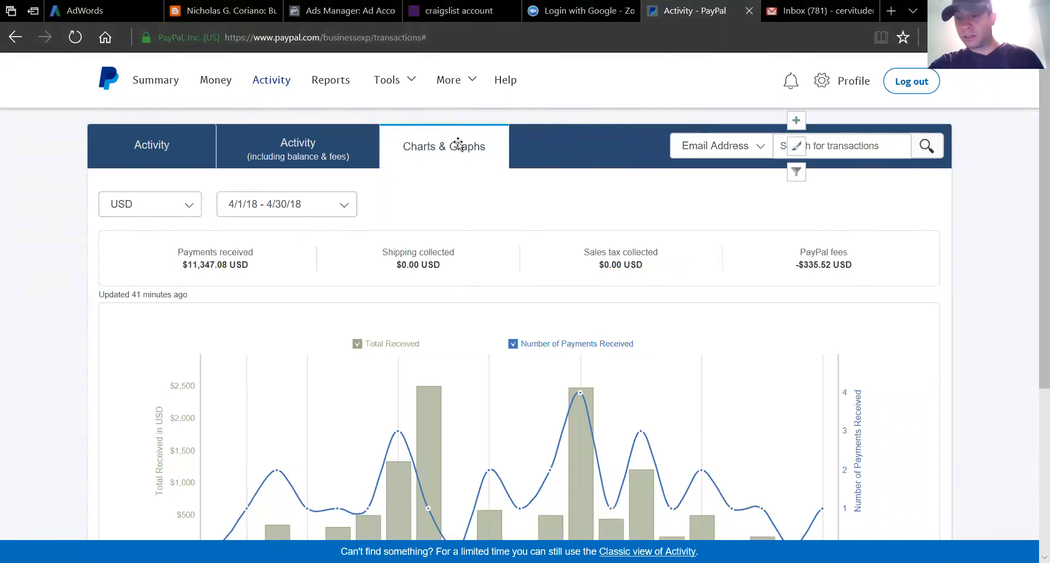
mouse_move(568, 167)
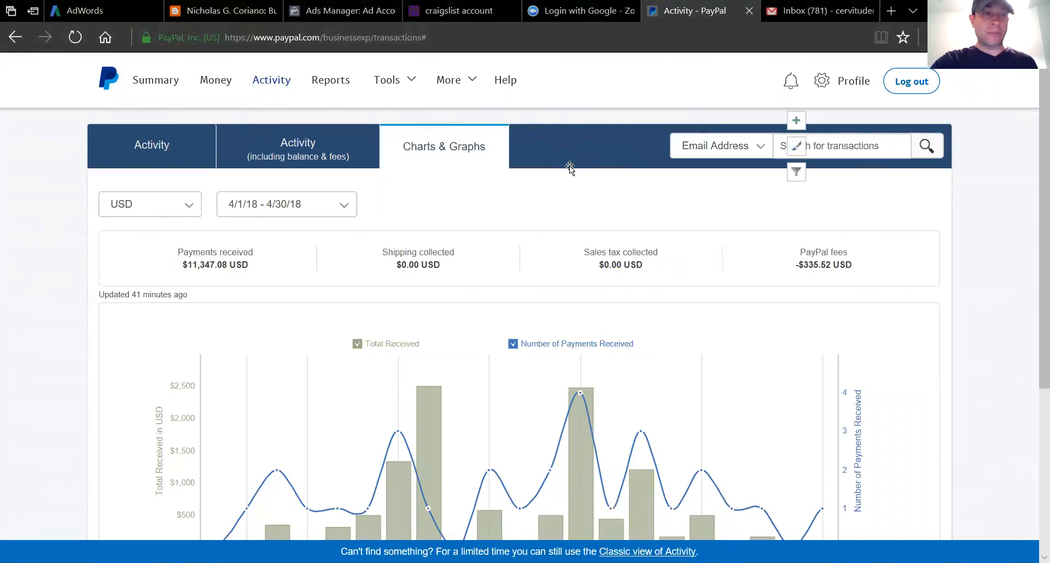
mouse_move(733, 206)
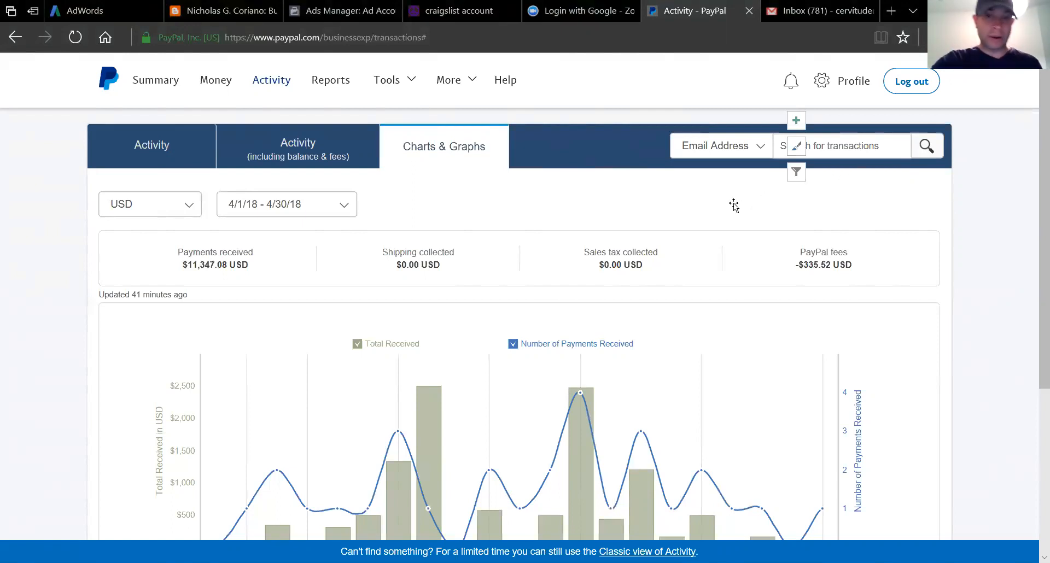
mouse_move(552, 284)
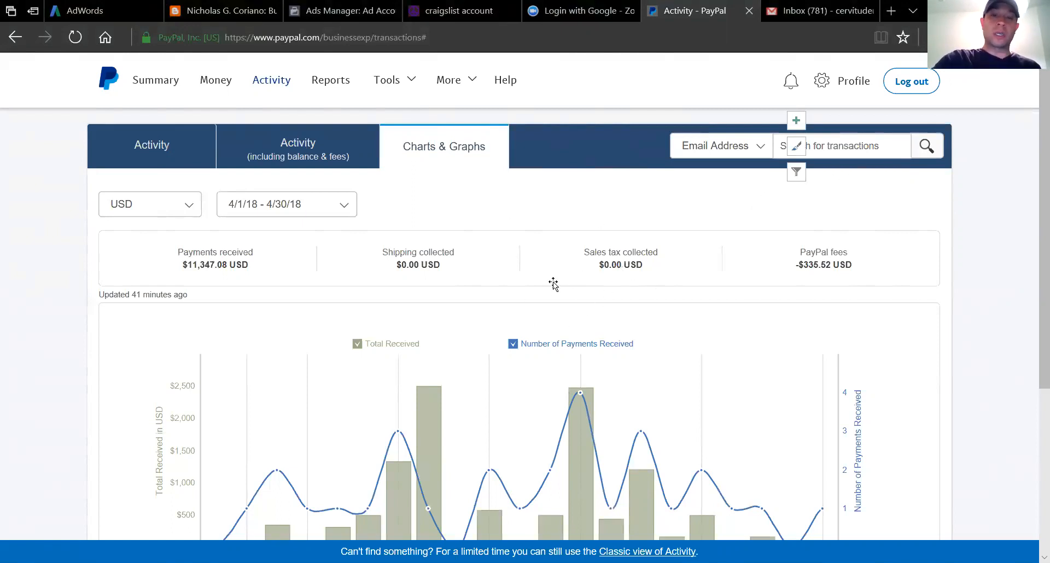
mouse_move(150, 222)
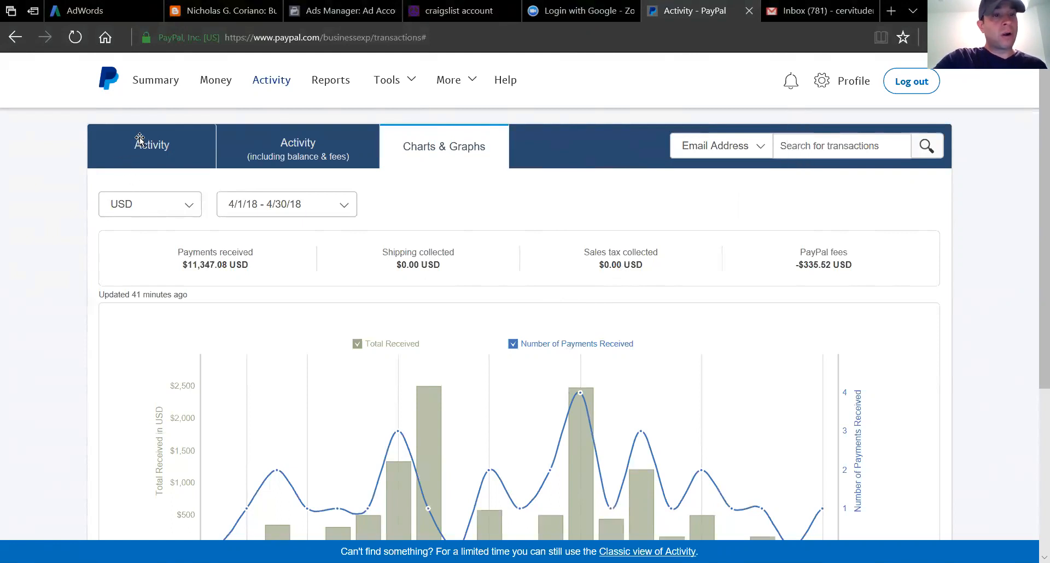
mouse_move(398, 282)
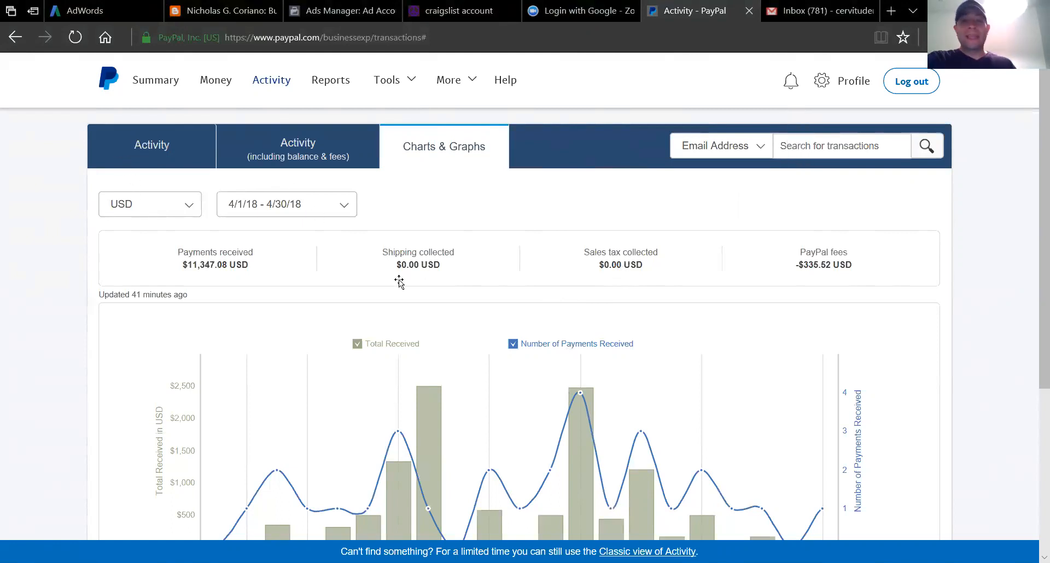
mouse_move(505, 159)
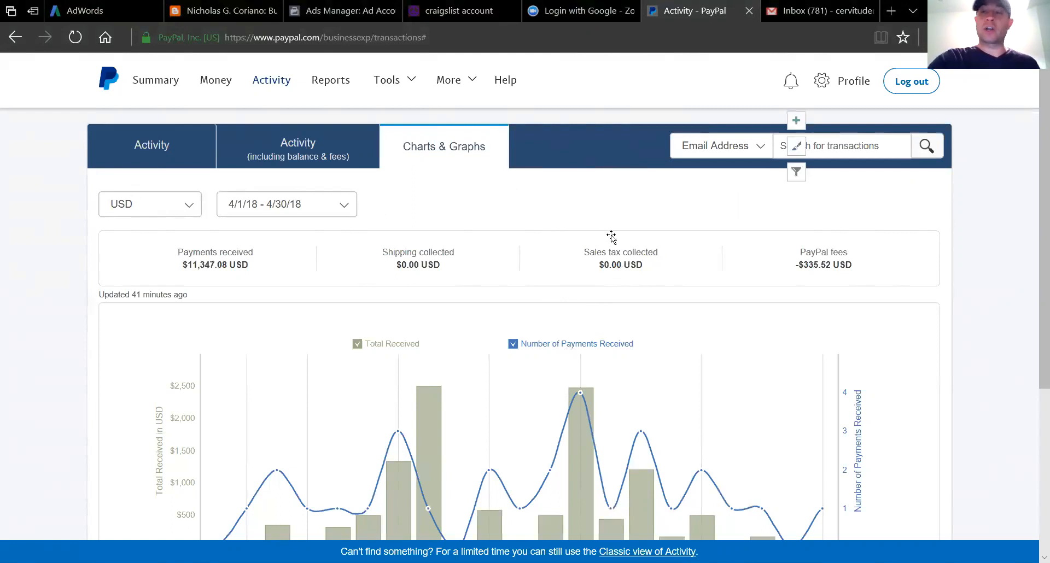
mouse_move(664, 253)
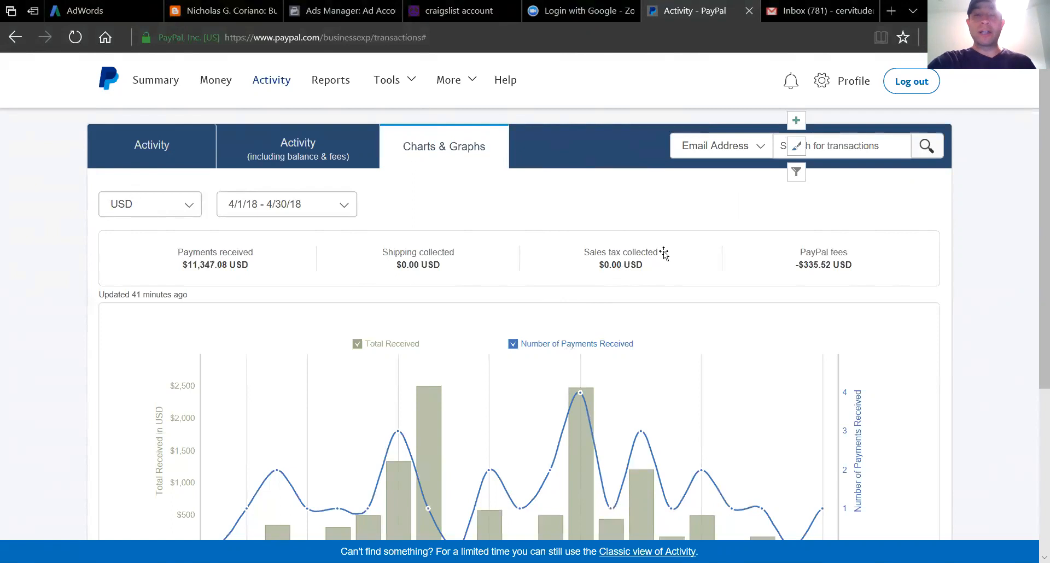
mouse_move(502, 213)
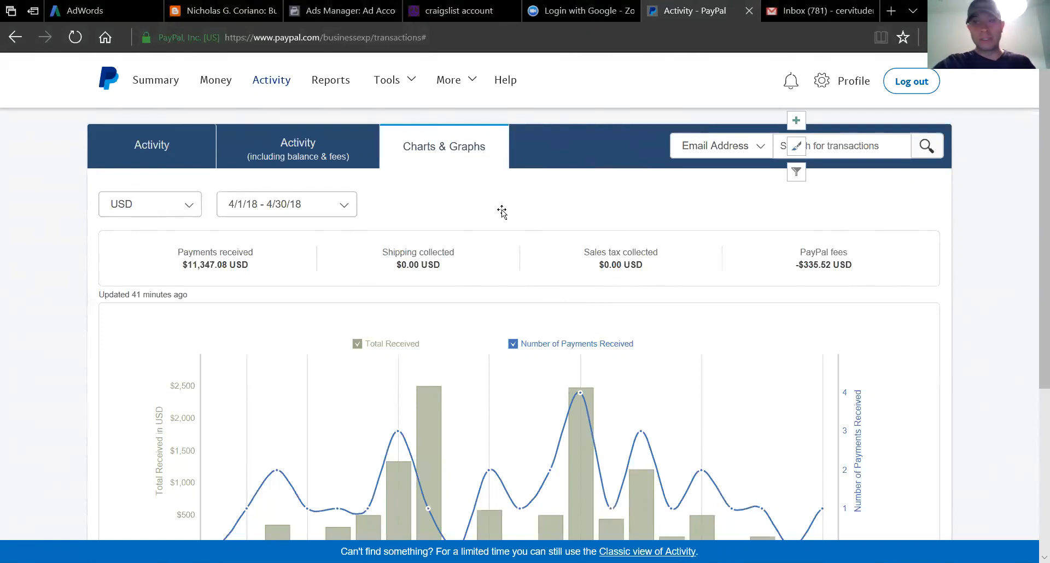
mouse_move(503, 204)
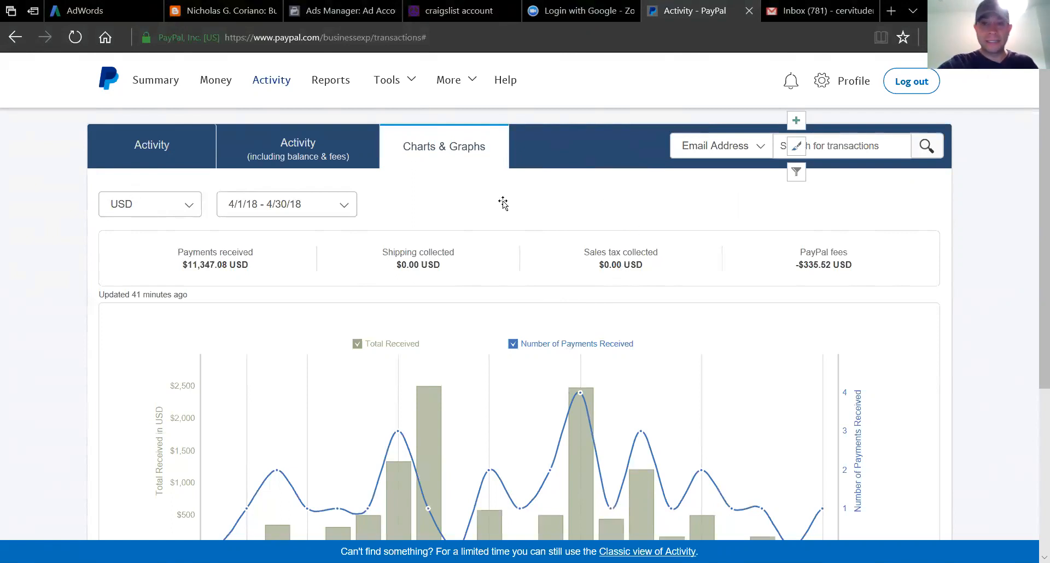
mouse_move(515, 198)
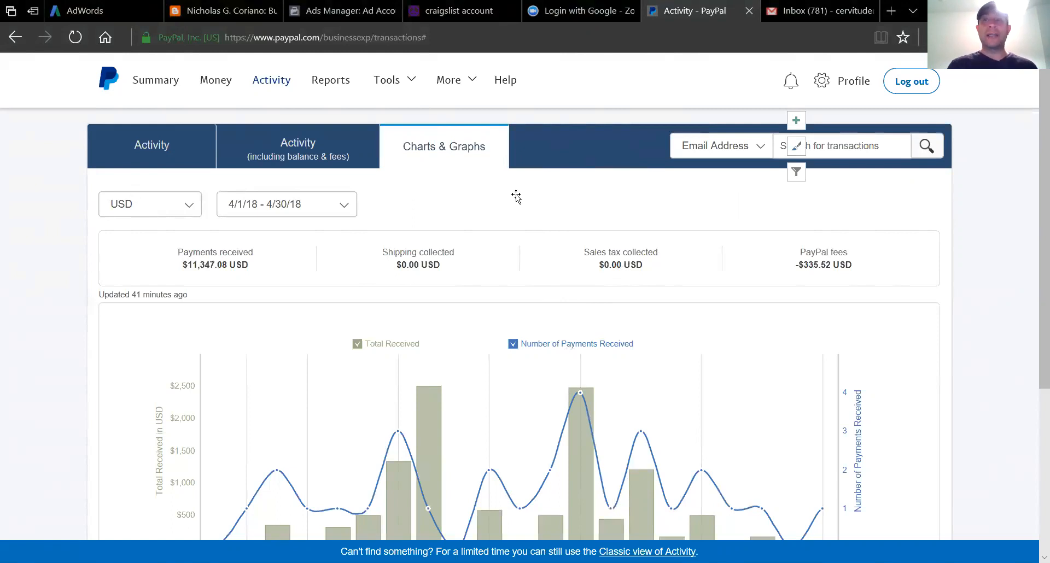
mouse_move(279, 138)
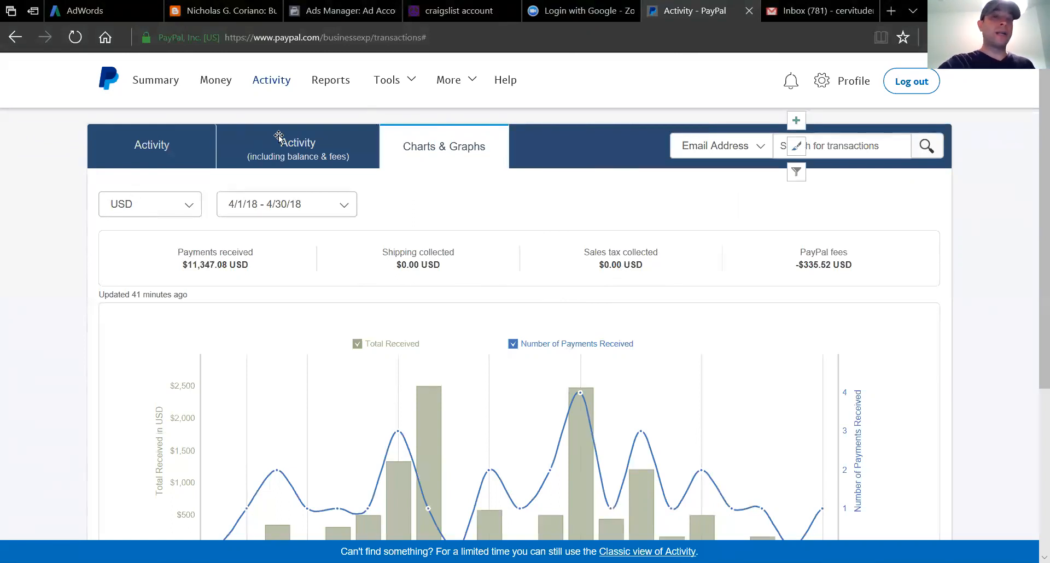
mouse_move(341, 262)
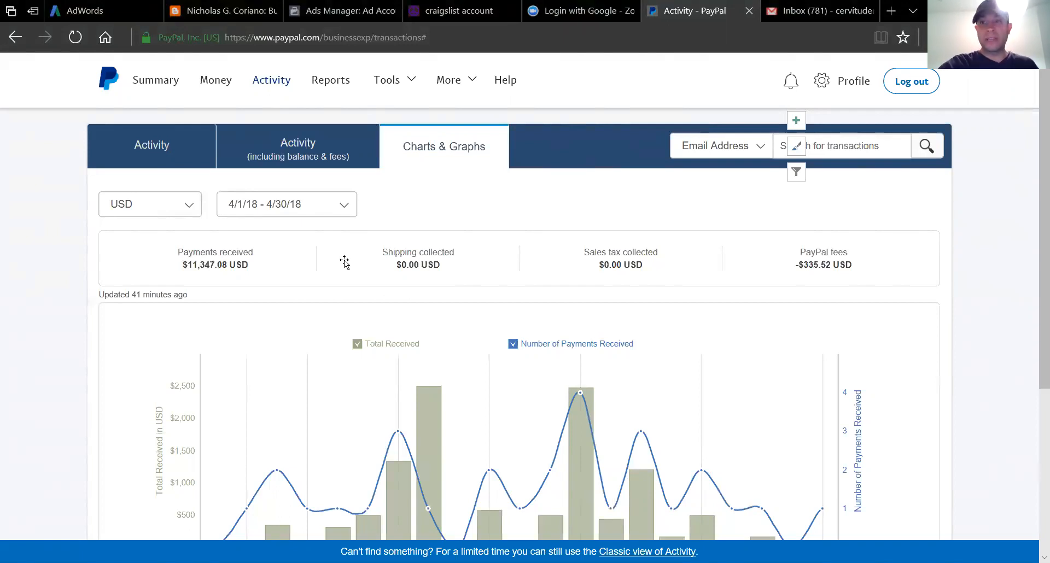
mouse_move(416, 333)
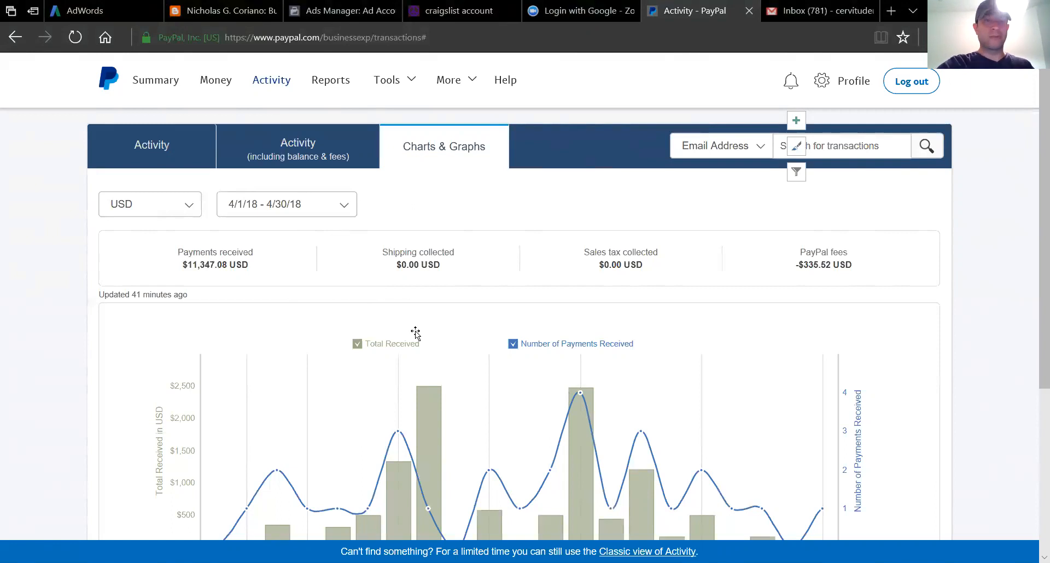
mouse_move(435, 234)
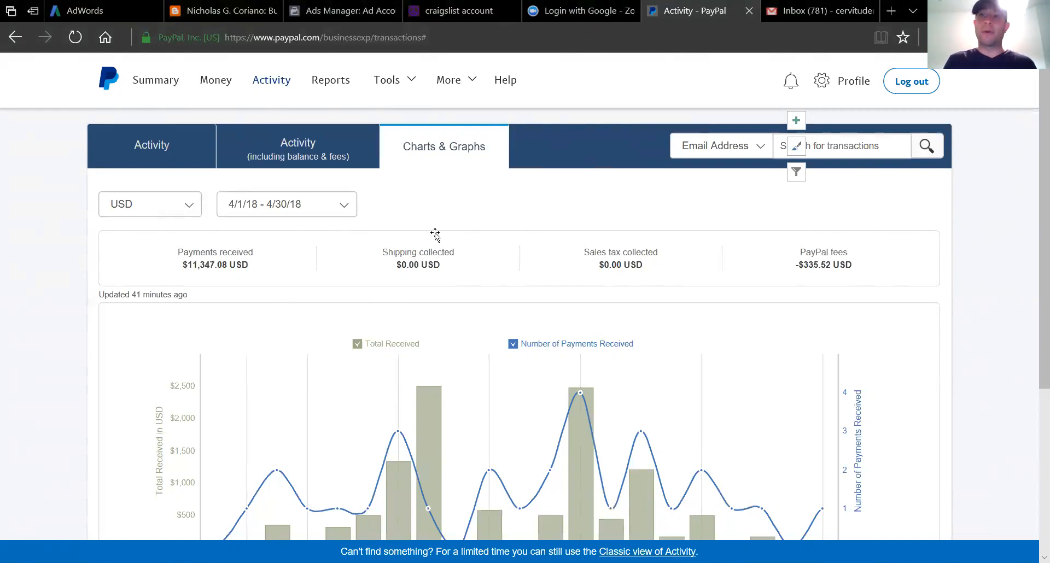
mouse_move(583, 324)
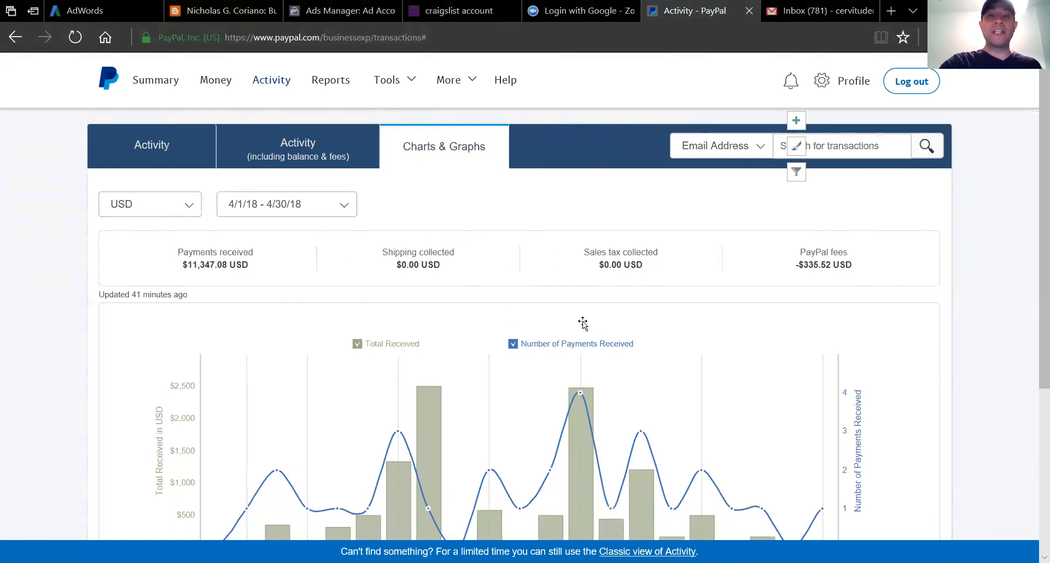
mouse_move(542, 303)
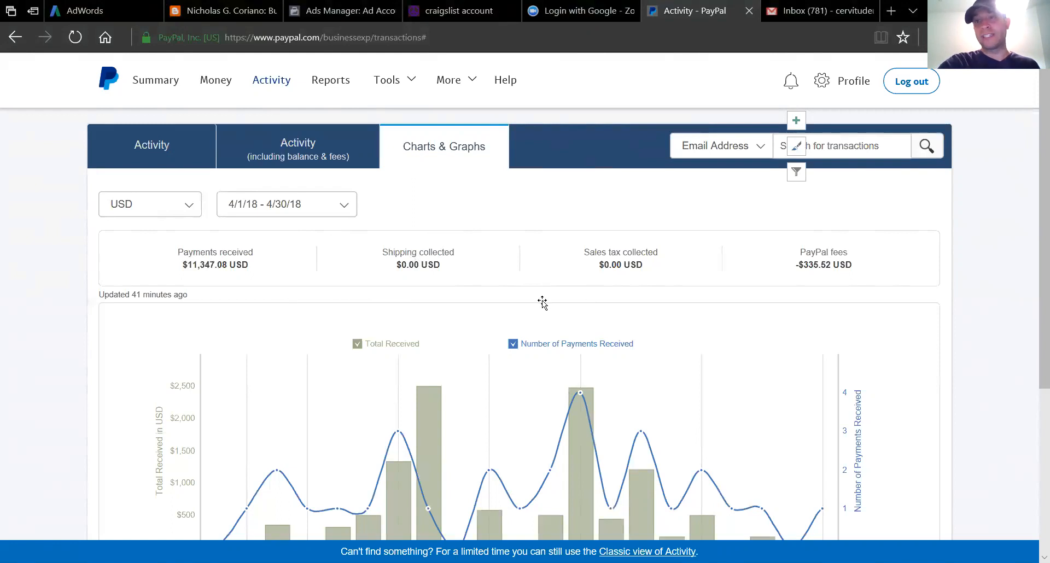
mouse_move(539, 311)
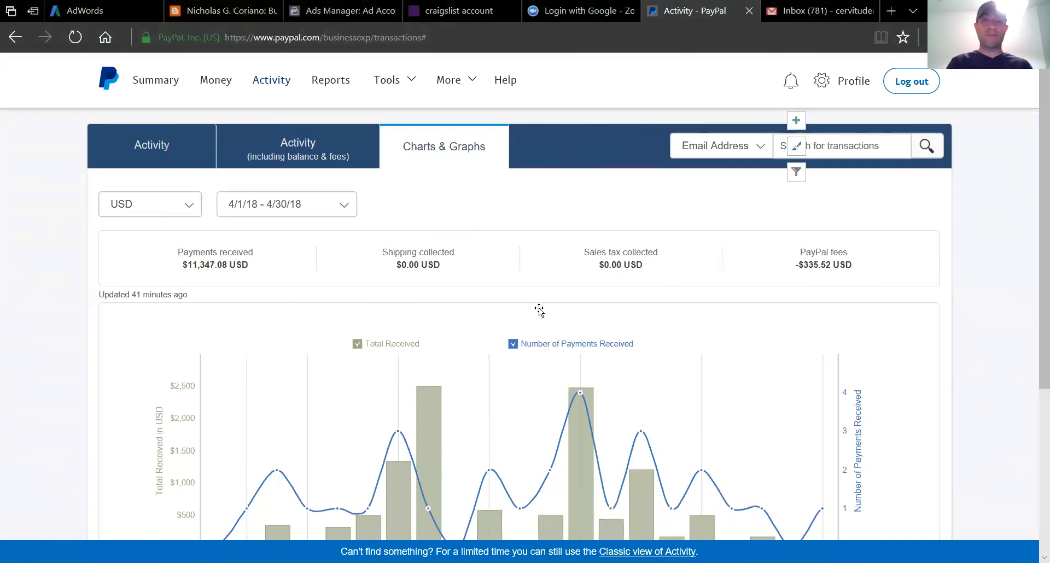
mouse_move(564, 192)
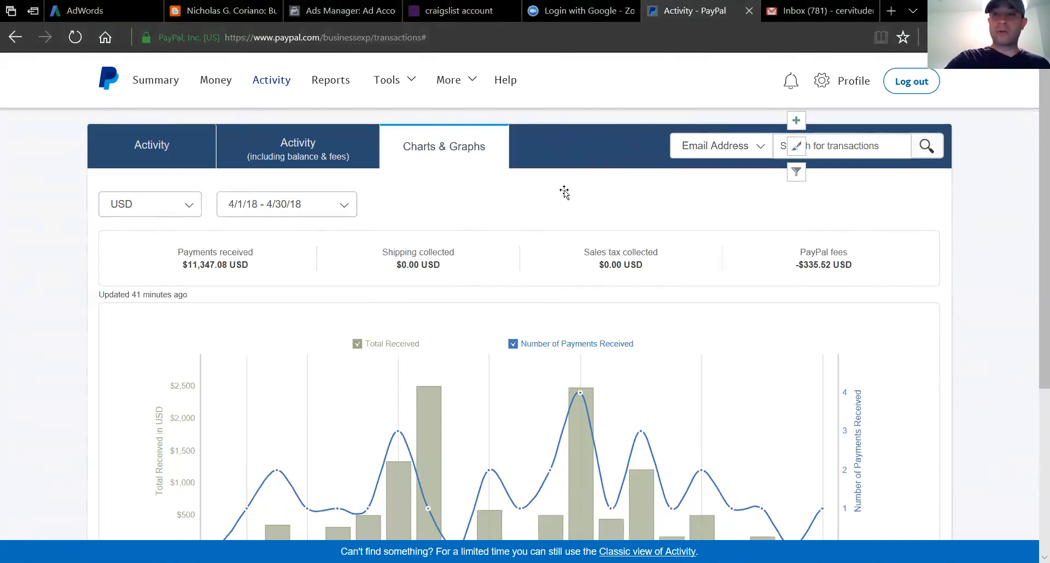
mouse_move(365, 261)
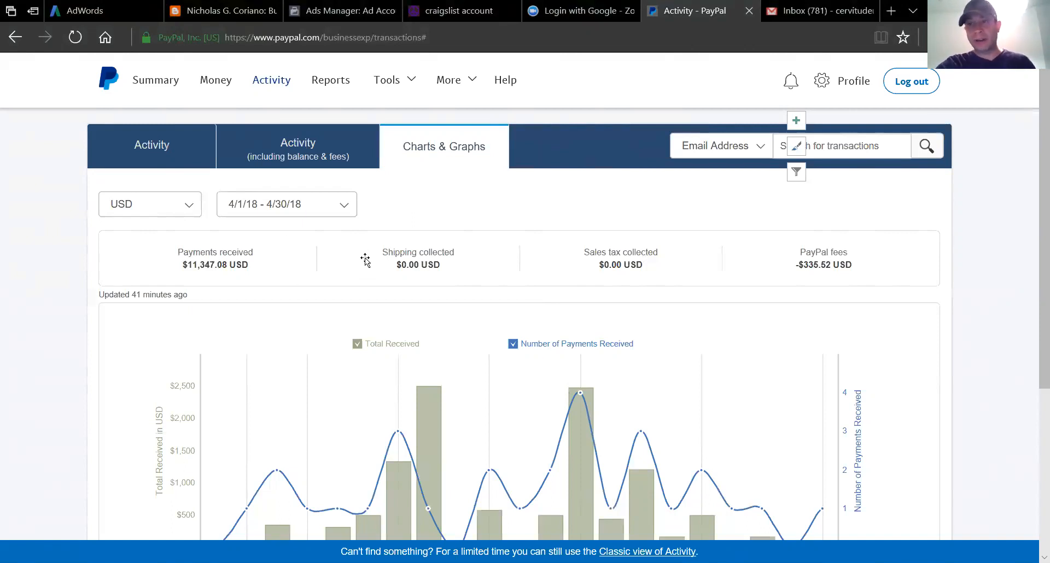
mouse_move(361, 263)
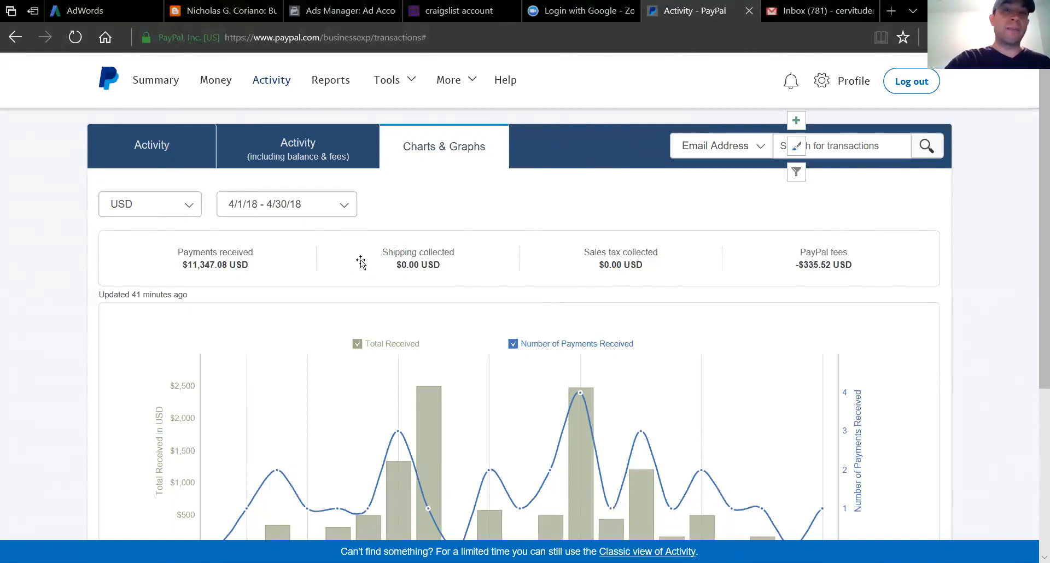
mouse_move(380, 299)
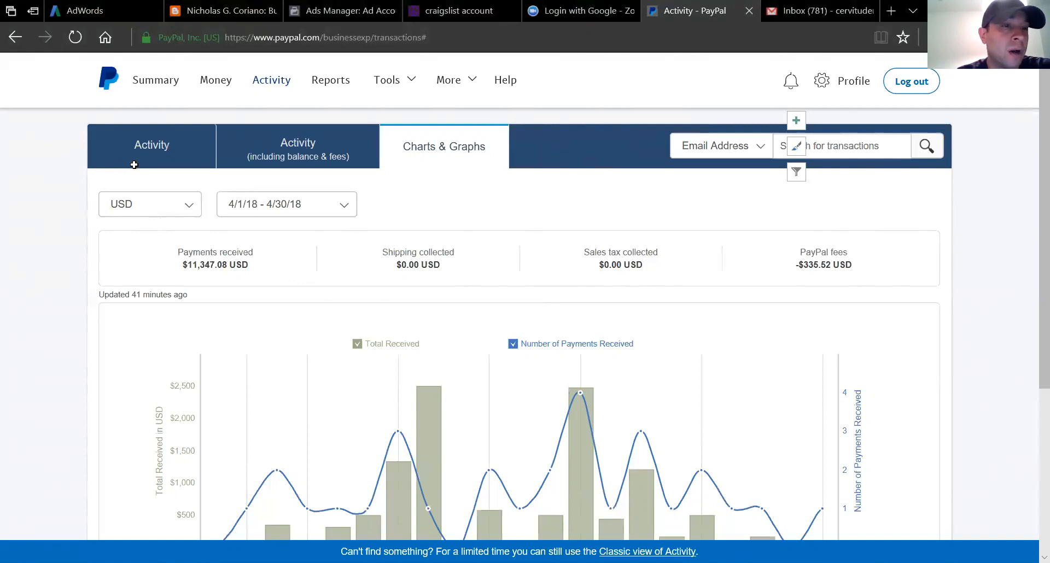
mouse_move(175, 199)
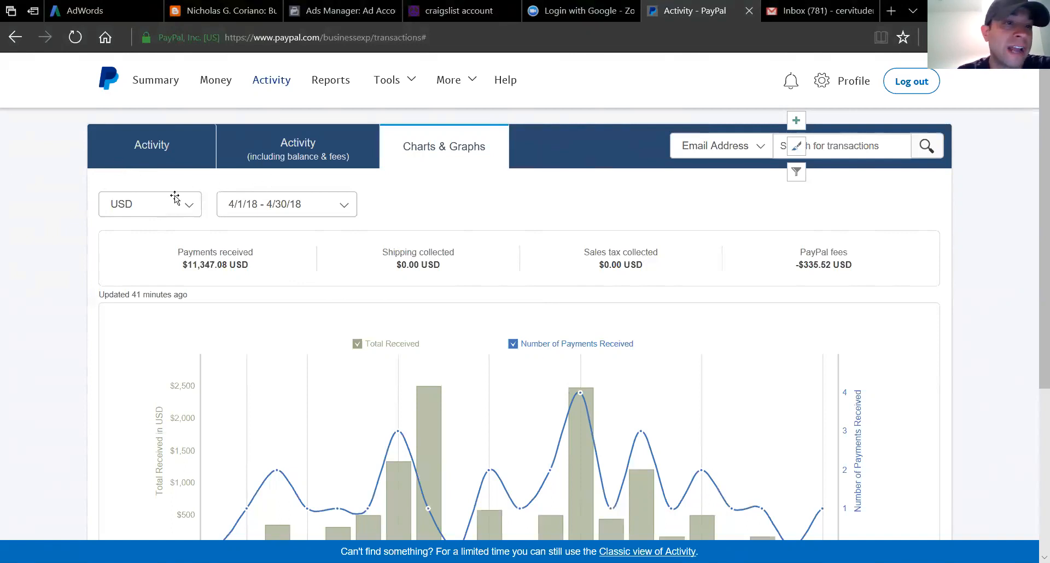
mouse_move(693, 443)
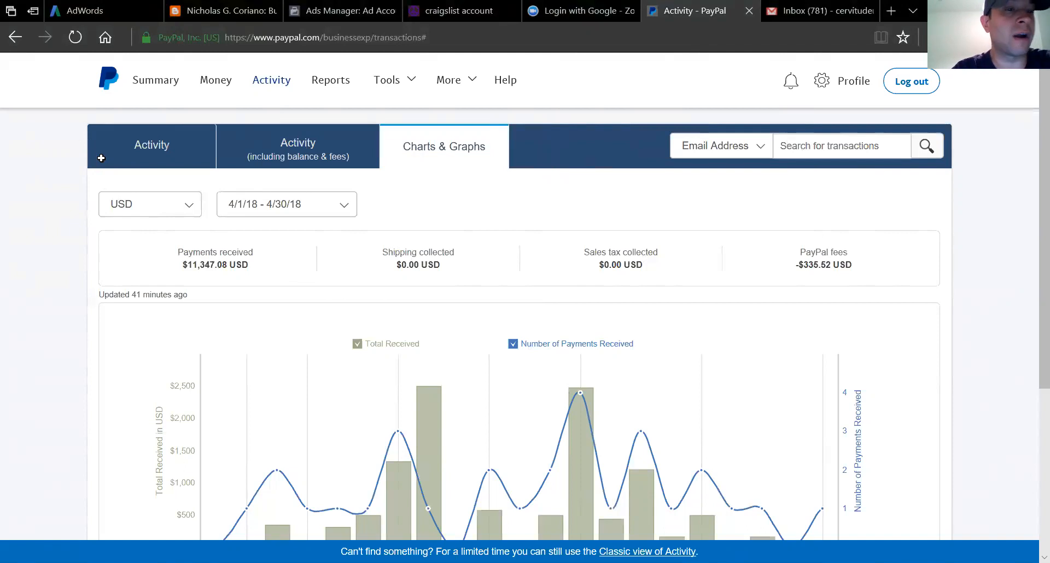
mouse_move(105, 181)
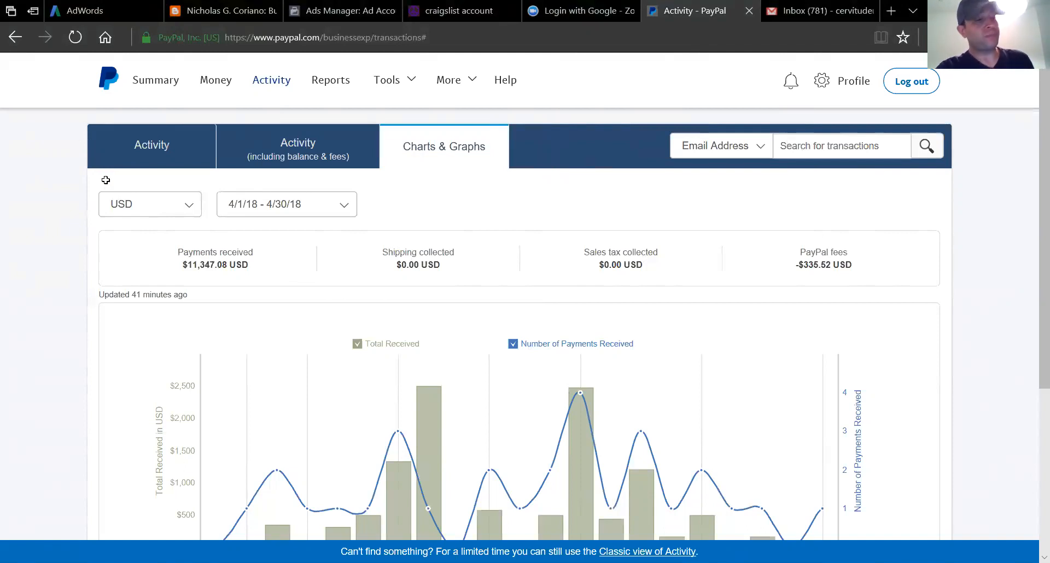
mouse_move(516, 195)
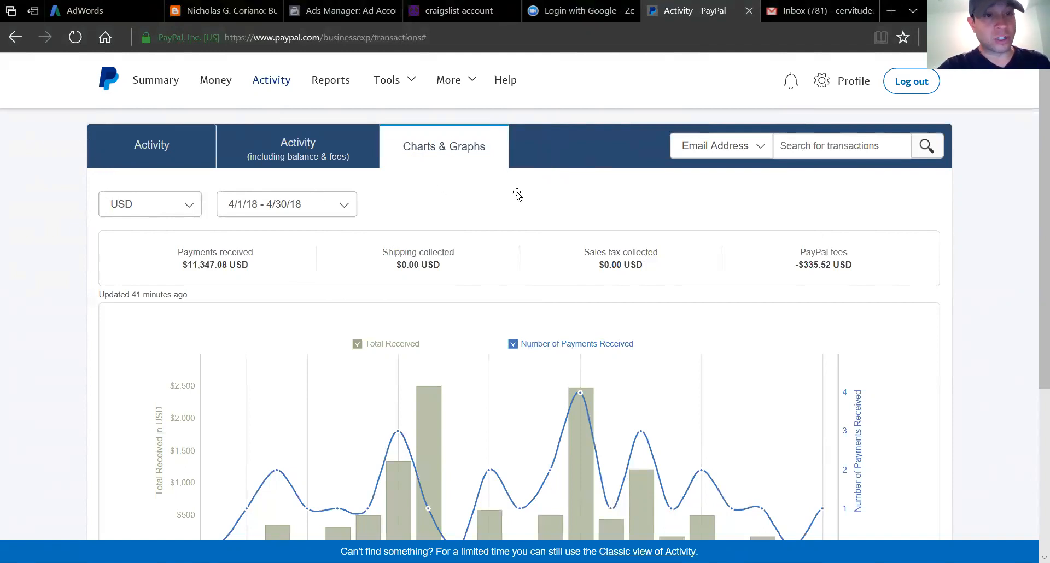
mouse_move(671, 159)
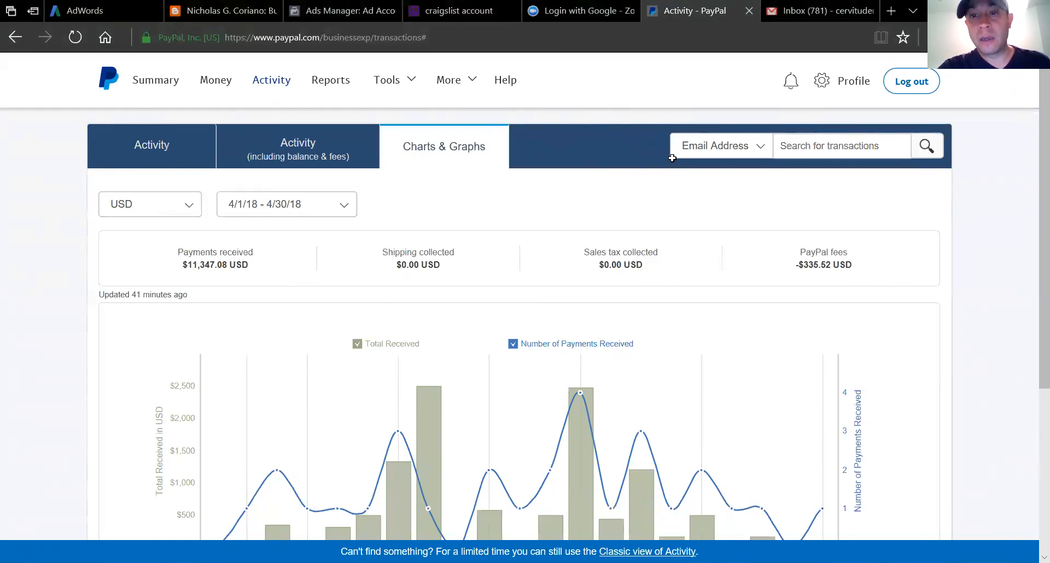
mouse_move(609, 83)
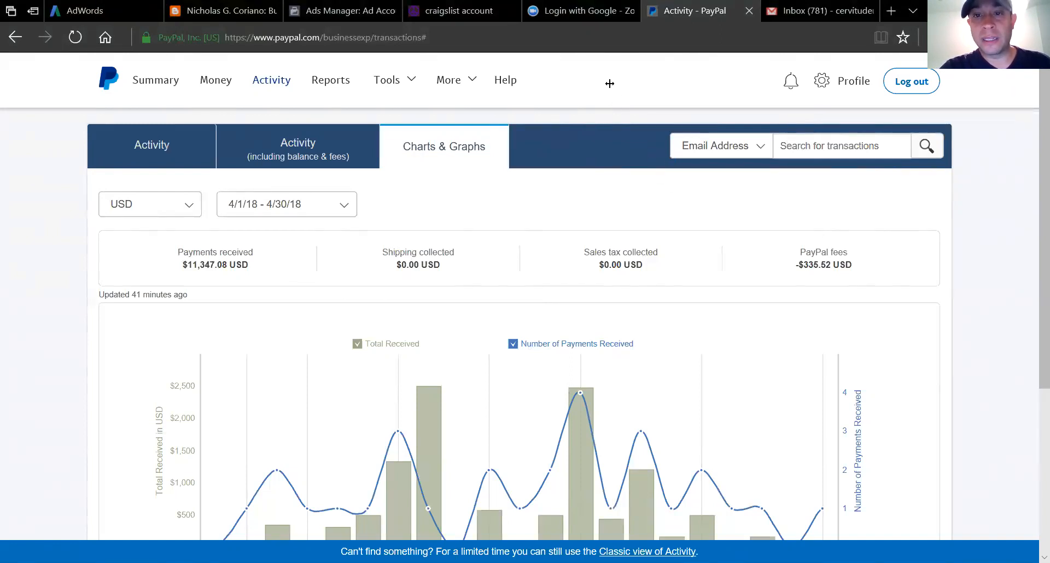
mouse_move(661, 141)
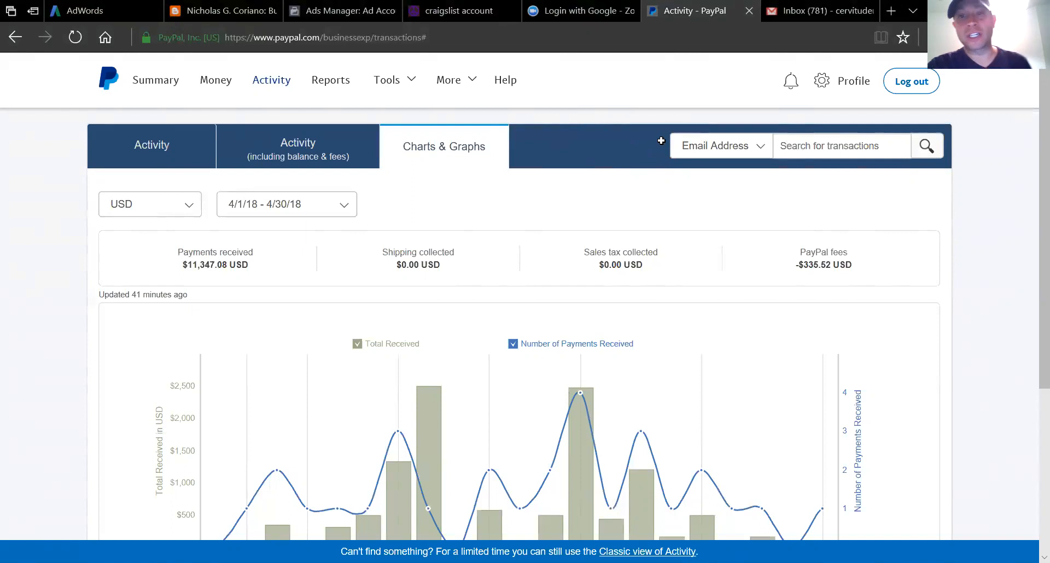
mouse_move(667, 144)
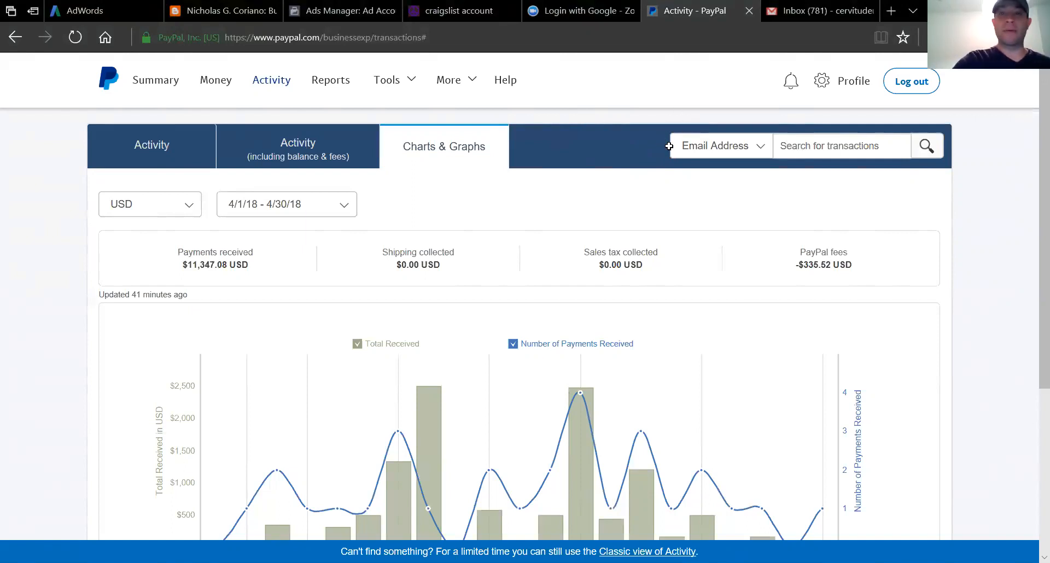
mouse_move(673, 130)
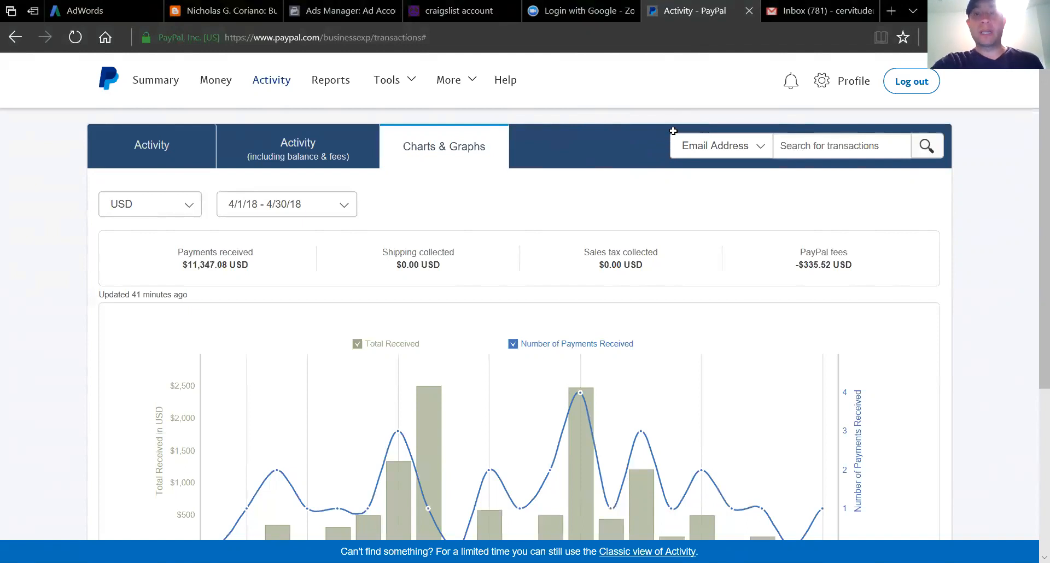
mouse_move(669, 119)
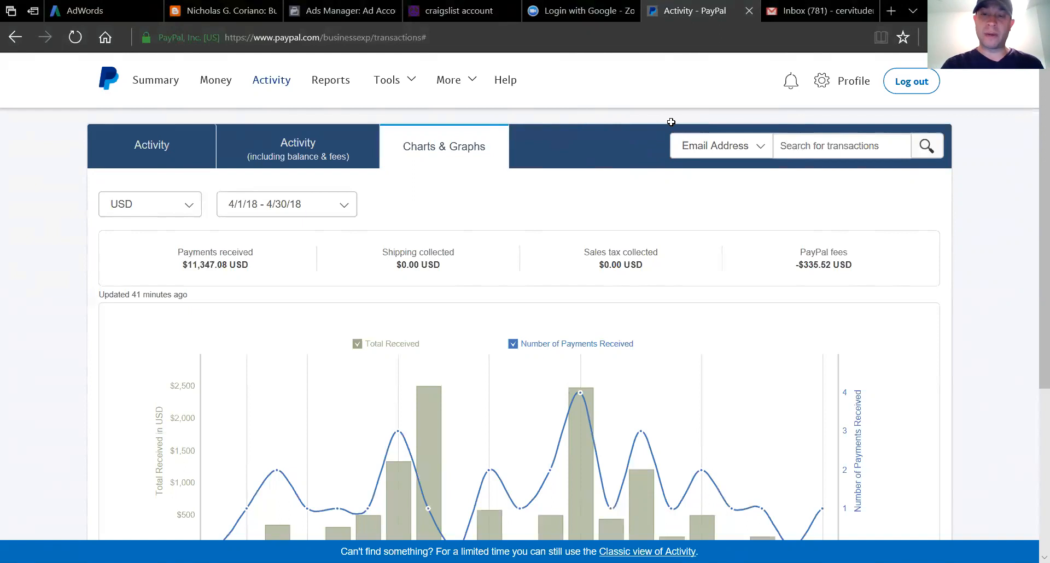
mouse_move(673, 121)
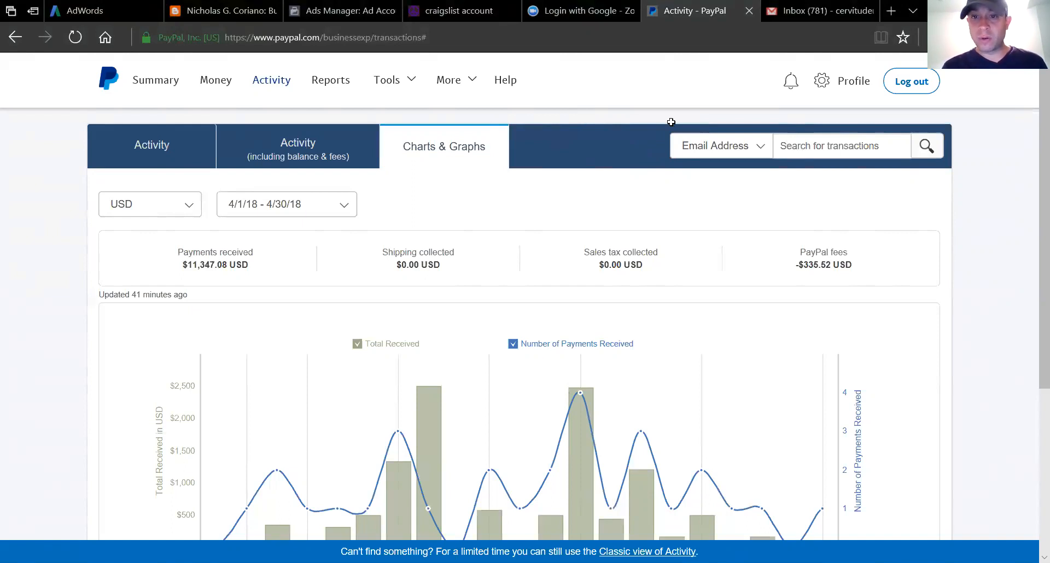
mouse_move(666, 156)
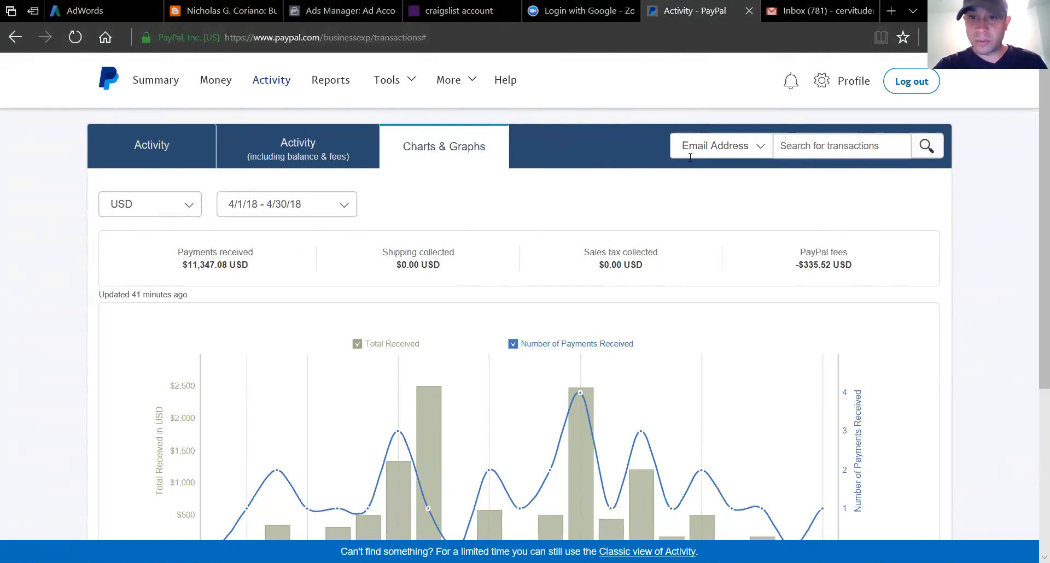
mouse_move(673, 119)
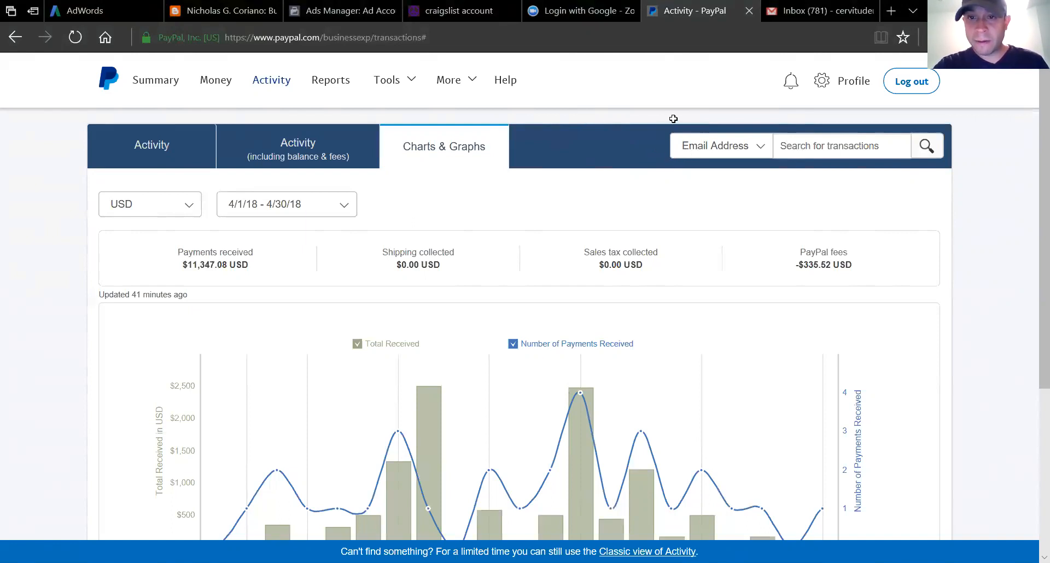
mouse_move(37, 16)
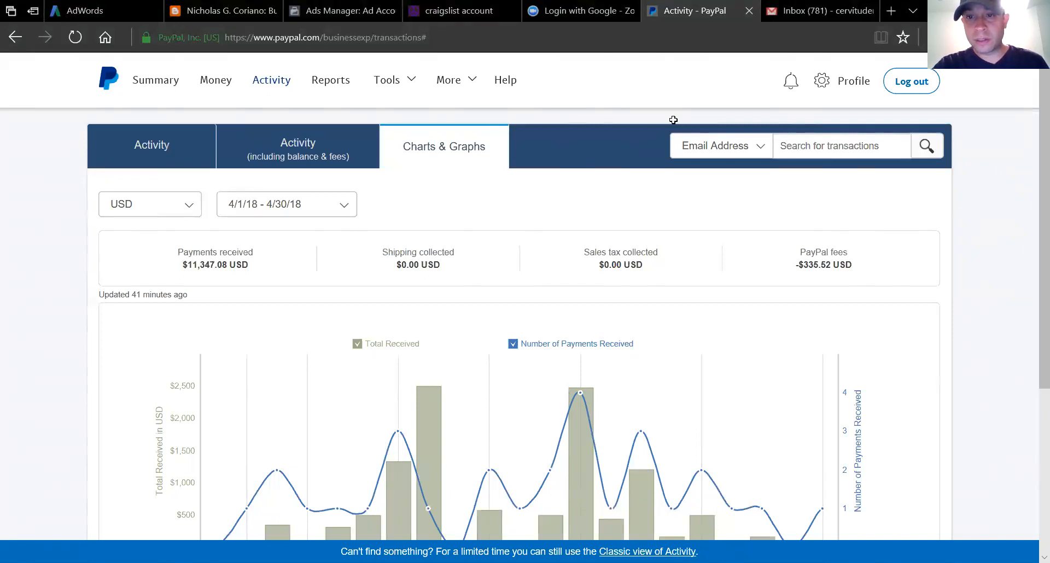
mouse_move(715, 115)
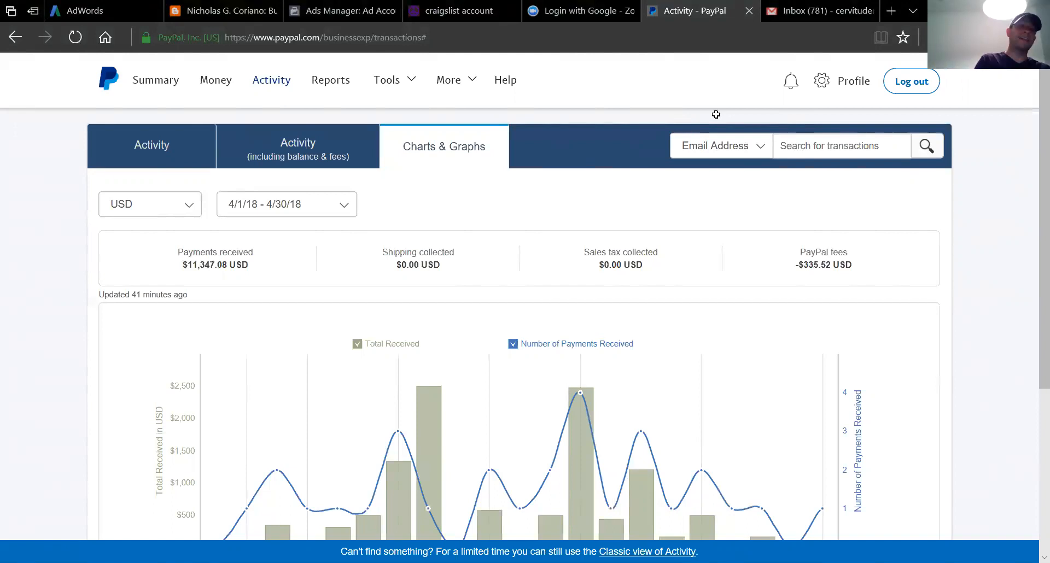
mouse_move(693, 133)
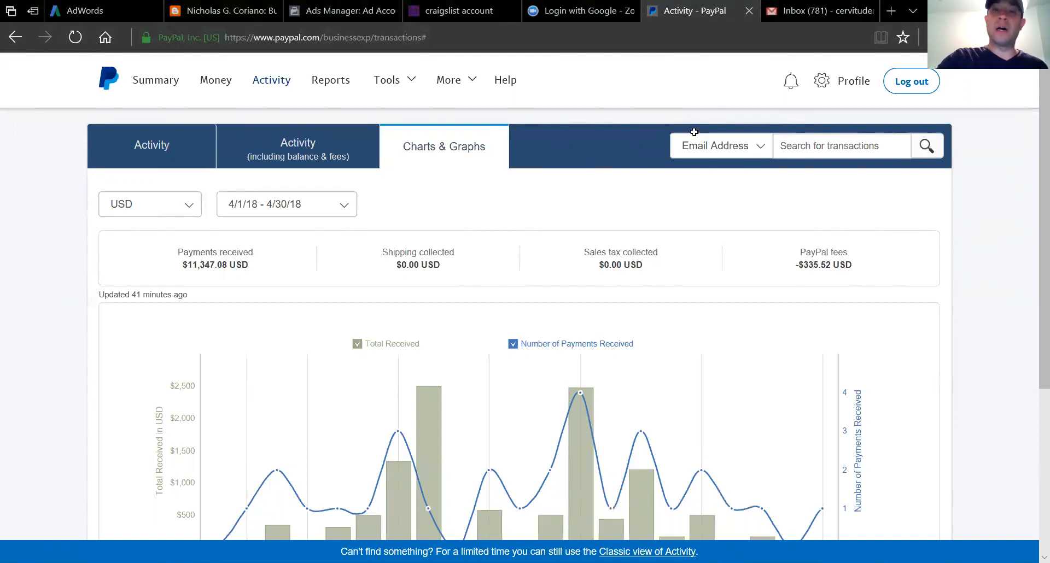
mouse_move(217, 193)
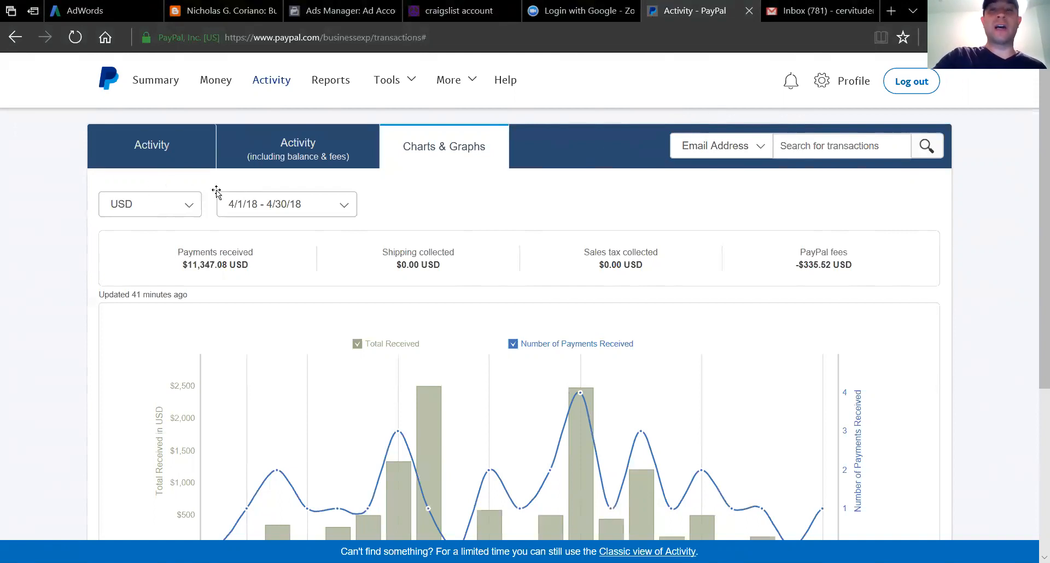
mouse_move(660, 191)
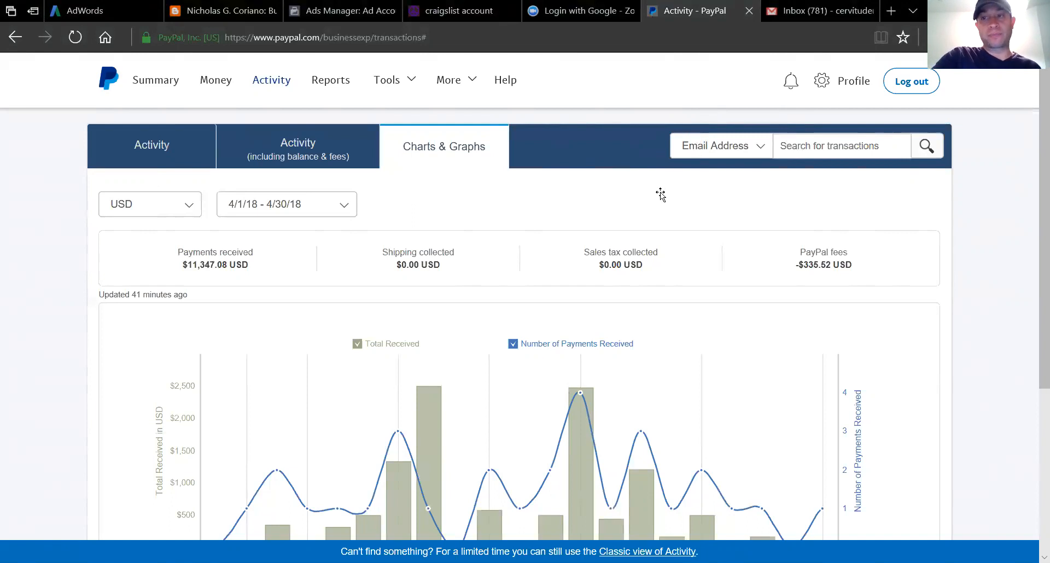
mouse_move(665, 159)
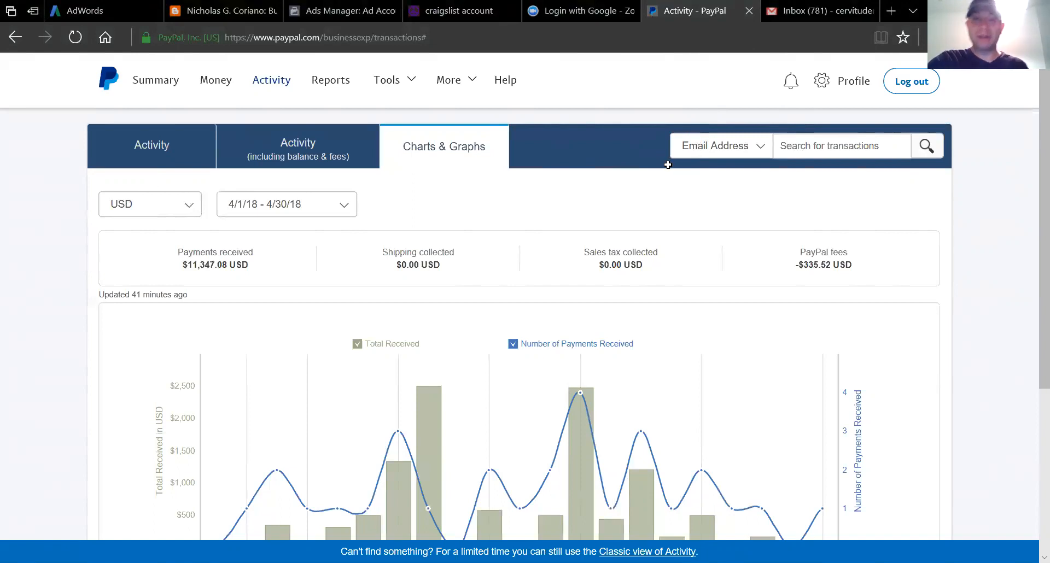
mouse_move(664, 186)
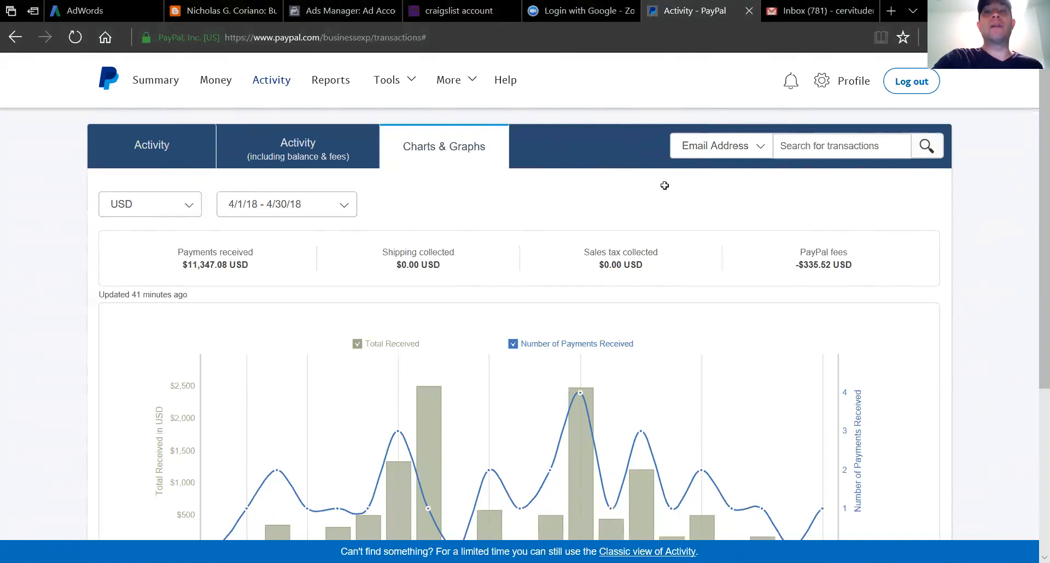
mouse_move(675, 137)
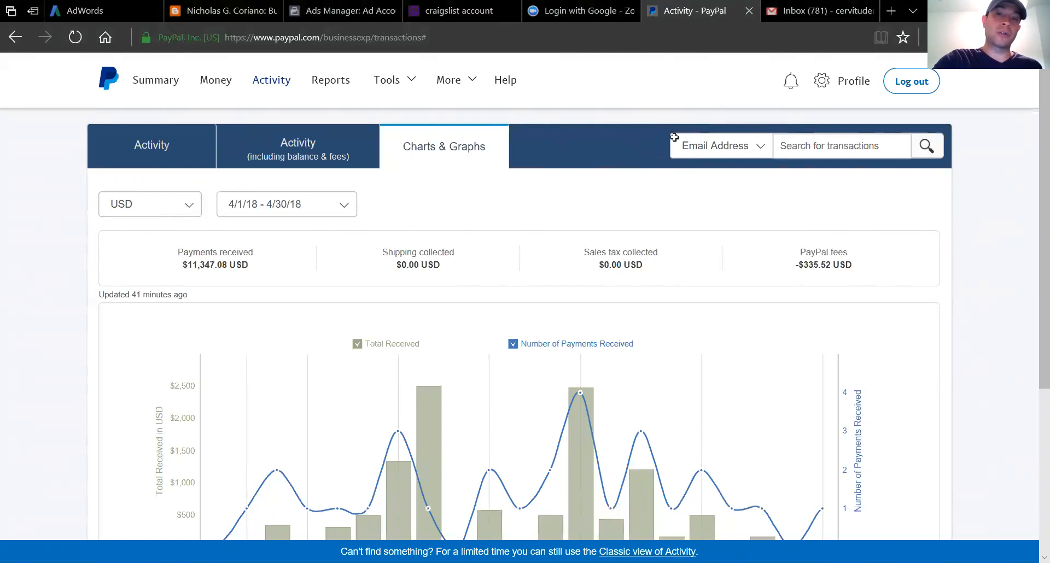
mouse_move(673, 136)
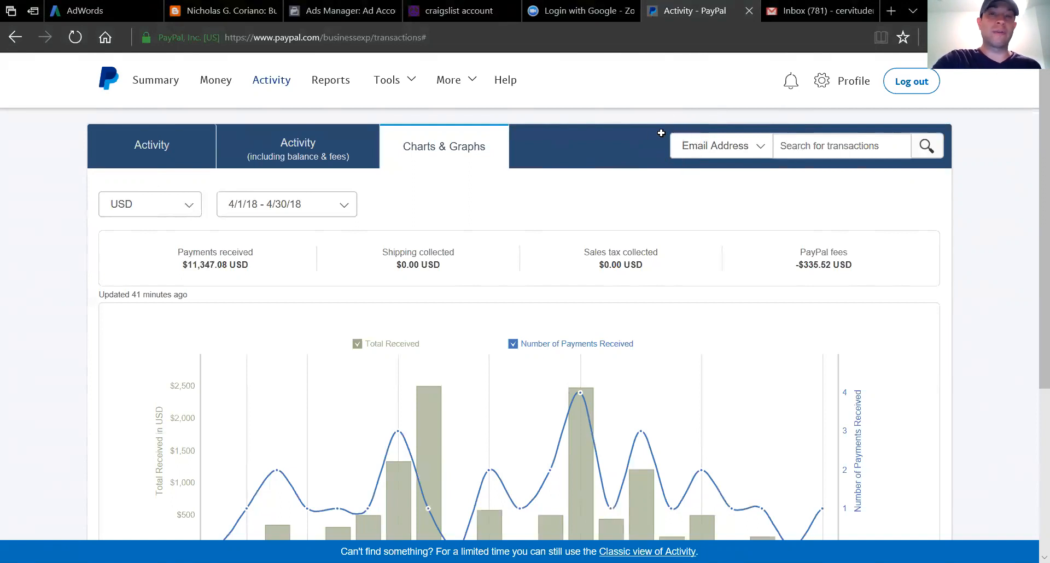
mouse_move(661, 207)
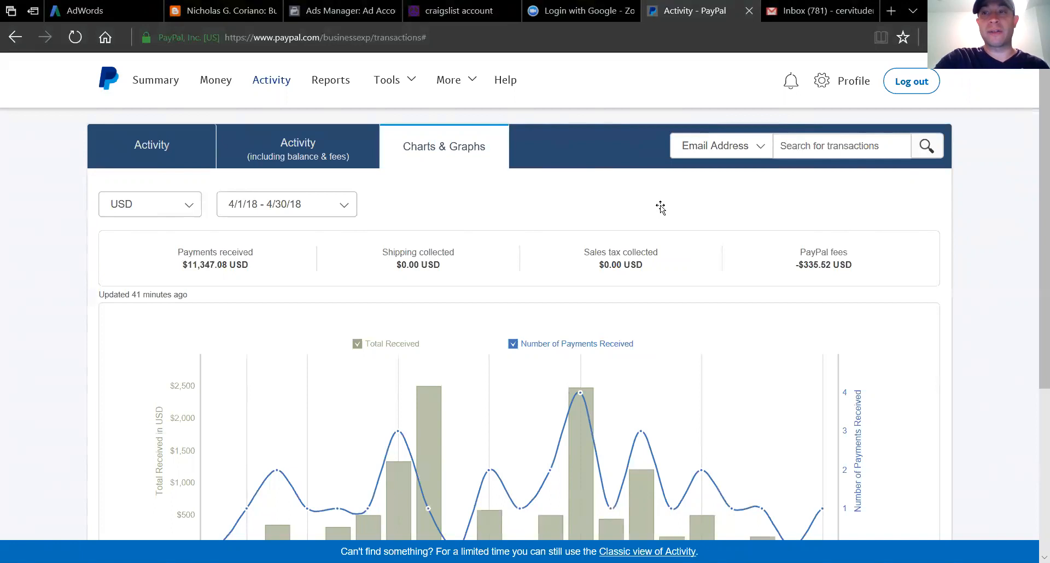
mouse_move(662, 154)
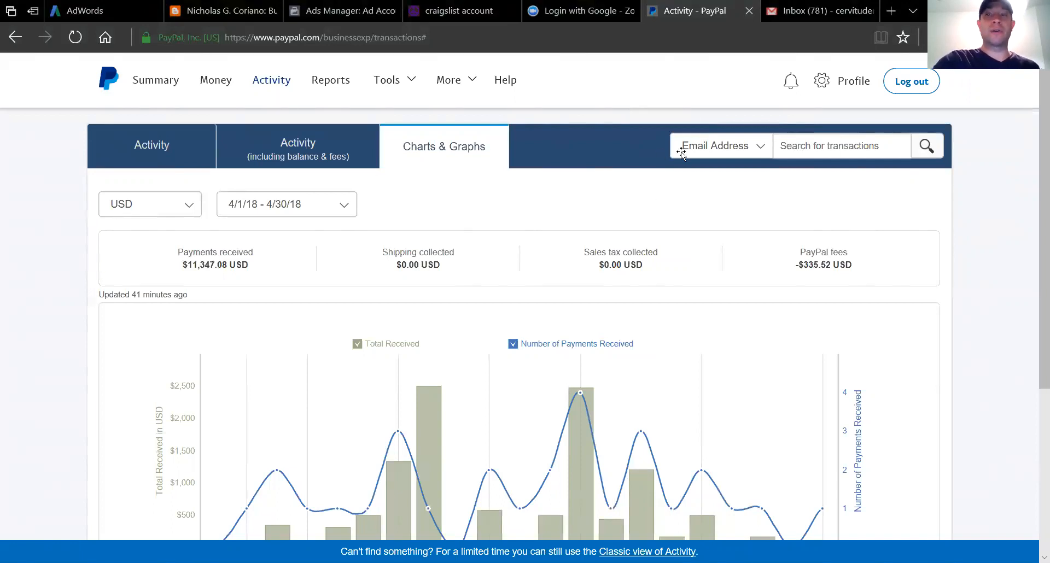
mouse_move(663, 203)
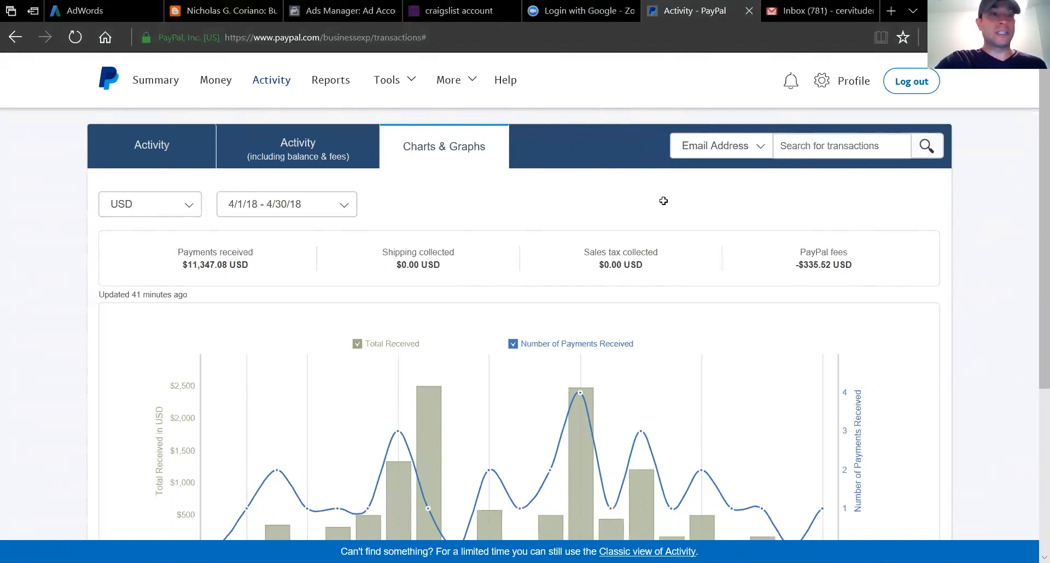
mouse_move(667, 196)
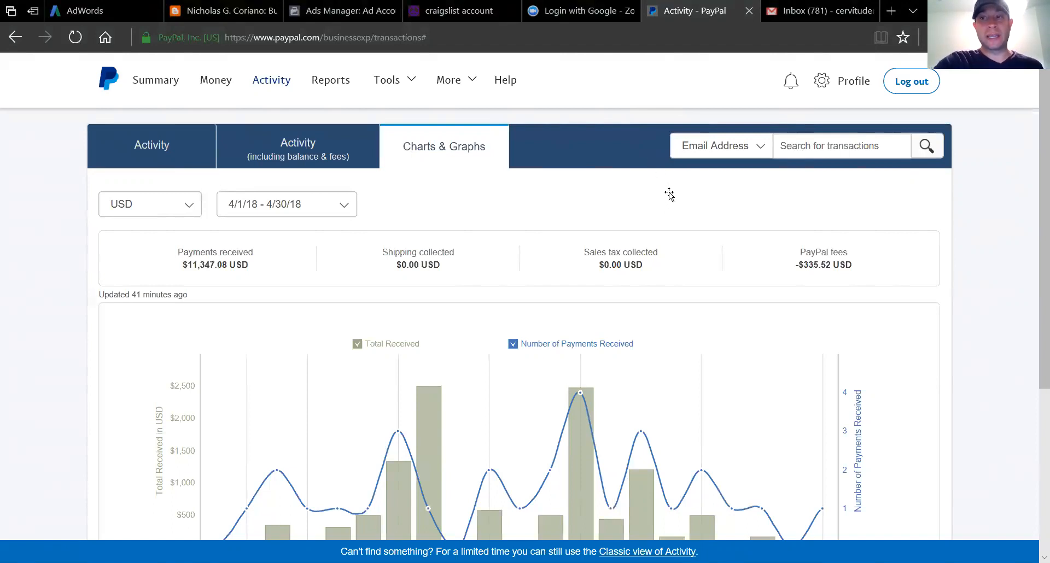
mouse_move(130, 121)
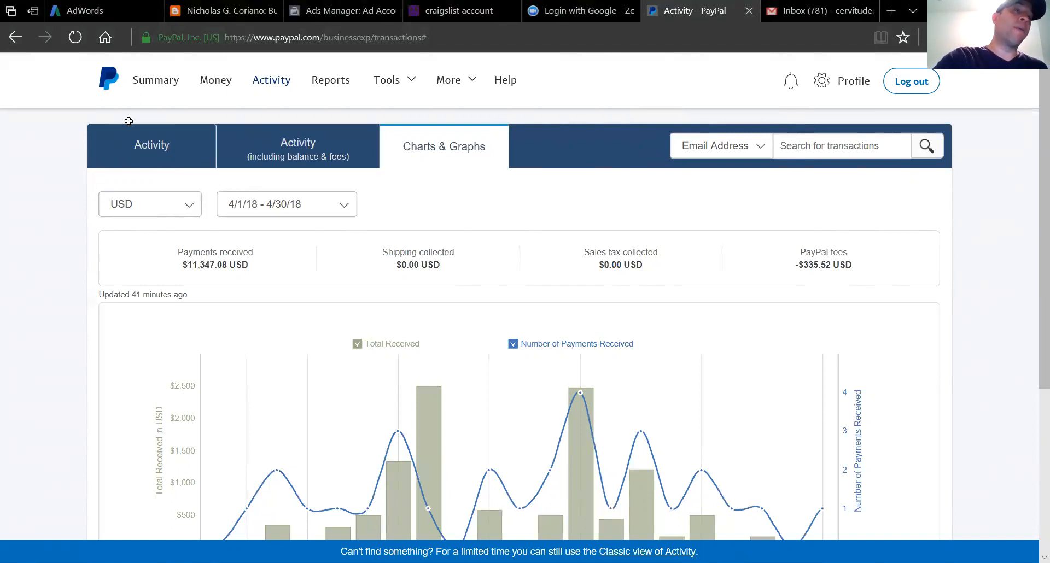
mouse_move(104, 184)
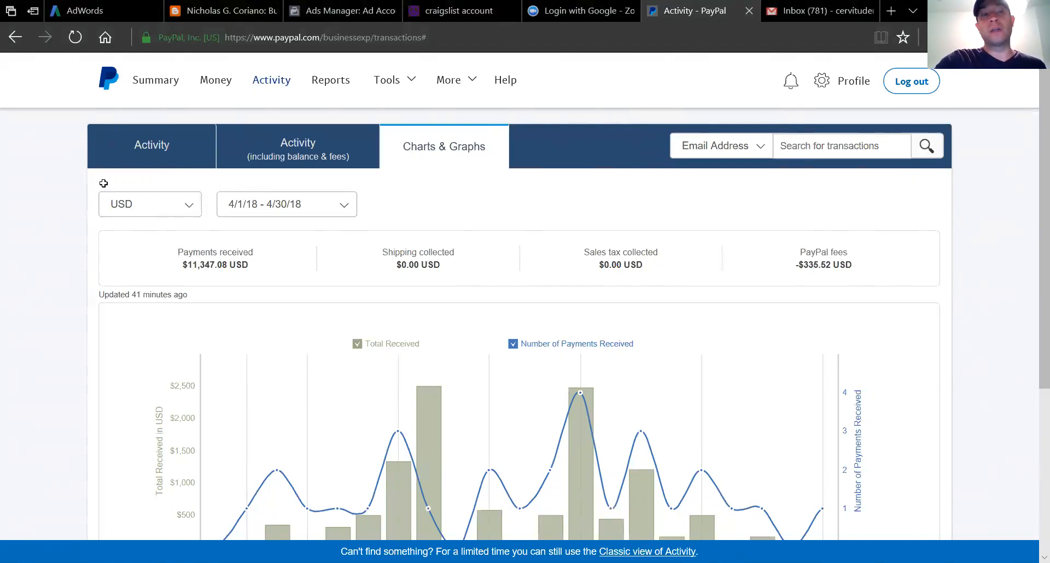
mouse_move(143, 166)
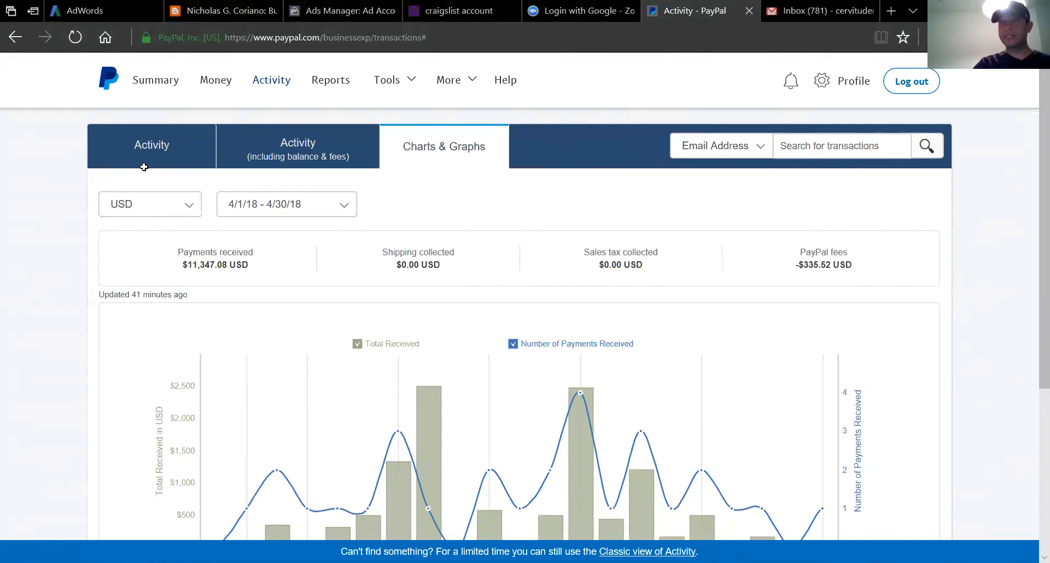
mouse_move(151, 163)
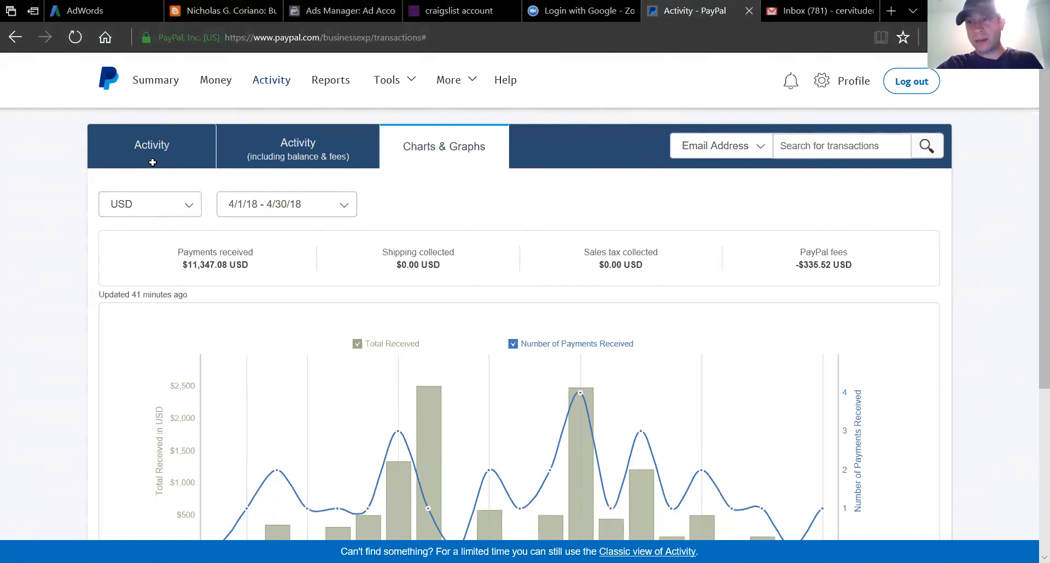
mouse_move(205, 147)
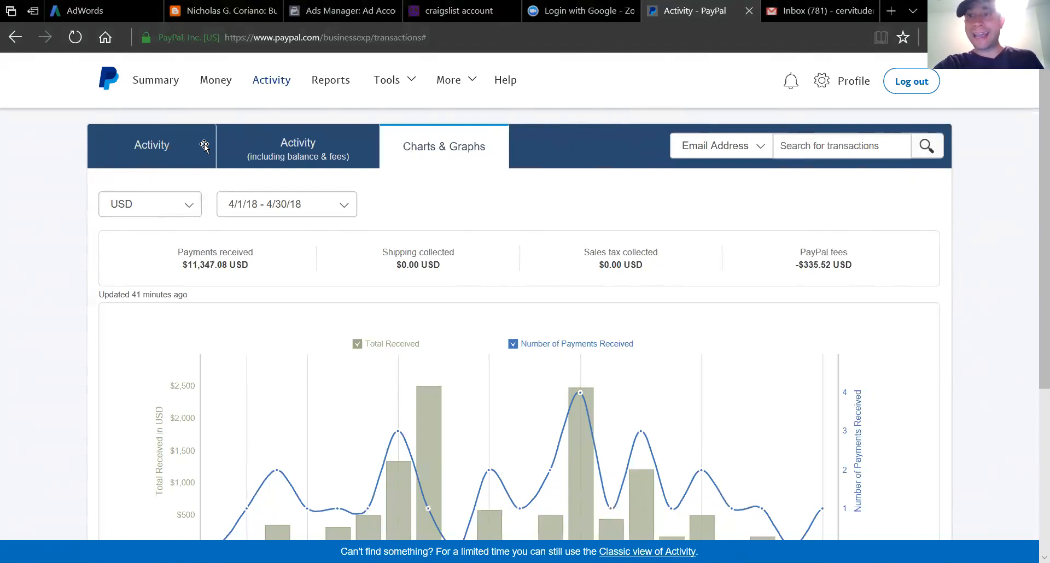
mouse_move(453, 278)
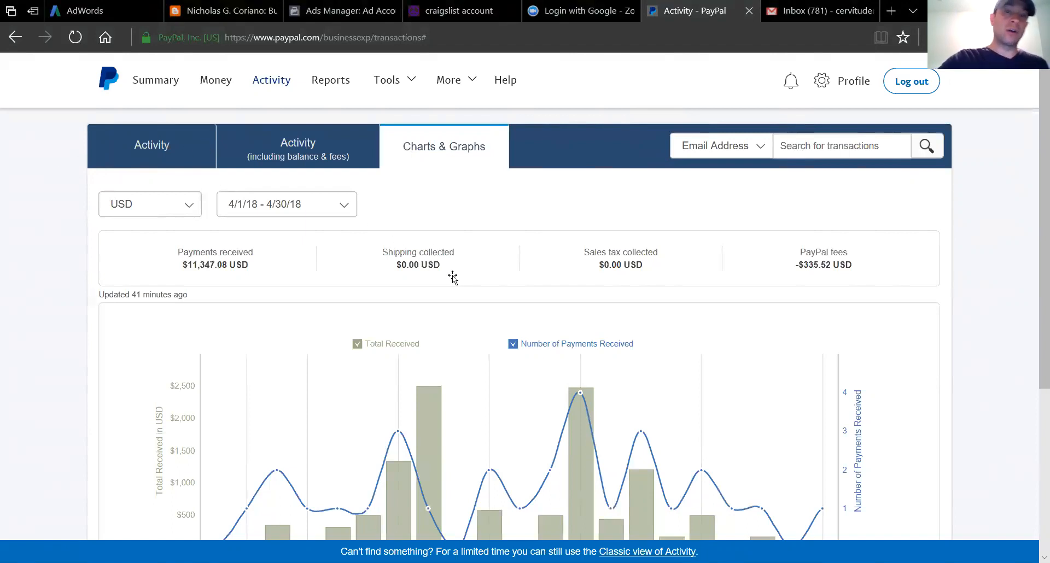
mouse_move(396, 248)
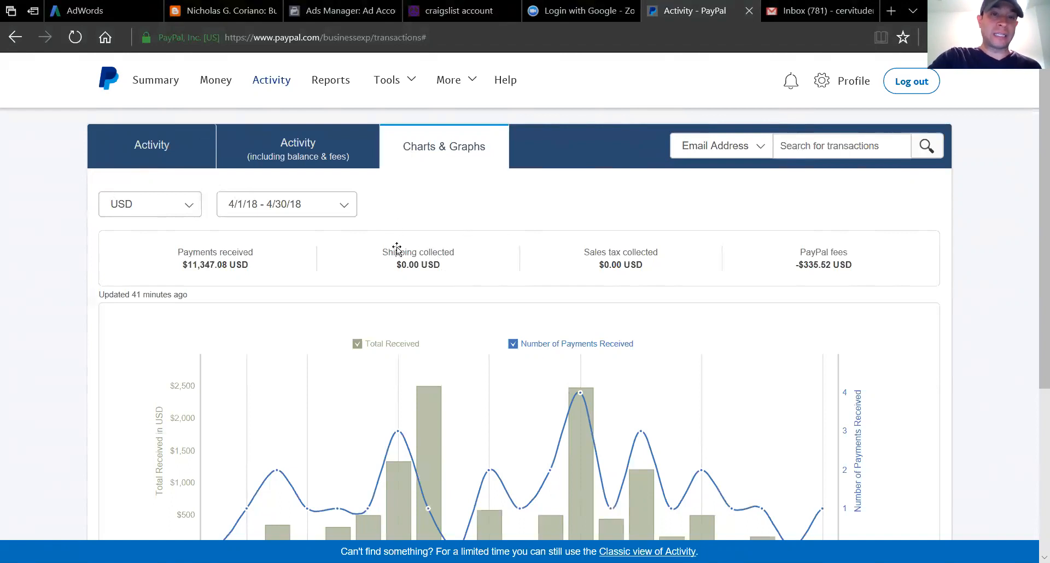
mouse_move(396, 204)
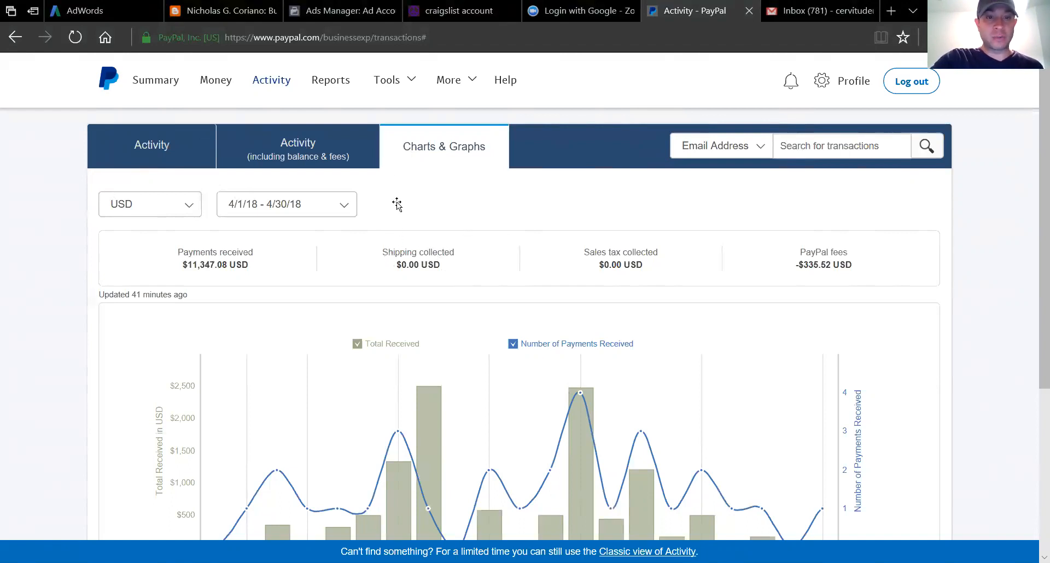
mouse_move(429, 224)
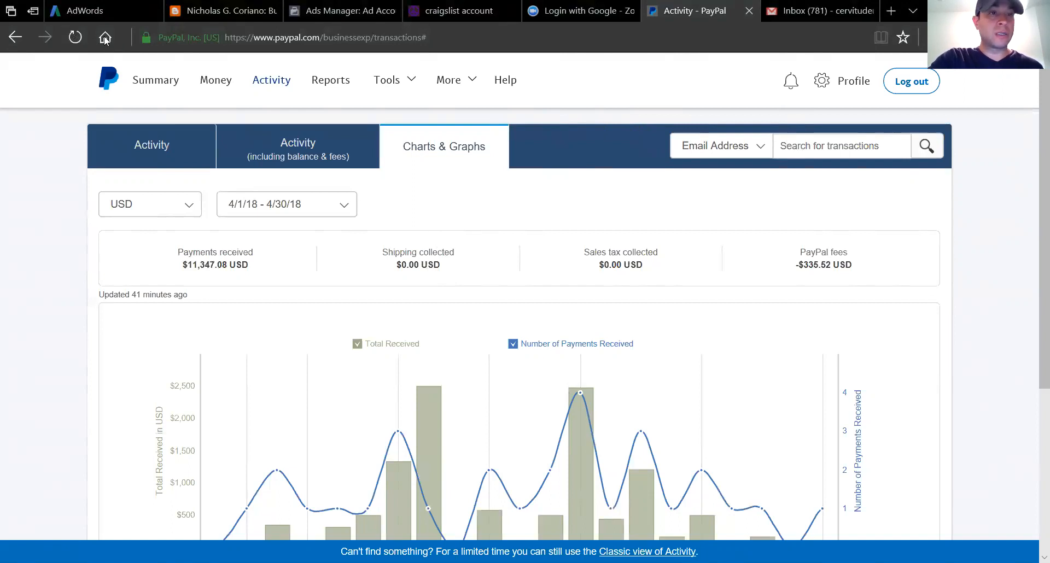
mouse_move(488, 85)
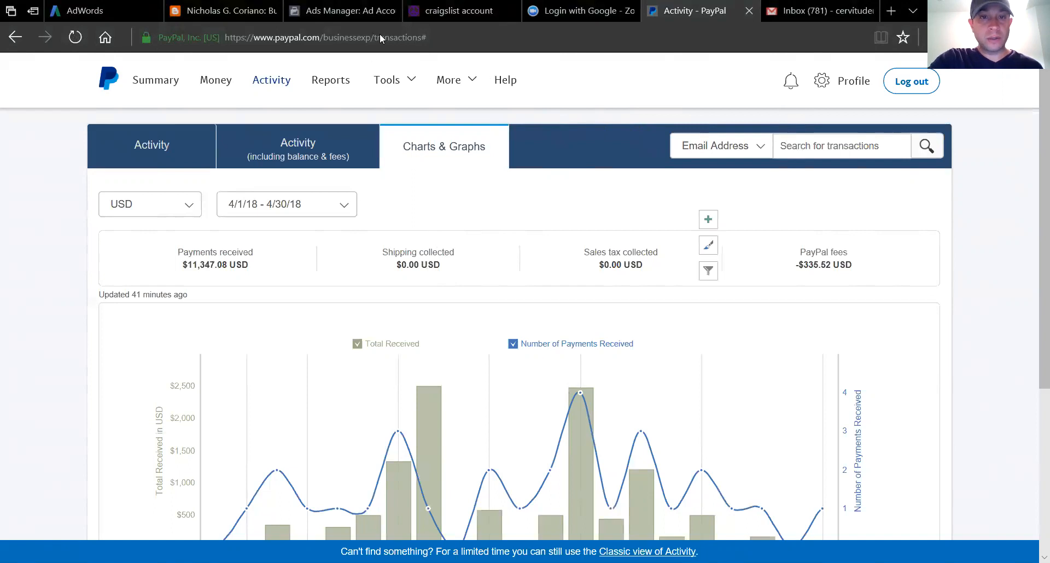
mouse_move(609, 209)
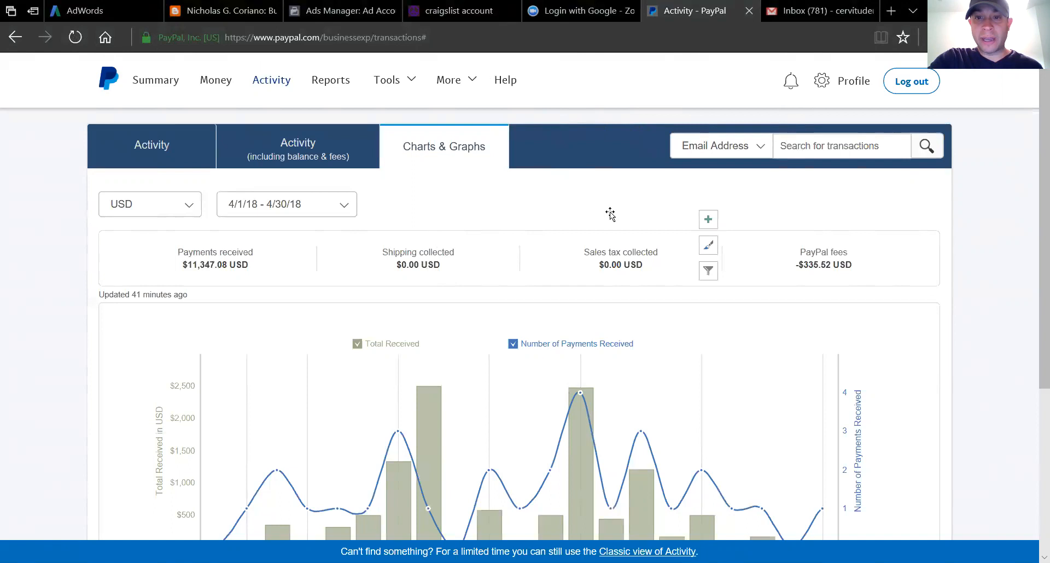
mouse_move(859, 183)
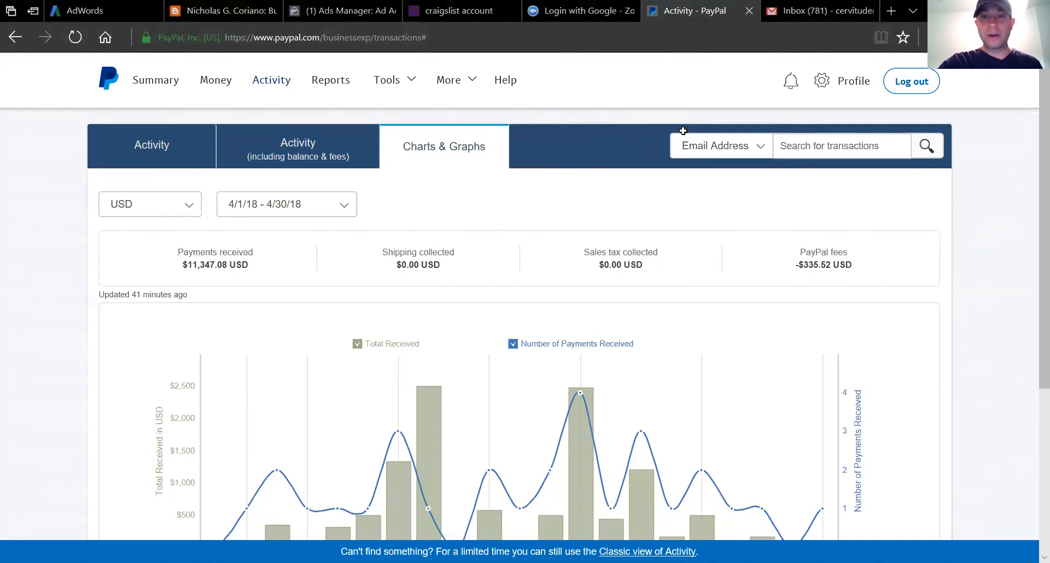
mouse_move(678, 130)
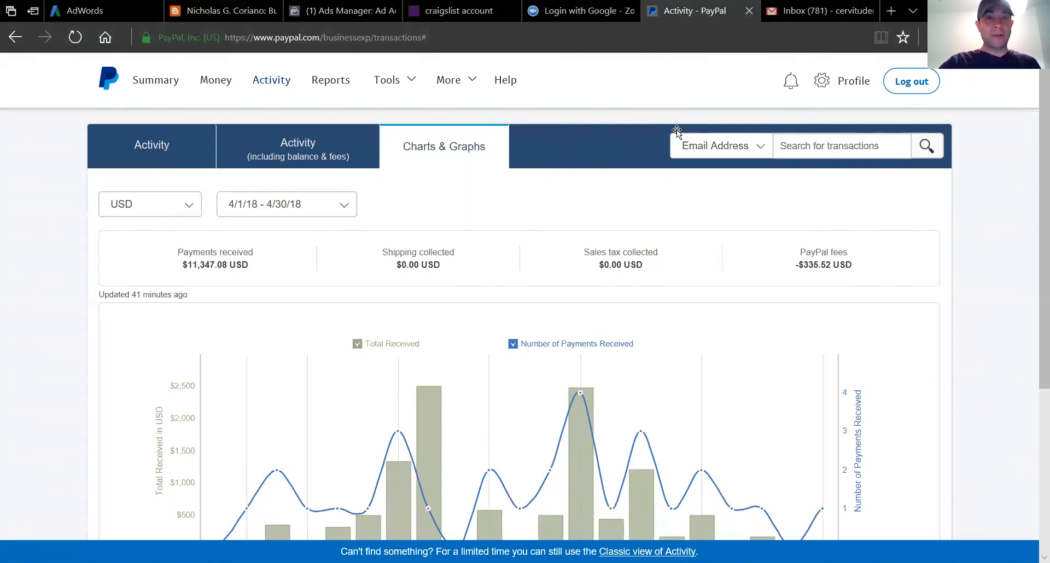
mouse_move(36, 194)
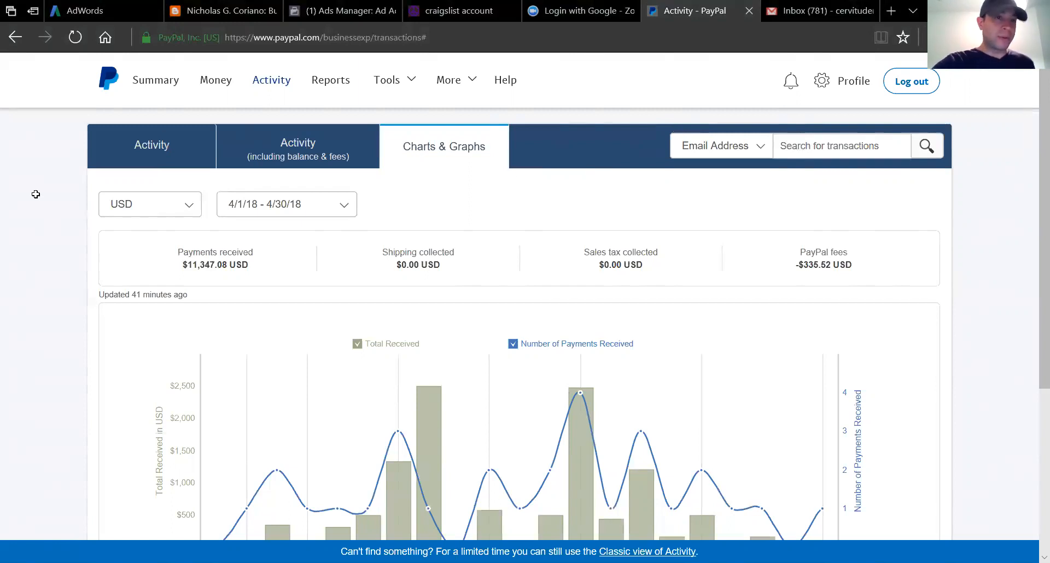
mouse_move(121, 174)
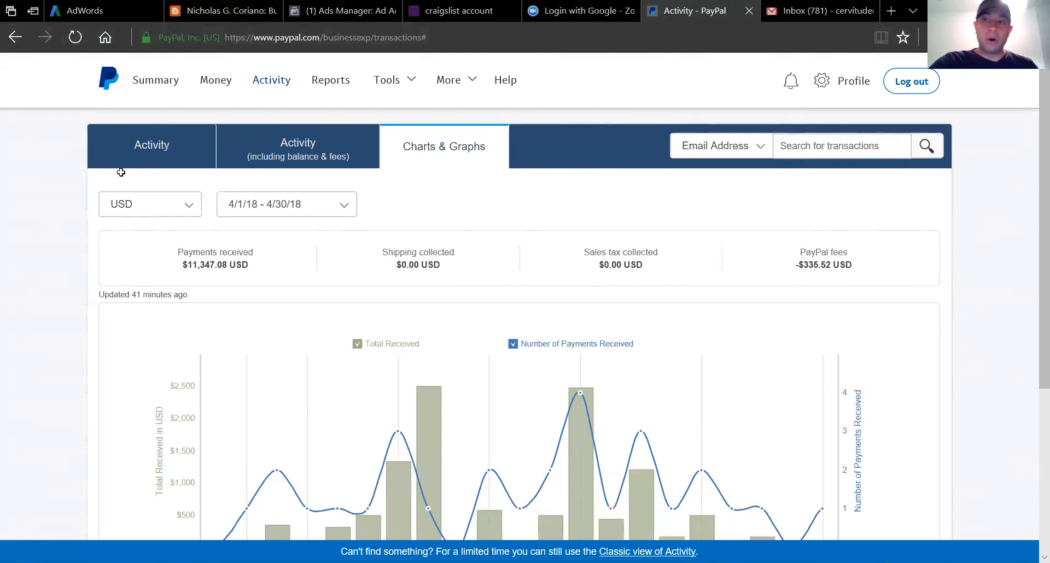
mouse_move(32, 142)
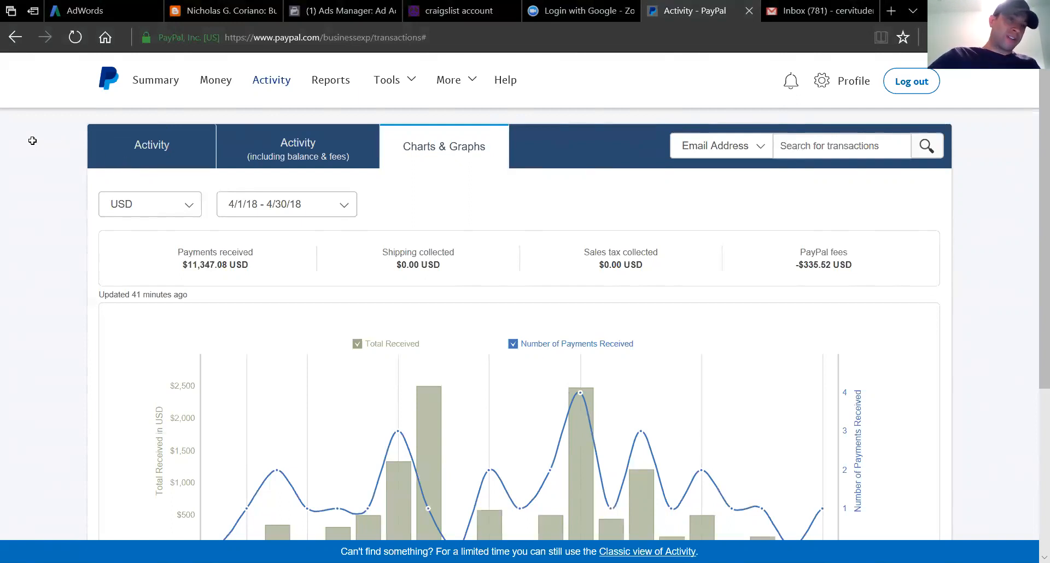
mouse_move(43, 151)
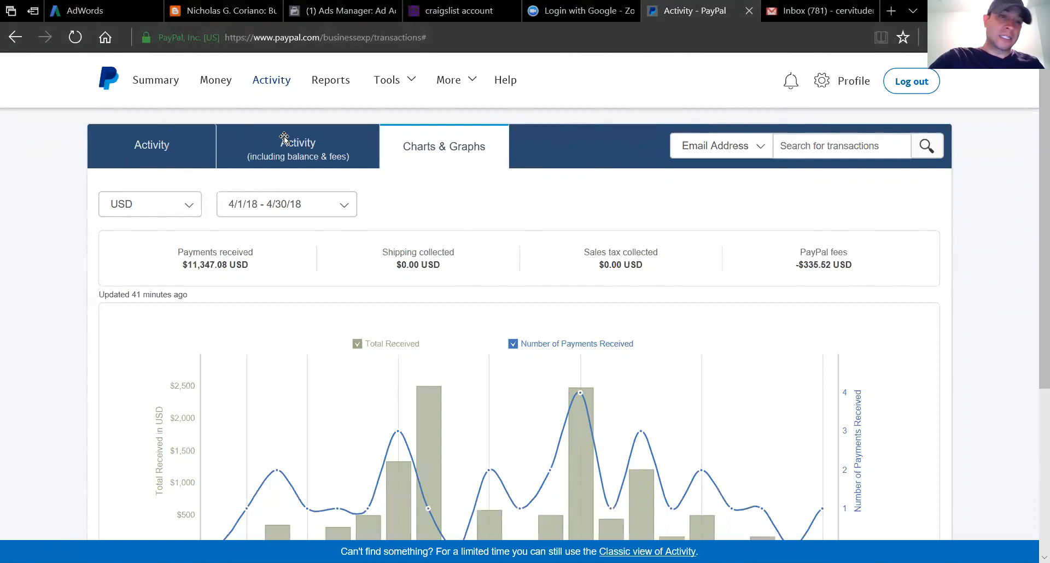
mouse_move(388, 226)
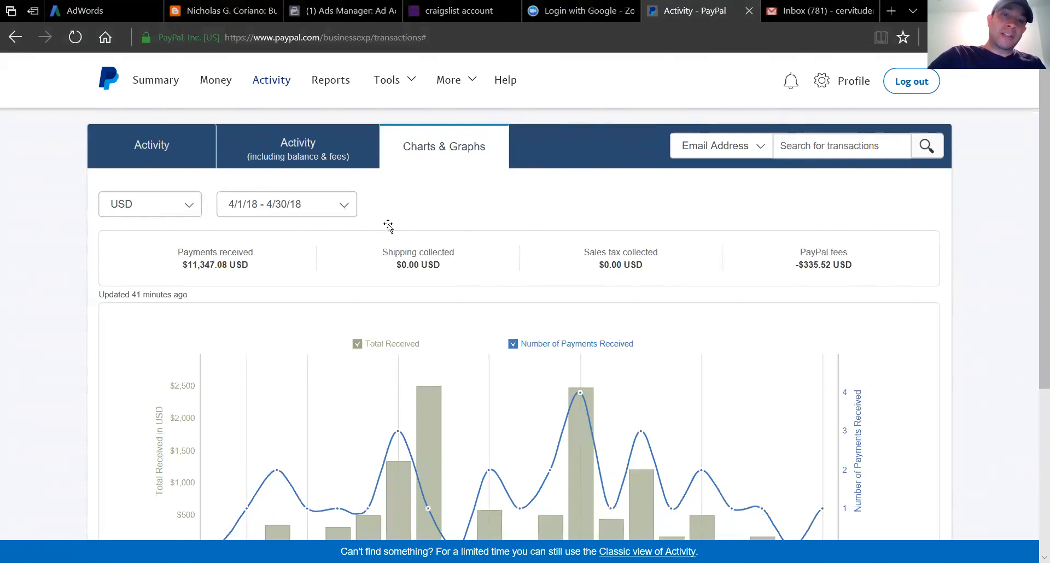
mouse_move(386, 239)
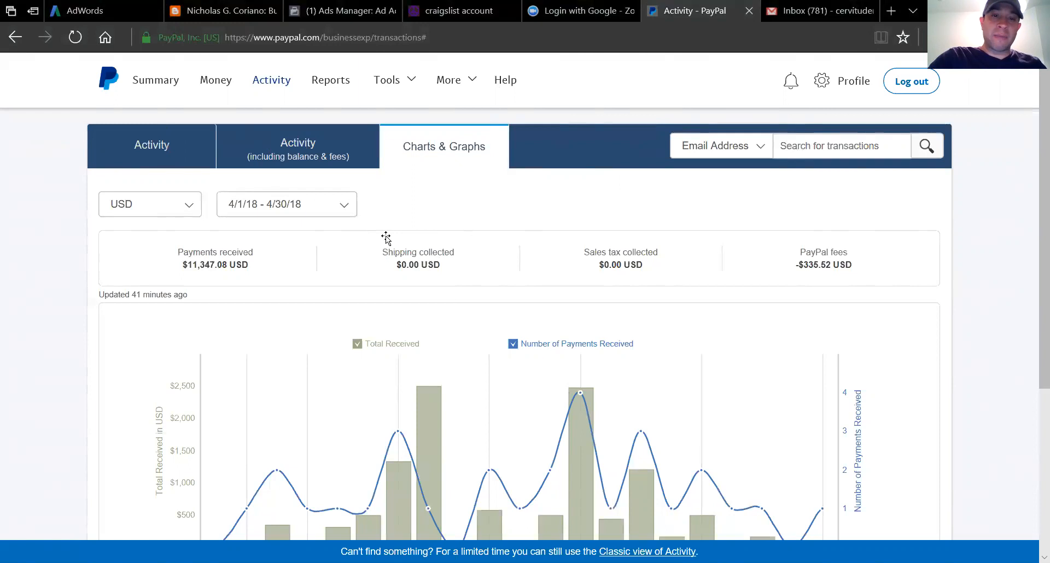
mouse_move(311, 260)
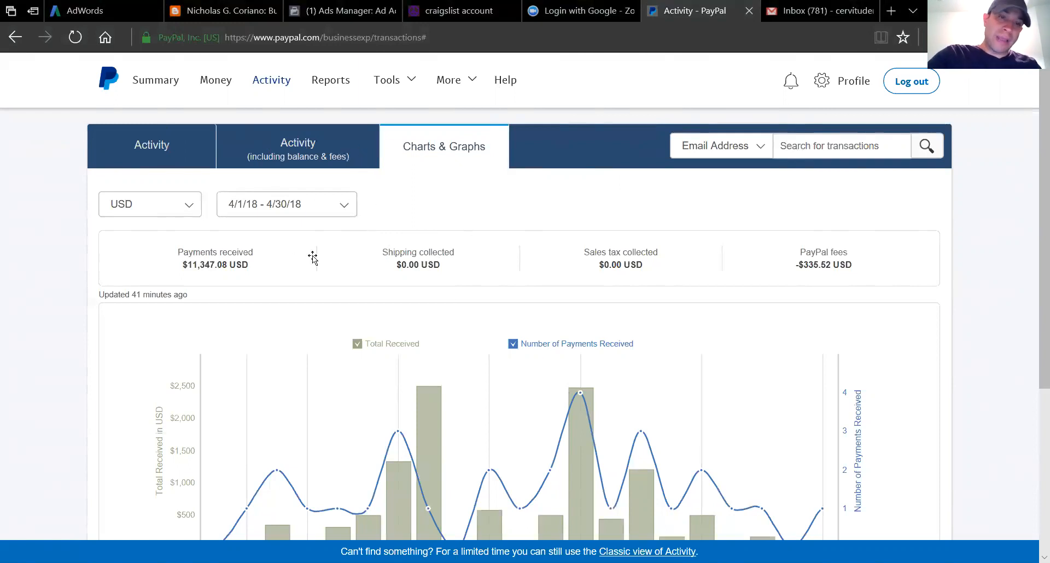
mouse_move(587, 131)
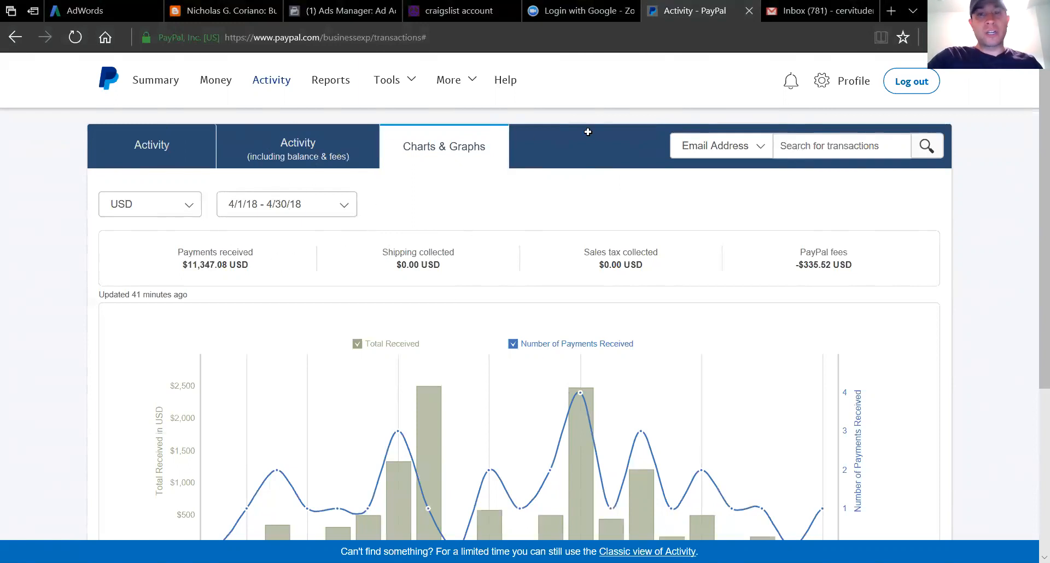
mouse_move(113, 148)
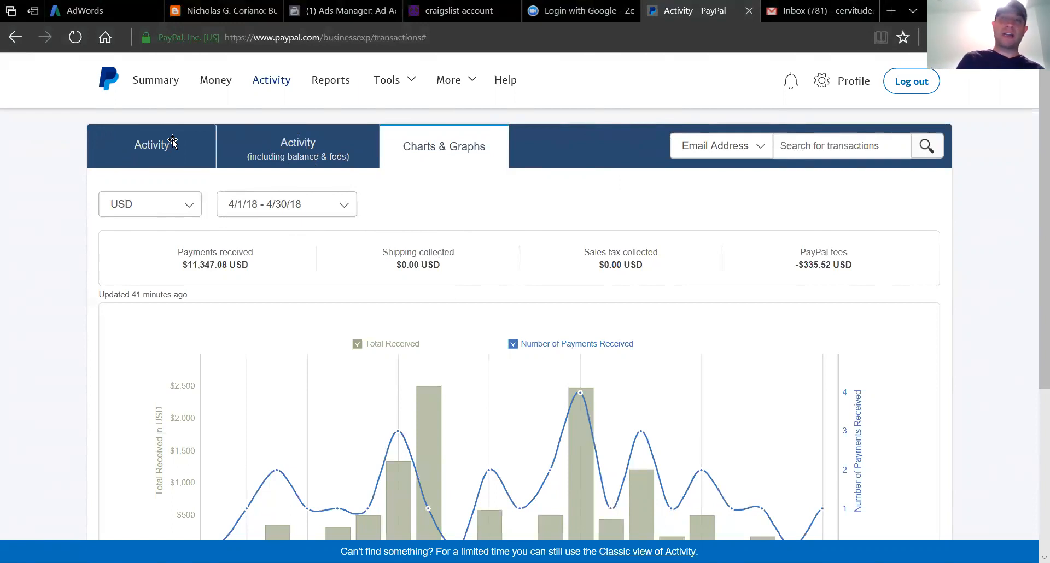
mouse_move(627, 145)
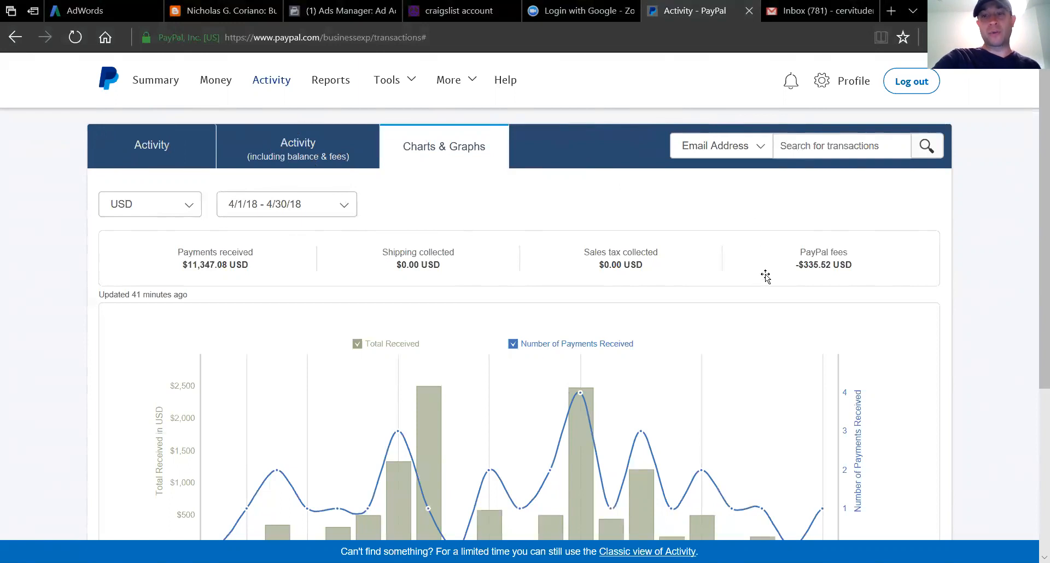
mouse_move(668, 150)
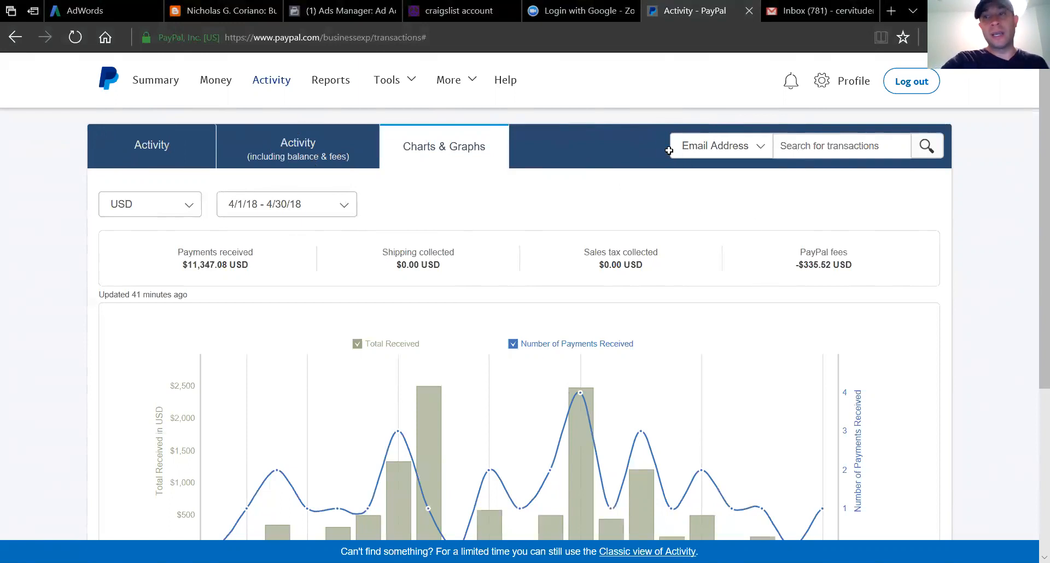
mouse_move(664, 145)
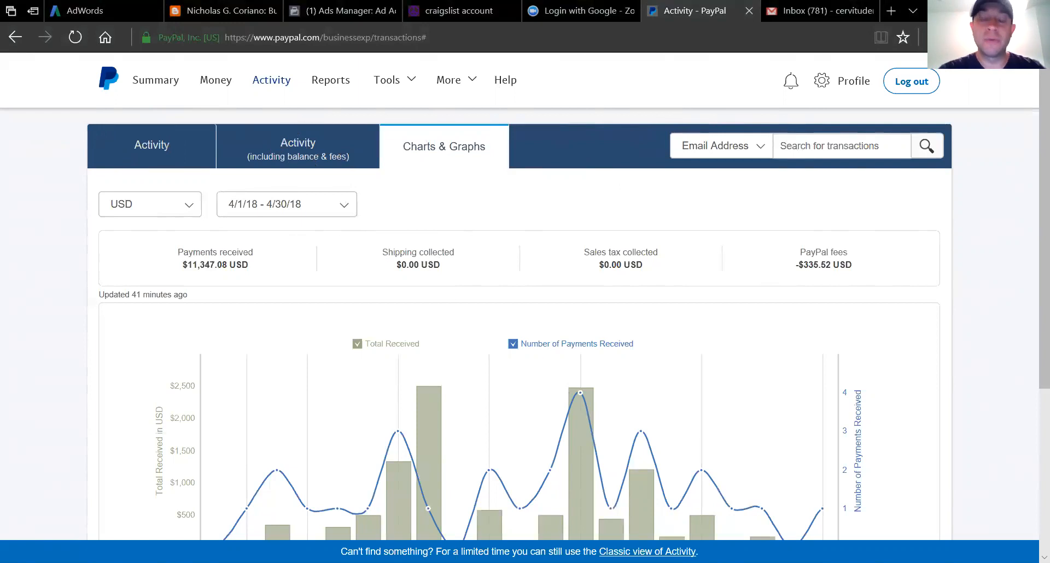
Step: Return from the PayPal April summary to the AdWords overview showing 354 clicks and $462 cost
left_click(449, 80)
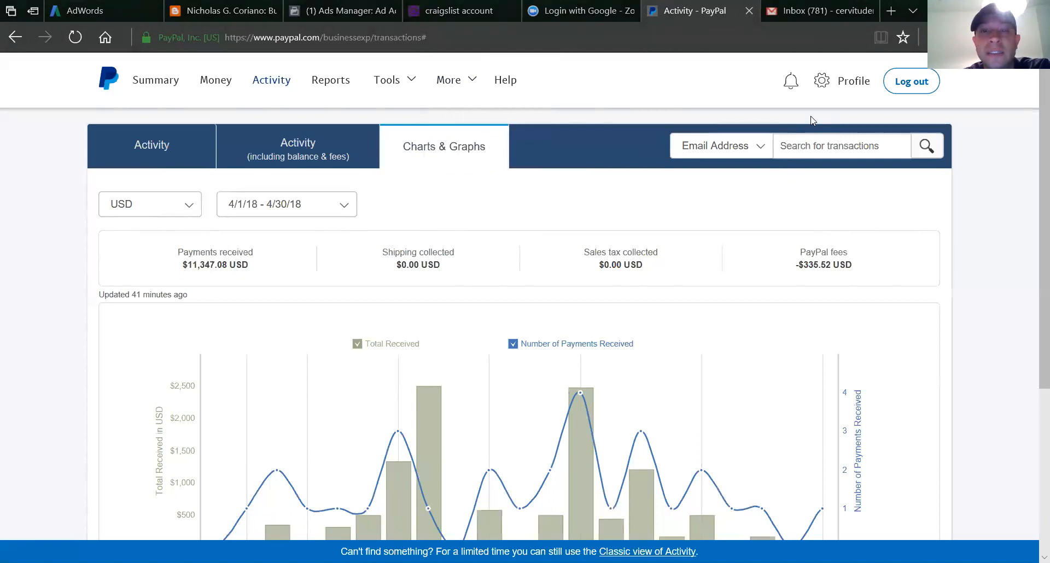
left_click(91, 11)
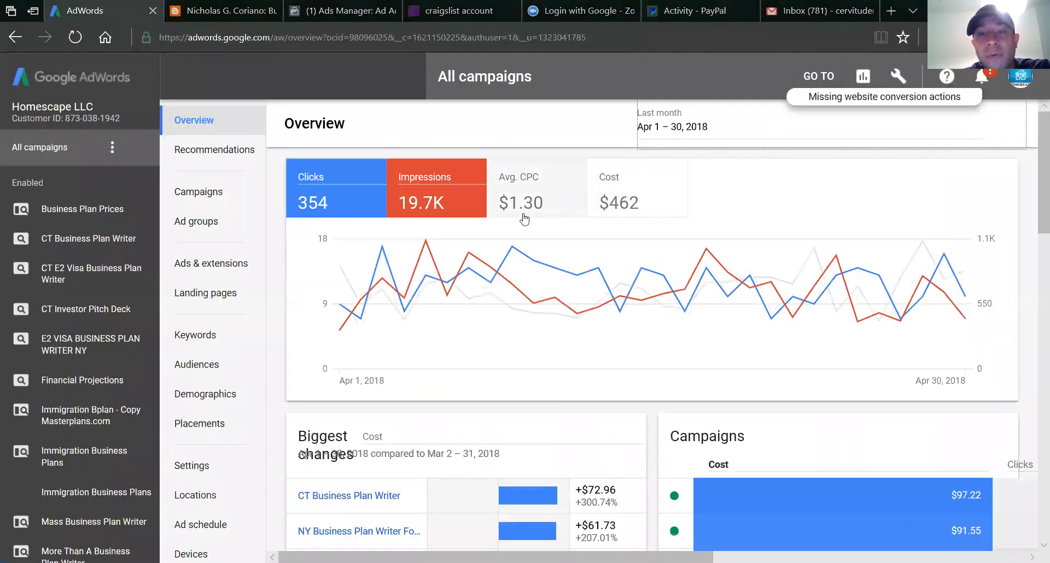
mouse_move(609, 187)
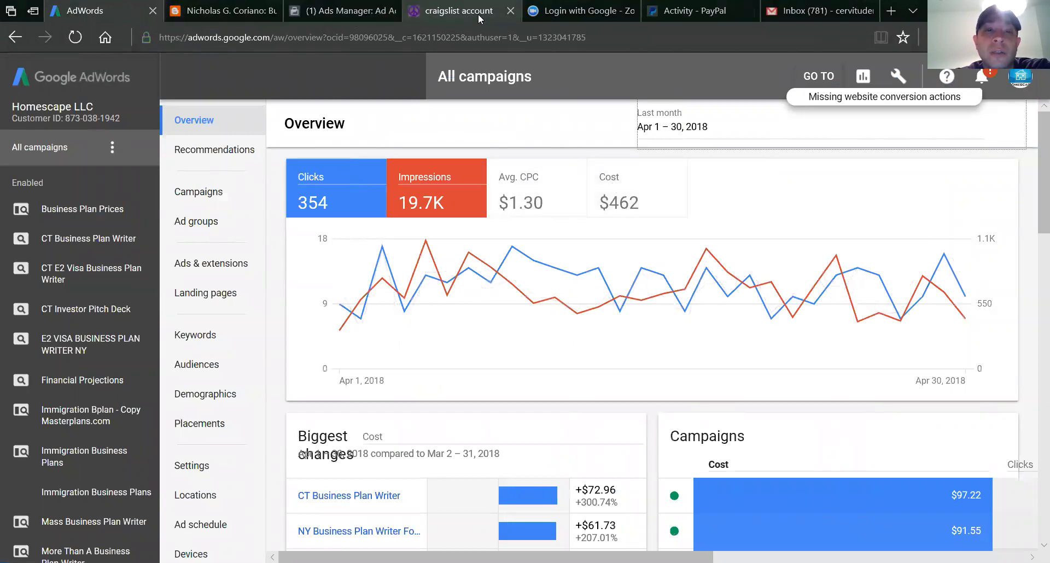
left_click(459, 11)
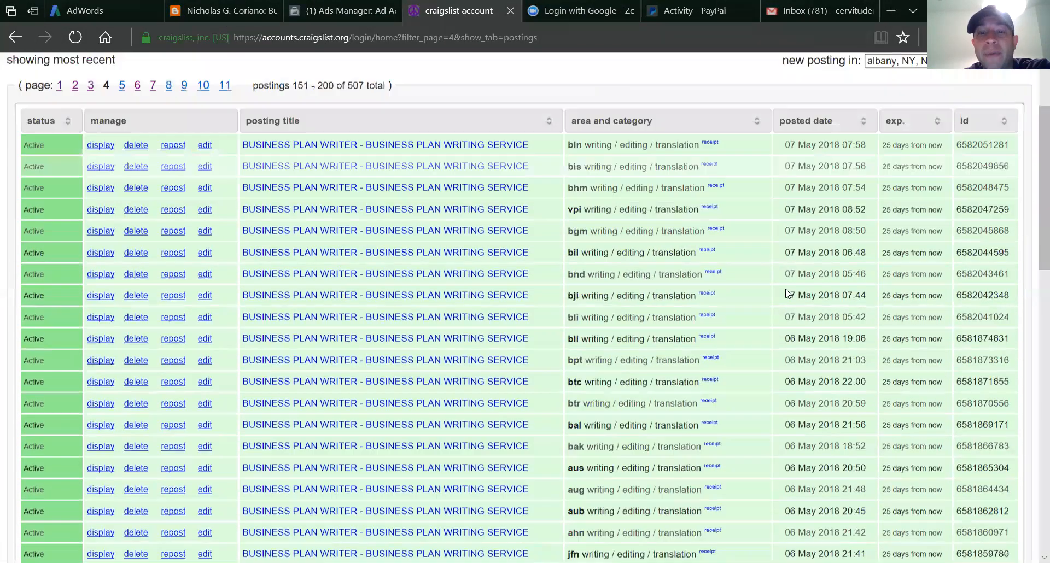
scroll("down", 3)
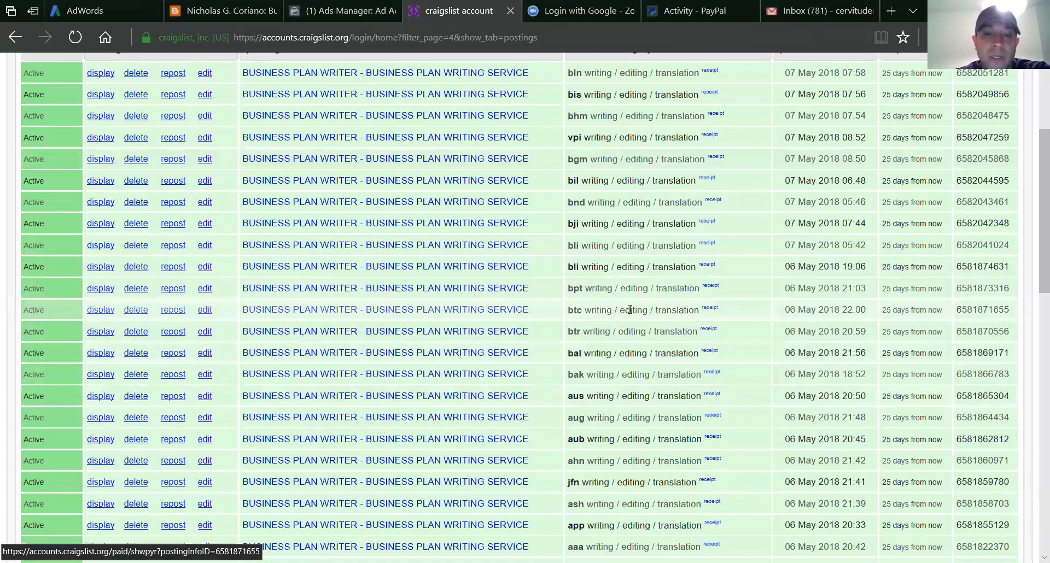
scroll("down", 3)
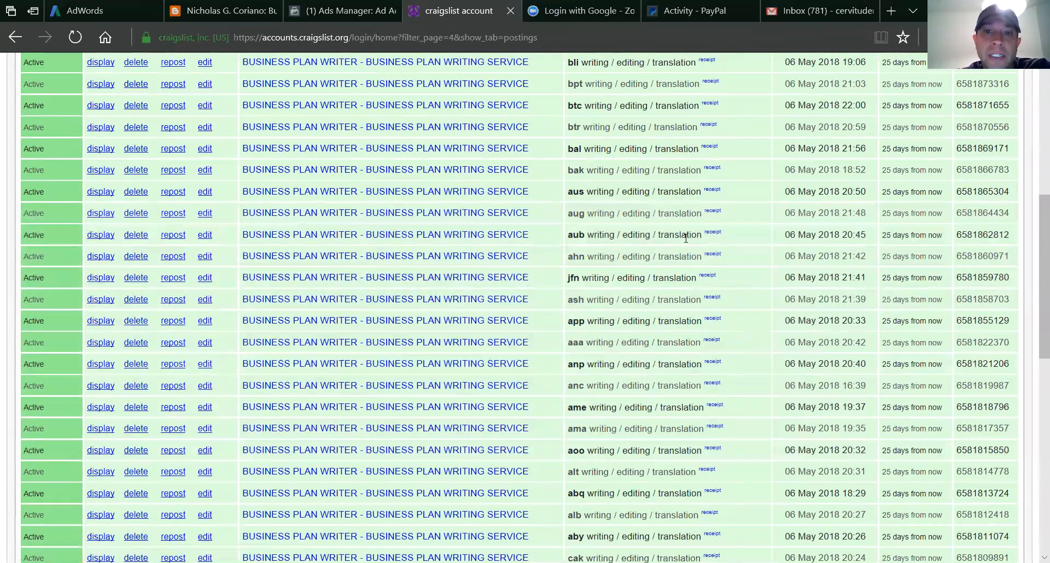
scroll("up", 3)
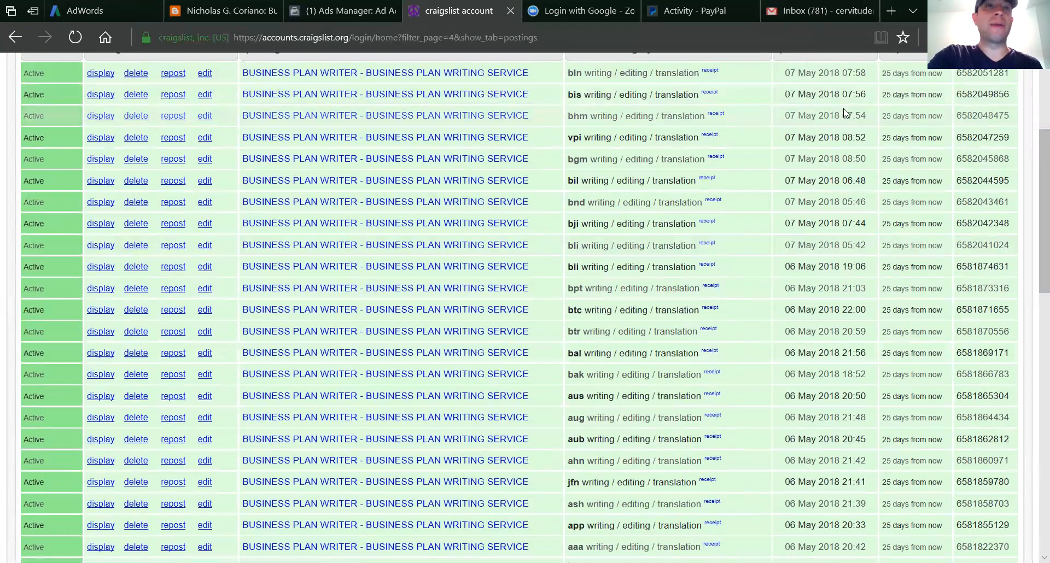
mouse_move(476, 317)
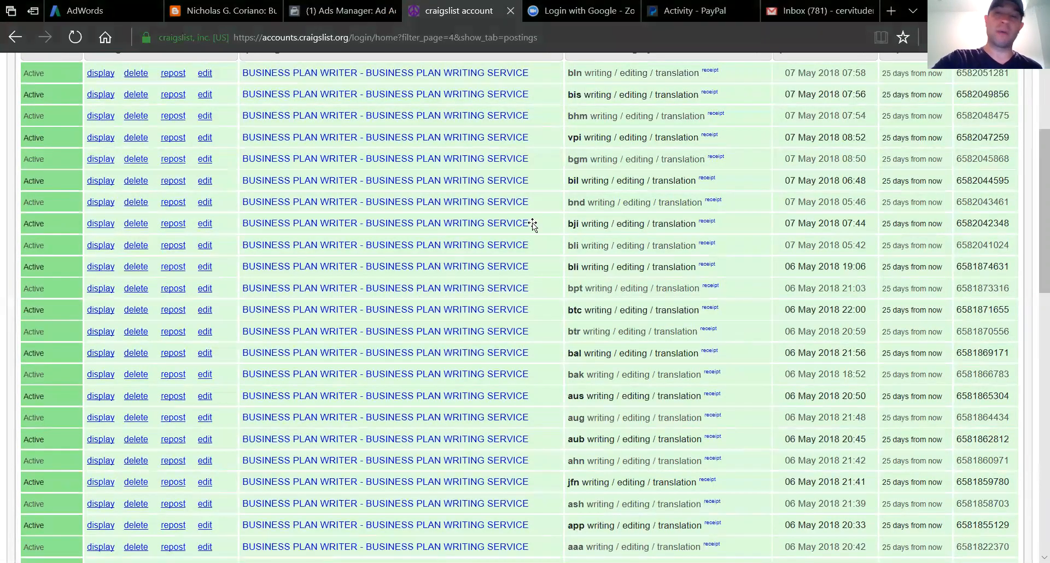
mouse_move(747, 157)
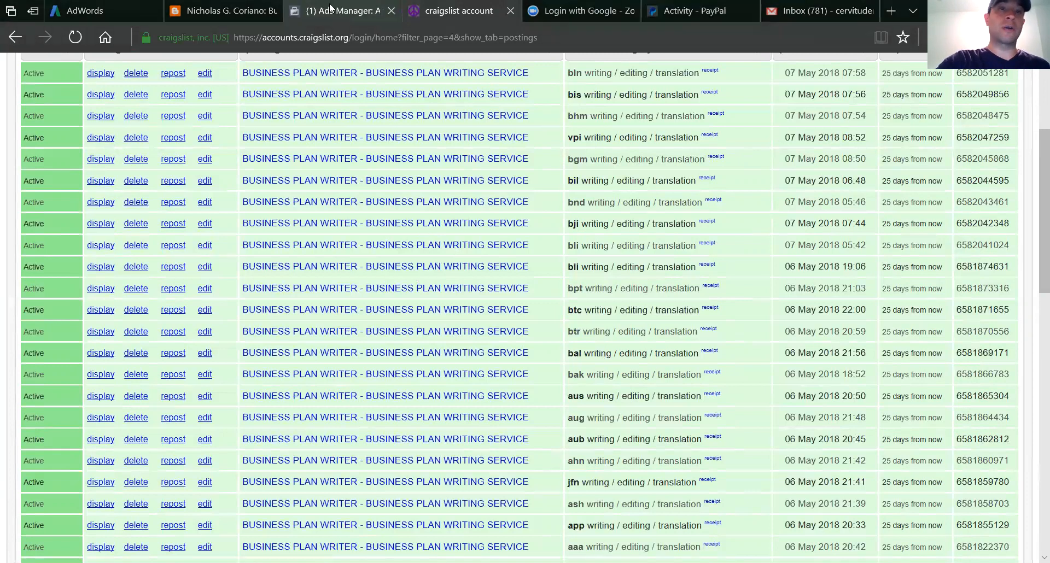
Step: Open the Nicholas Coriano ad account's campaigns list in Facebook Ads Manager
left_click(335, 11)
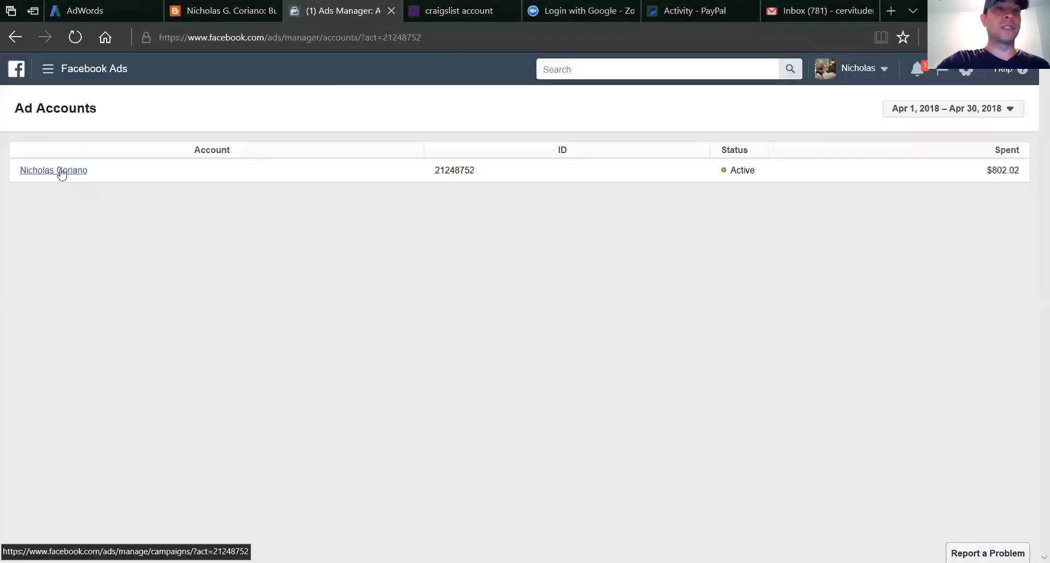
left_click(53, 171)
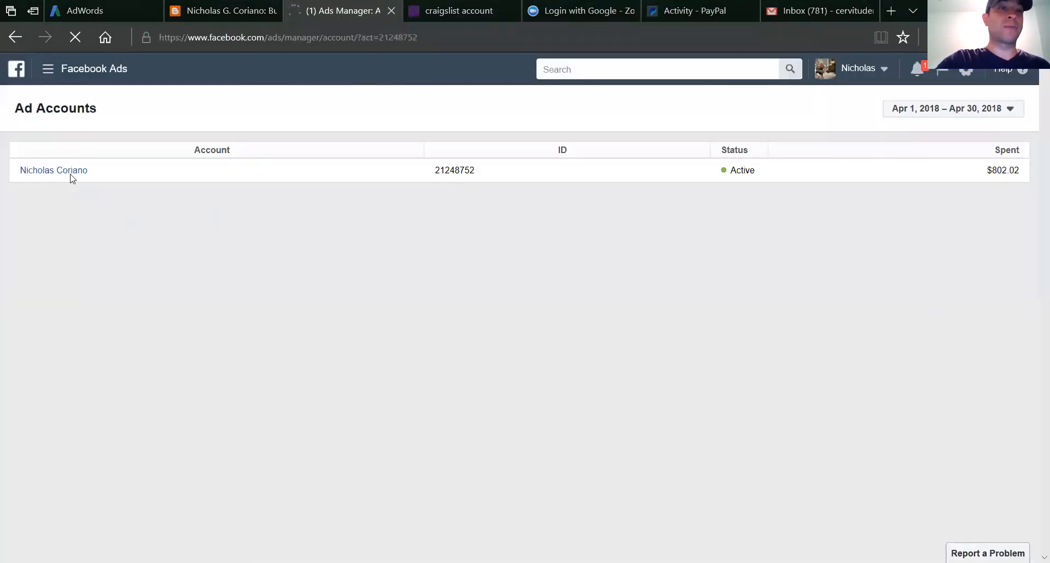
left_click(52, 170)
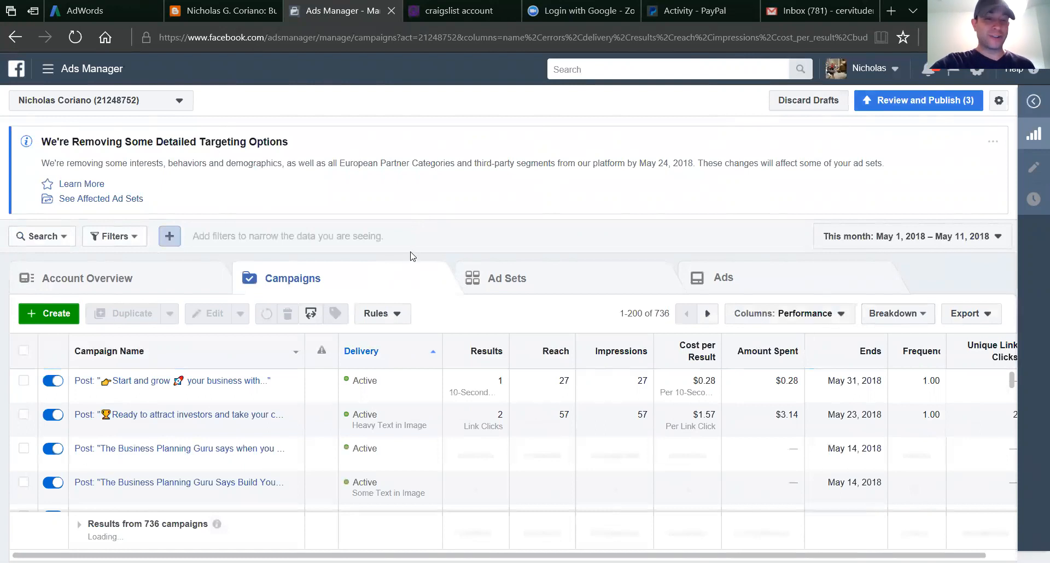
mouse_move(240, 359)
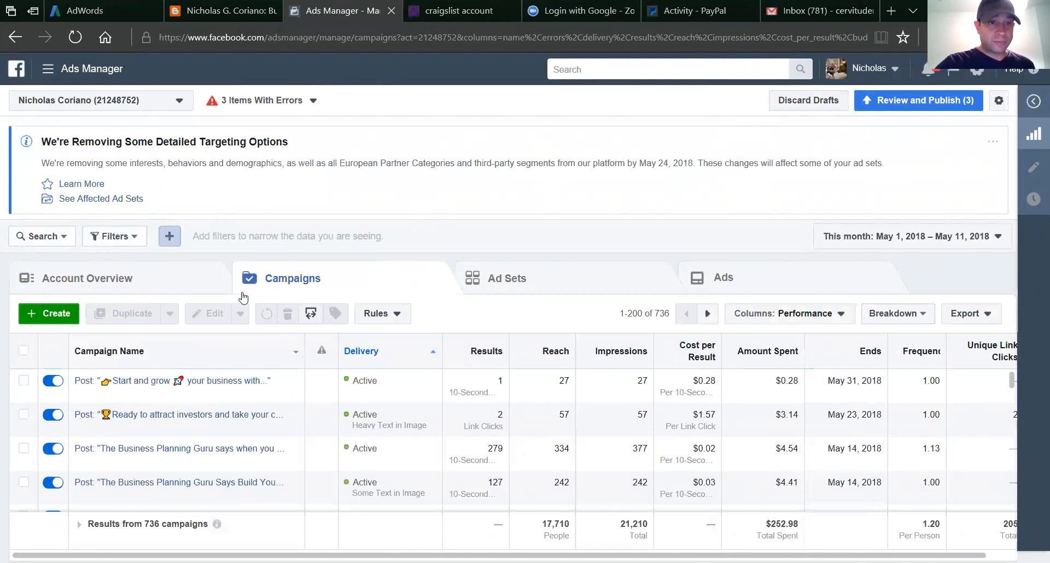
scroll("down", 3)
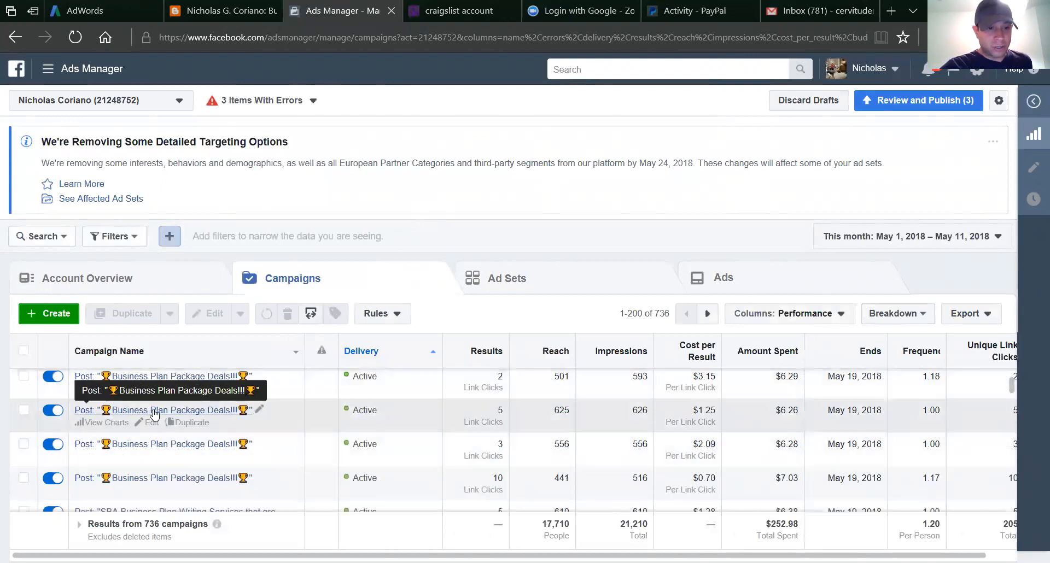
scroll("down", 3)
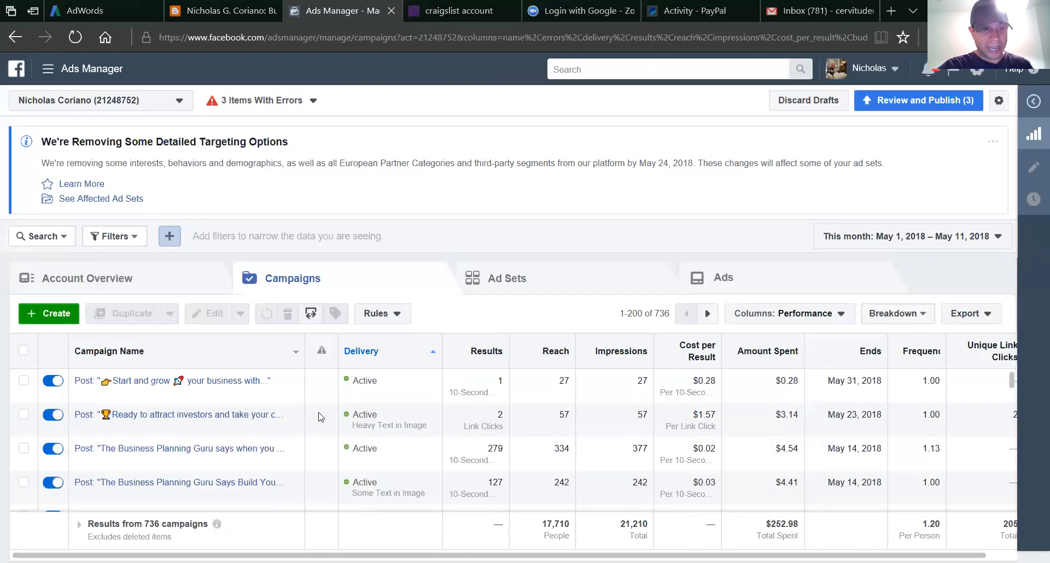
scroll("down", 3)
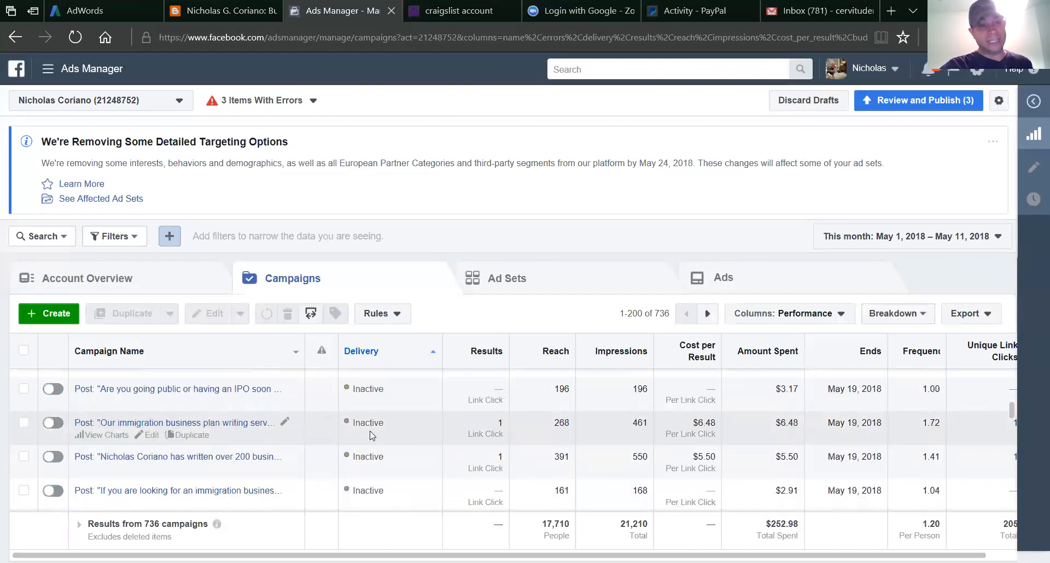
scroll("down", 3)
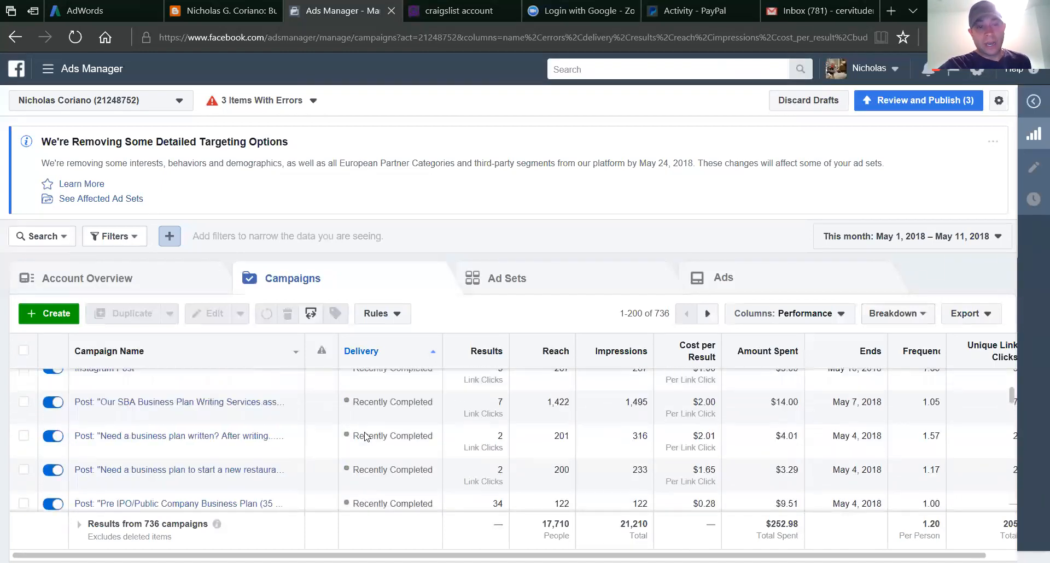
scroll("up", 3)
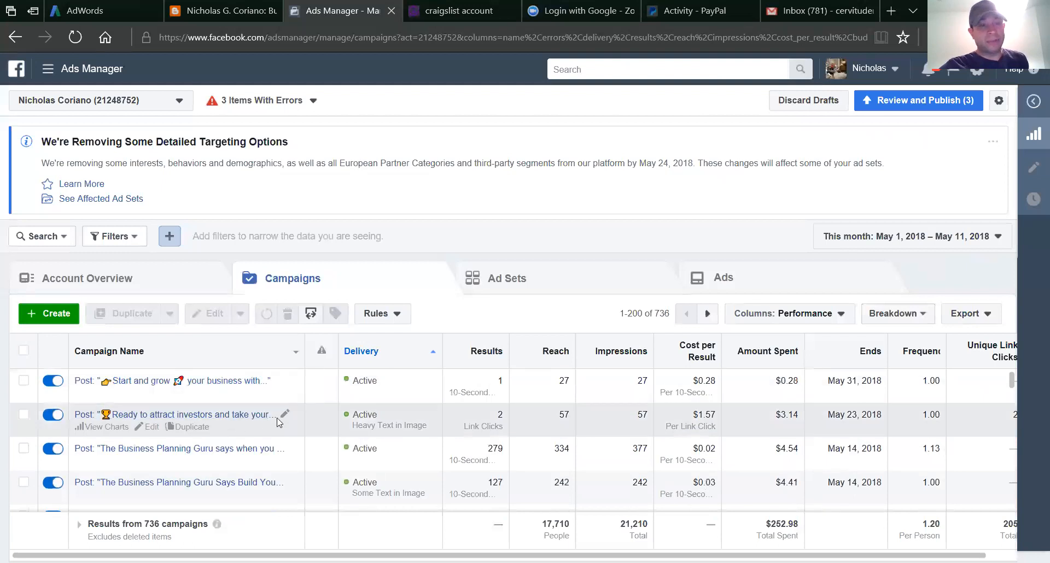
mouse_move(768, 279)
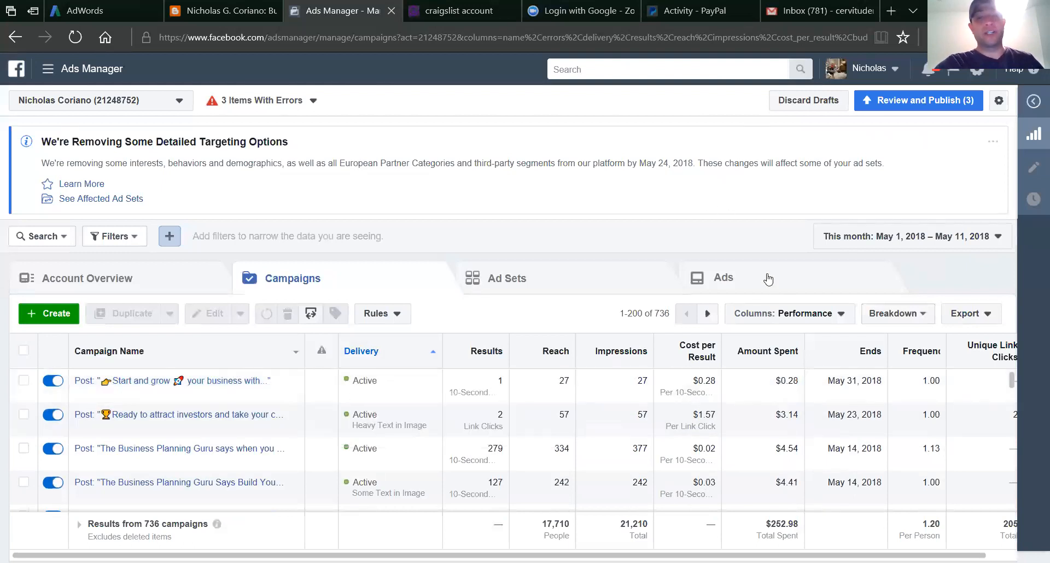
mouse_move(181, 413)
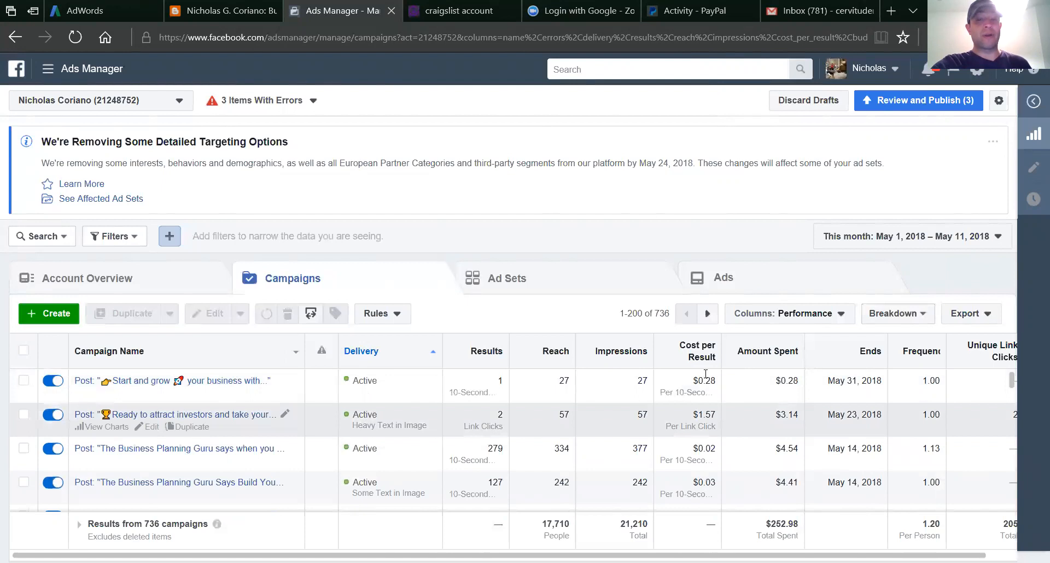
mouse_move(690, 421)
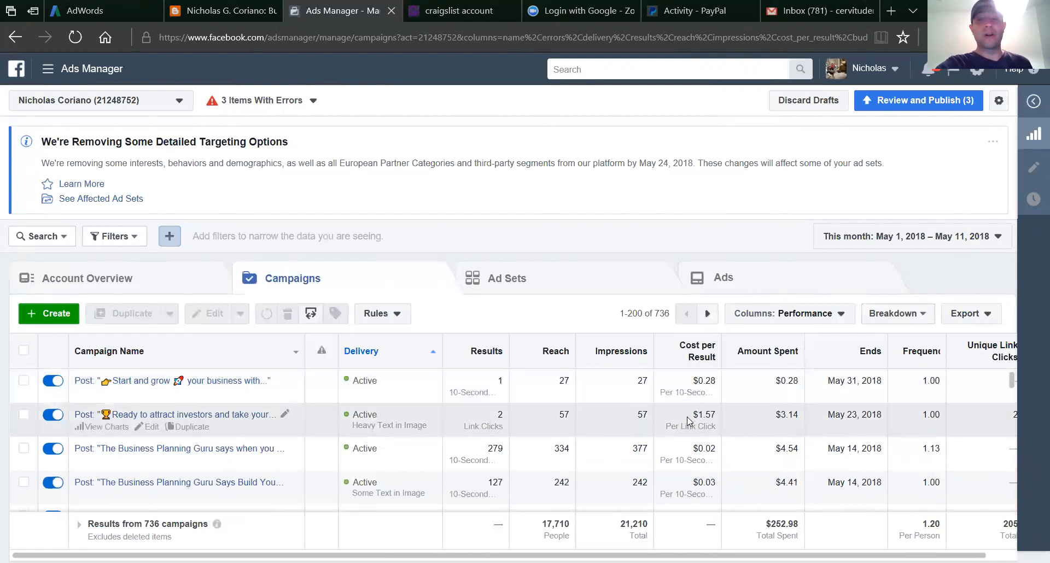
scroll("down", 3)
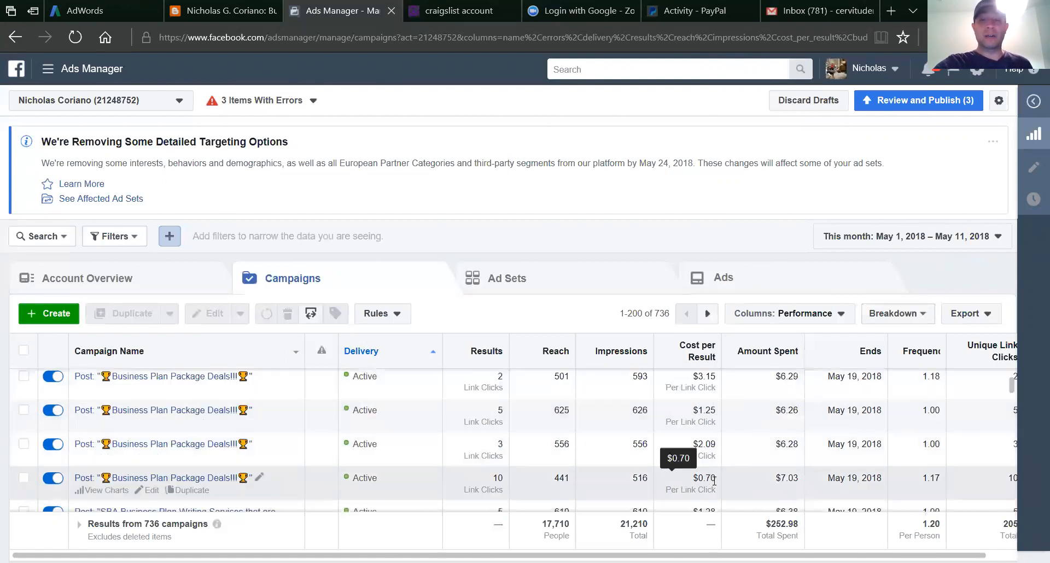
scroll("down", 3)
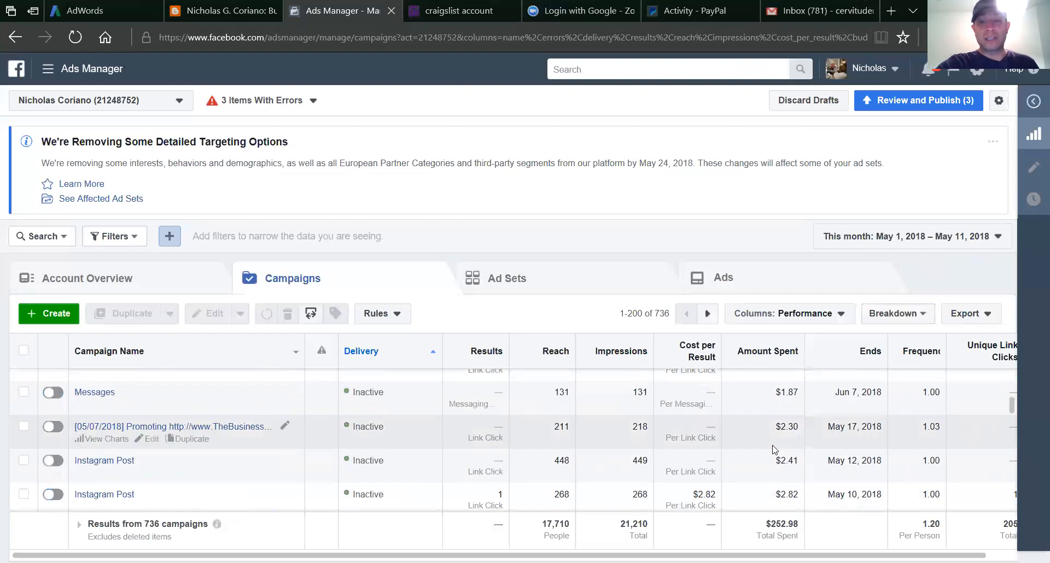
scroll("down", 3)
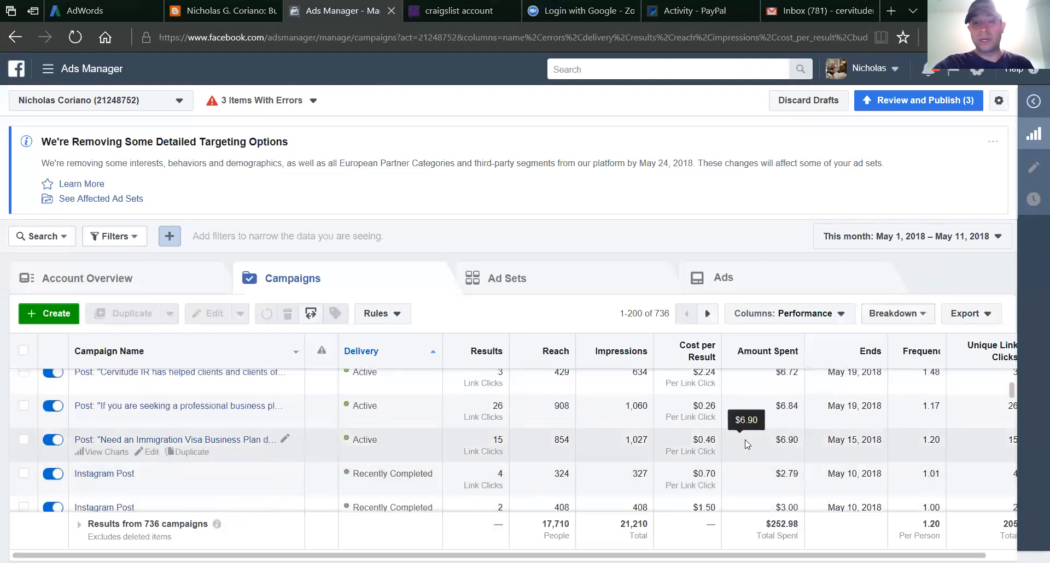
mouse_move(725, 409)
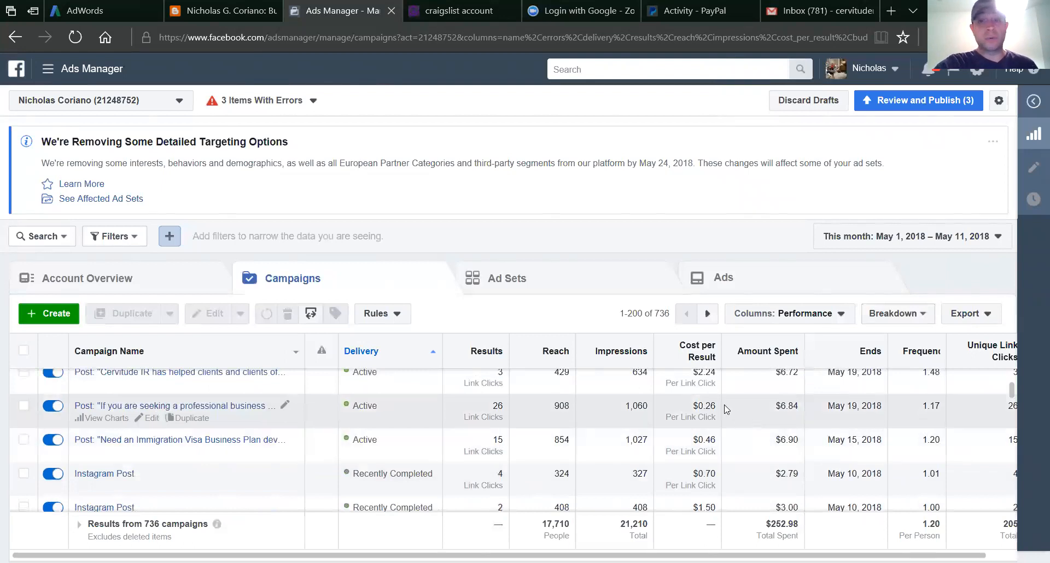
scroll("up", 3)
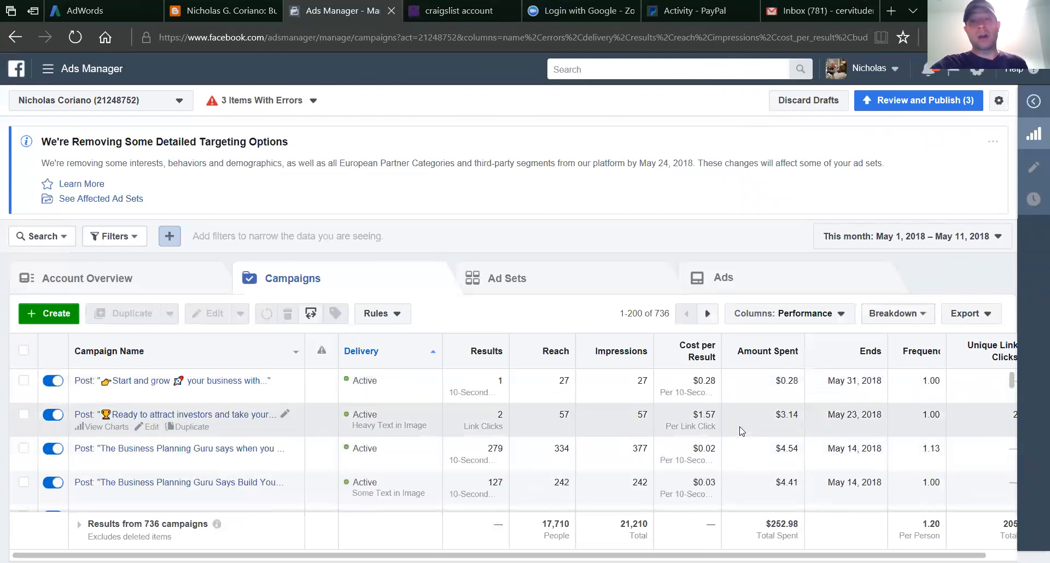
mouse_move(686, 377)
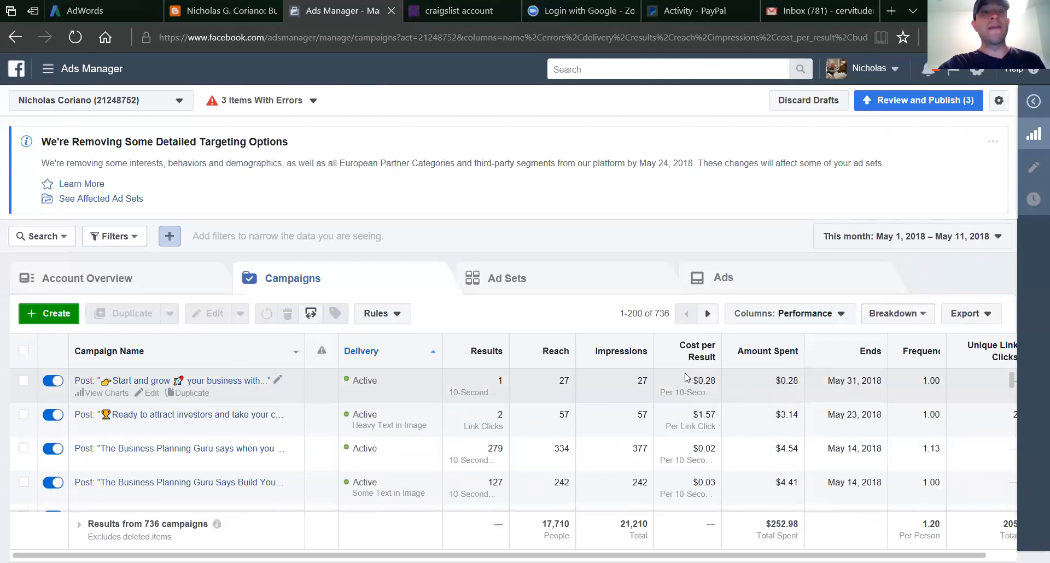
mouse_move(729, 421)
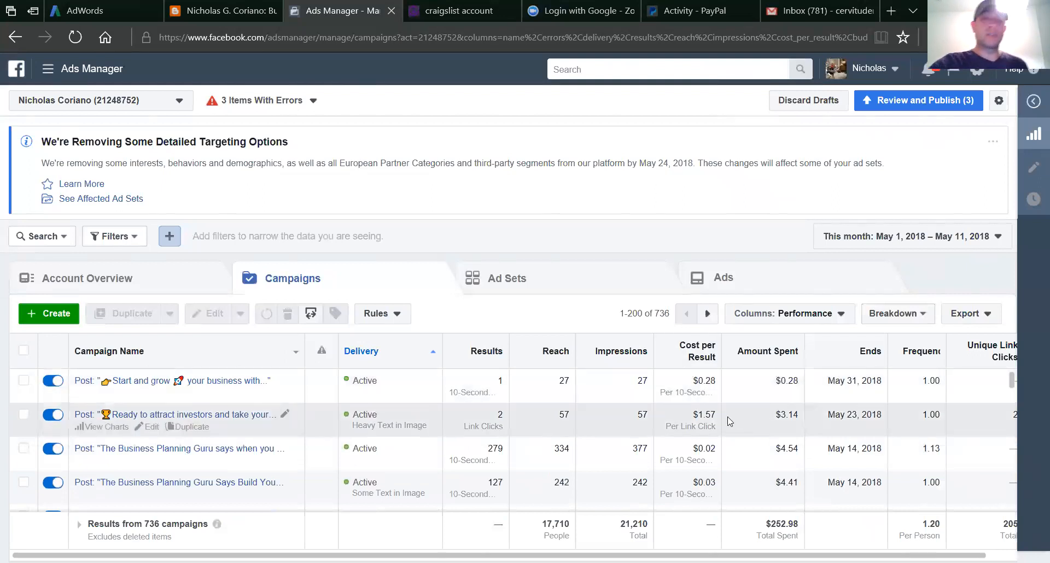
mouse_move(251, 390)
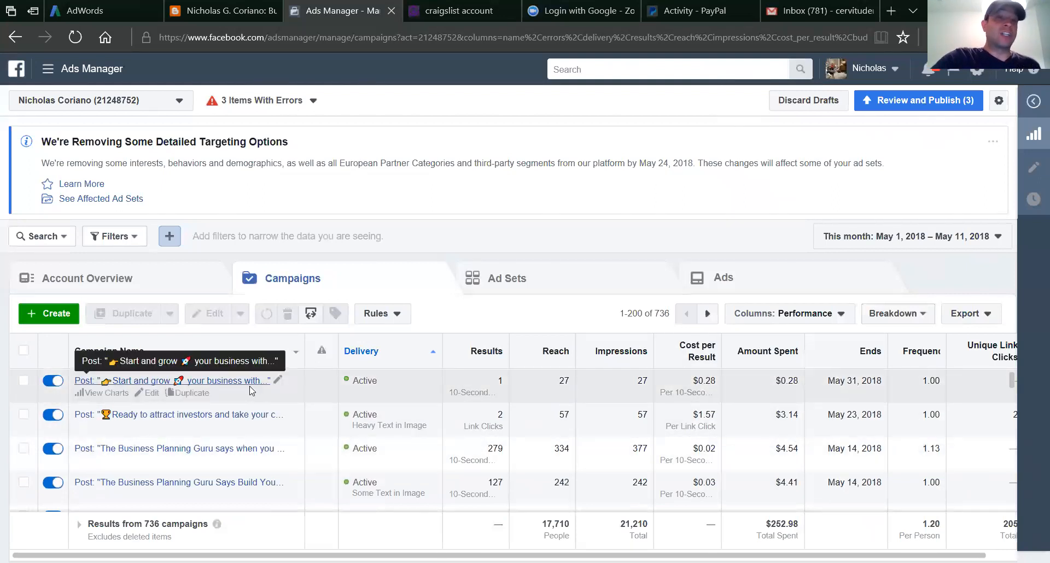
mouse_move(252, 385)
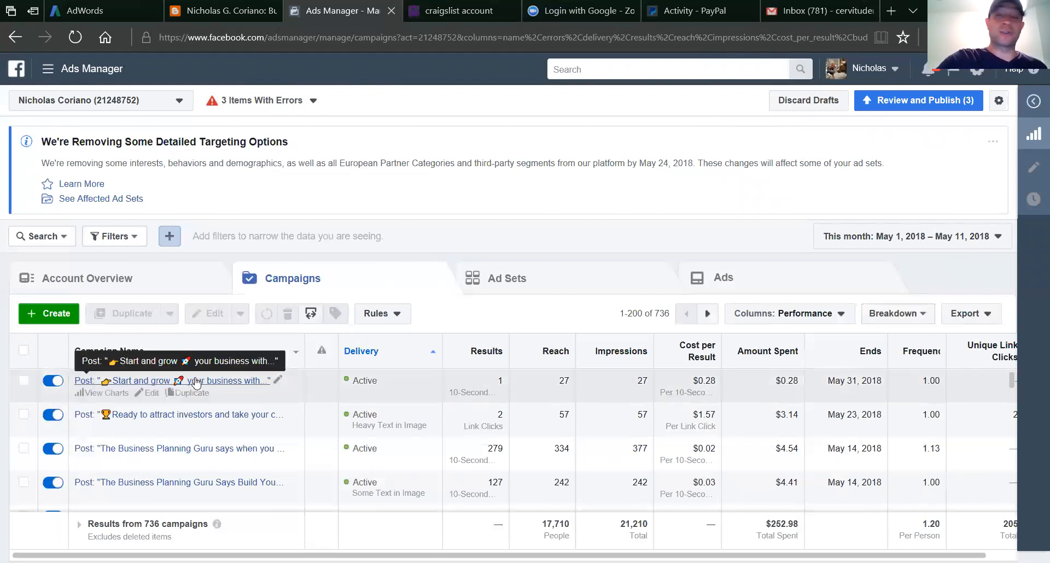
mouse_move(242, 385)
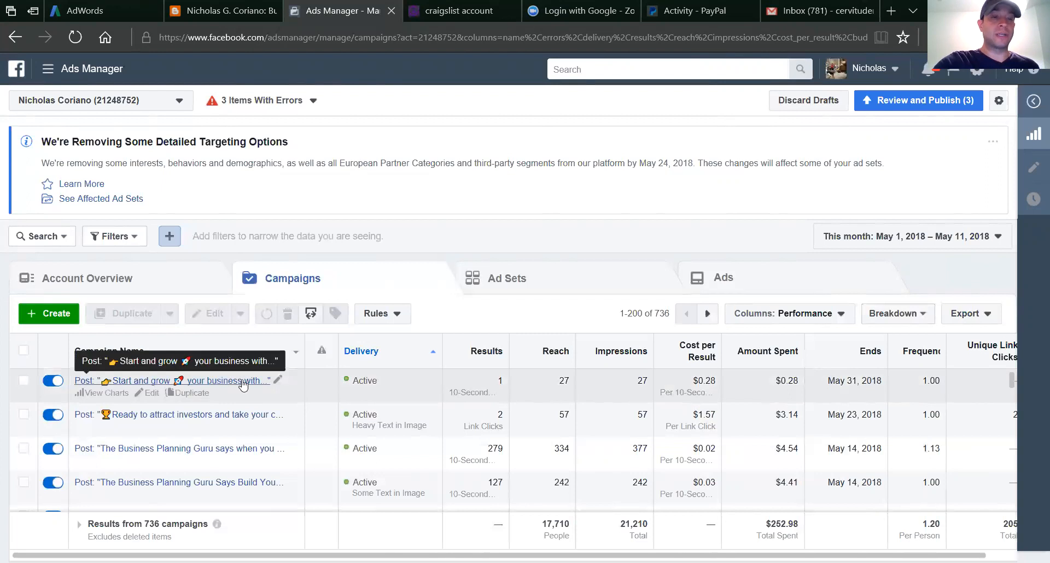